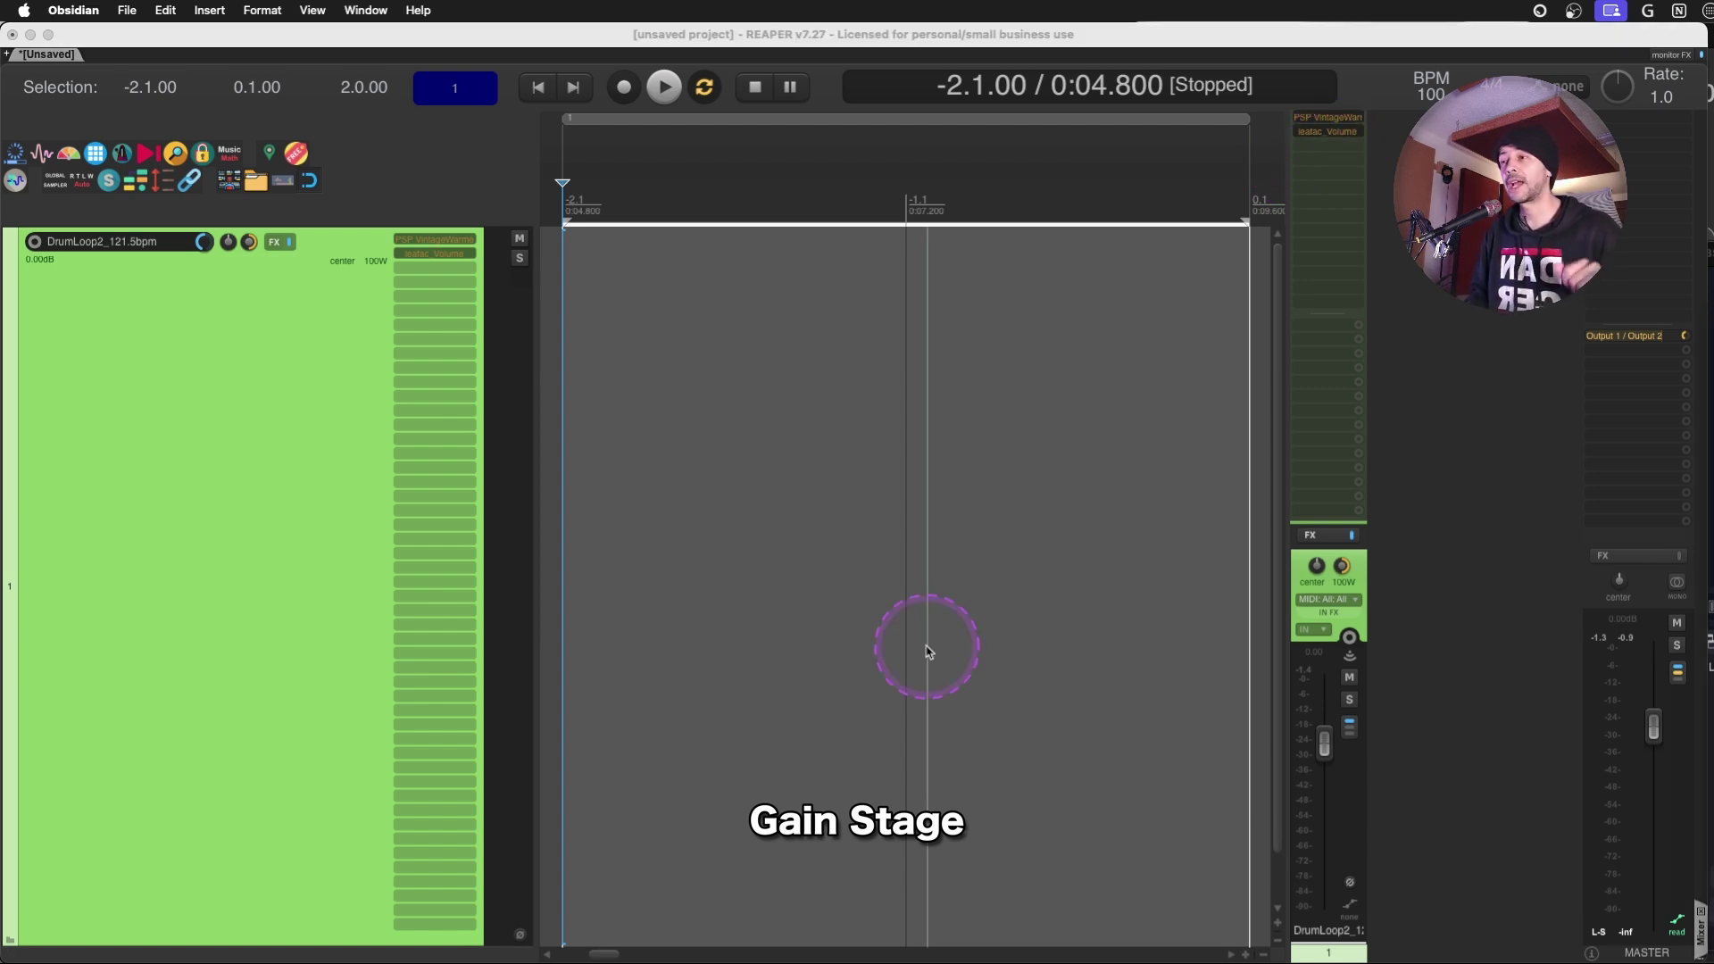
mouse_move(905, 490)
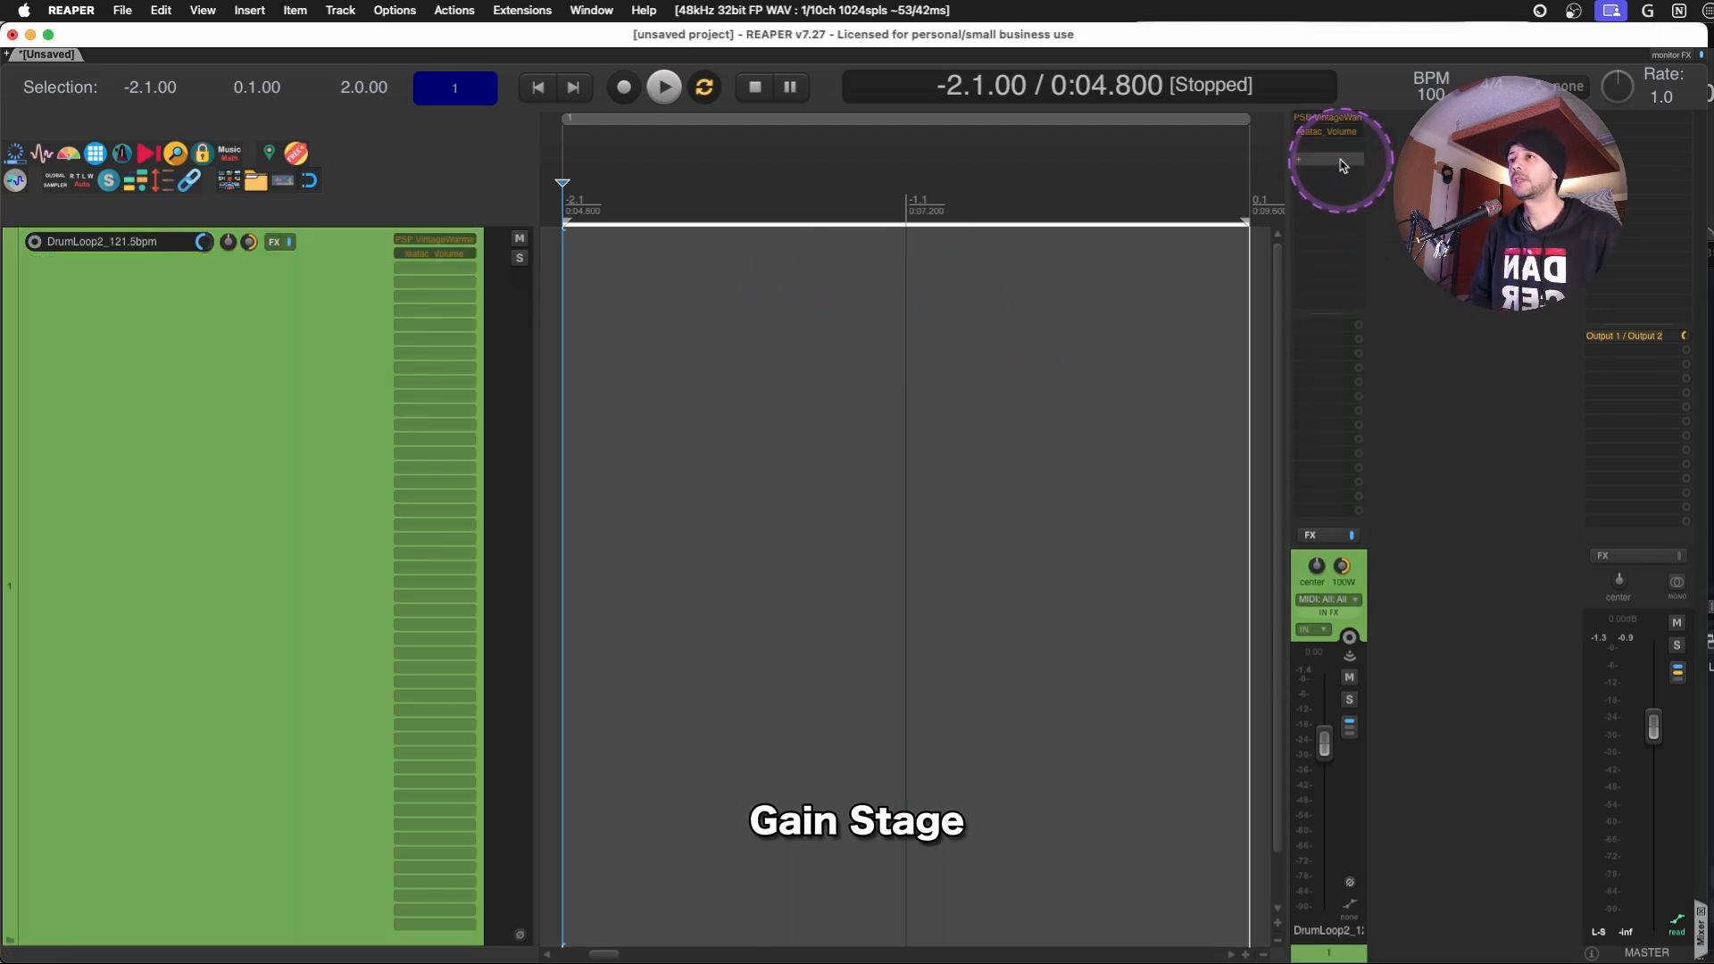
Filter ReaPack packages for 'VOL' and select the leafac_Volume (Gain) (Trim) JSFX.
left_click(521, 10)
type("LEAFAC")
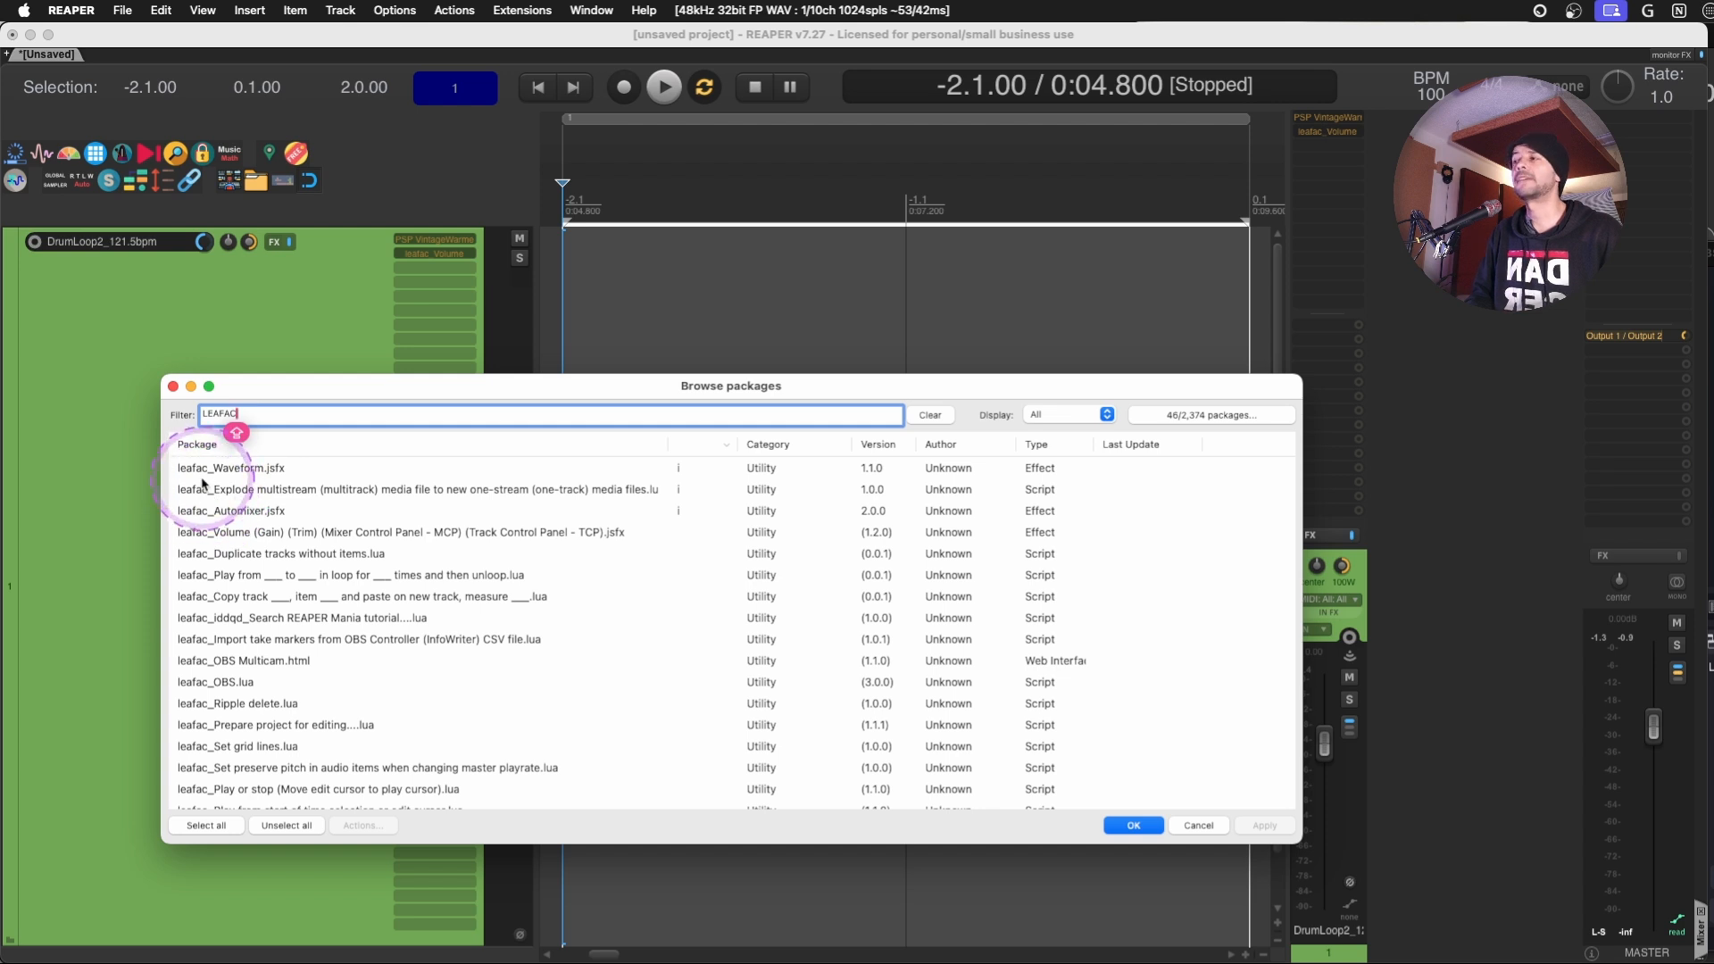
left_click(399, 532)
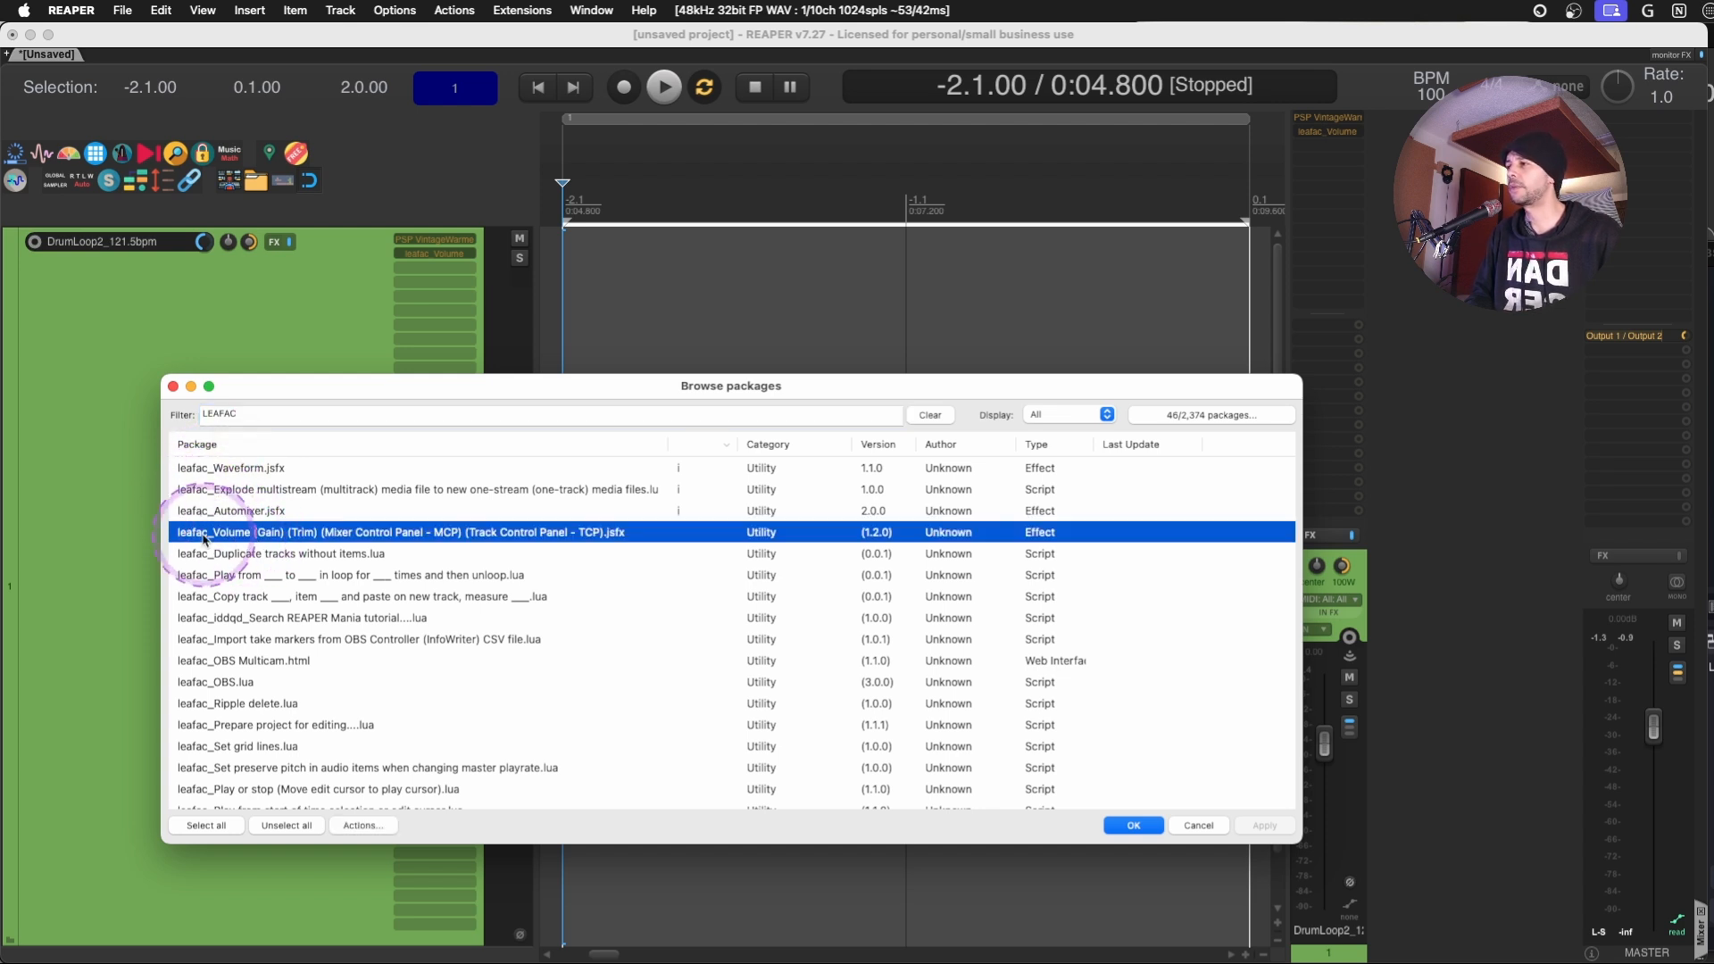
mouse_move(297, 546)
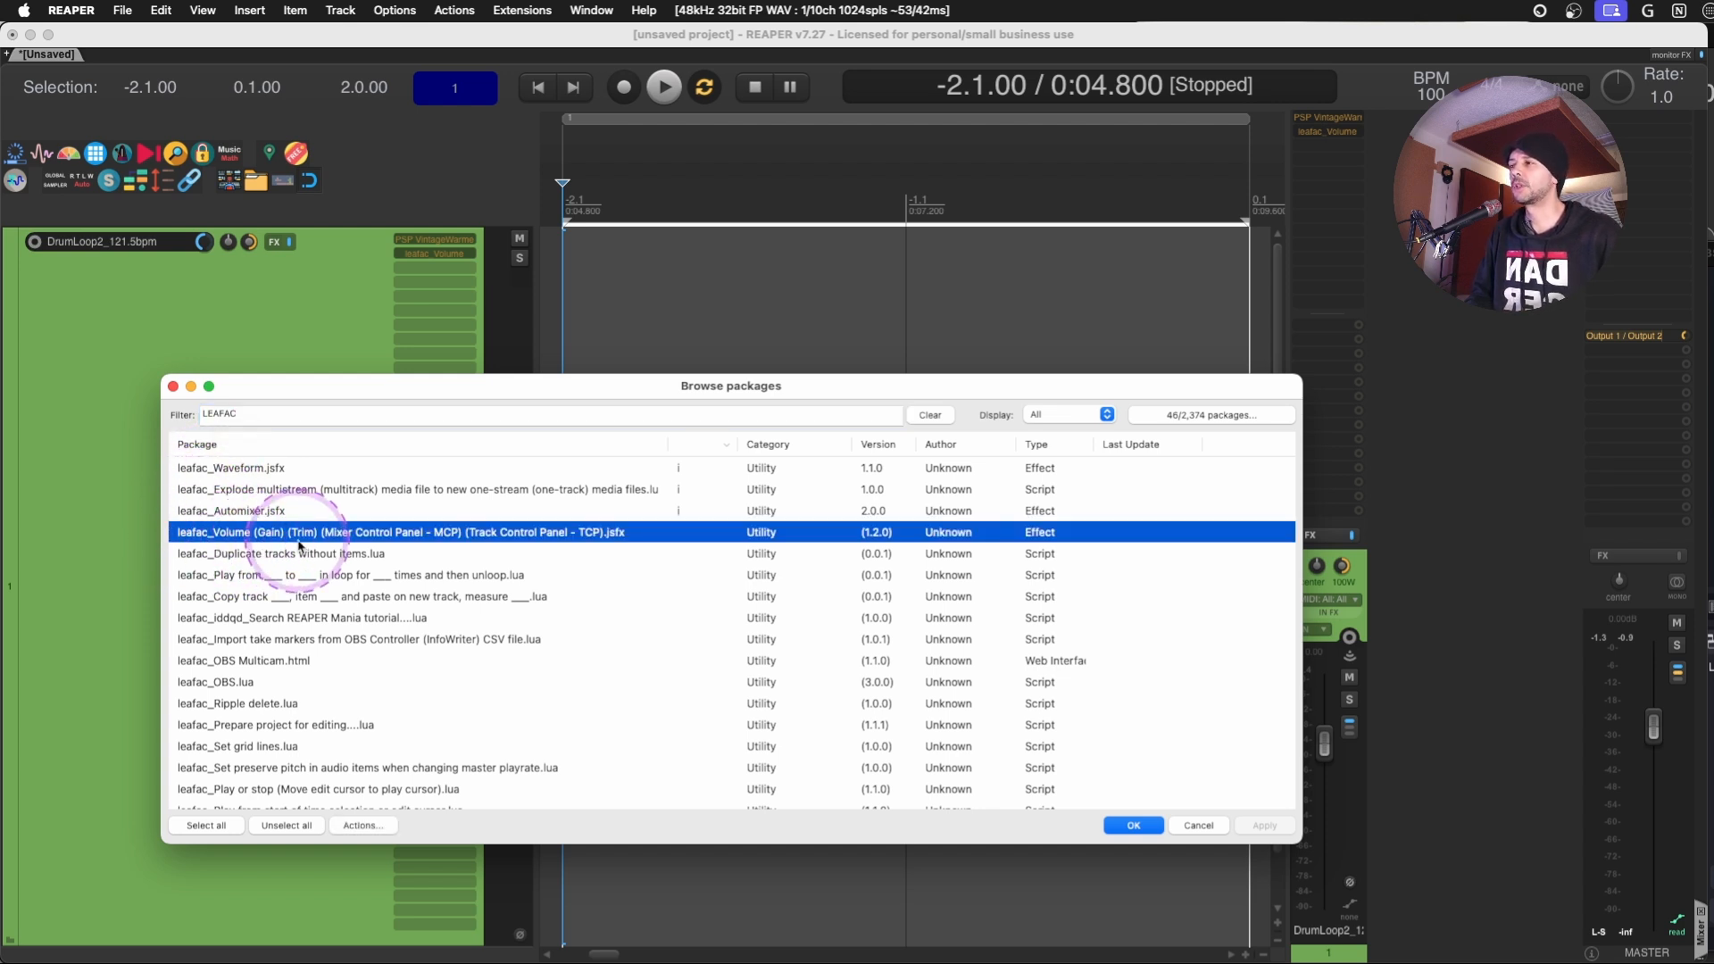
mouse_move(380, 547)
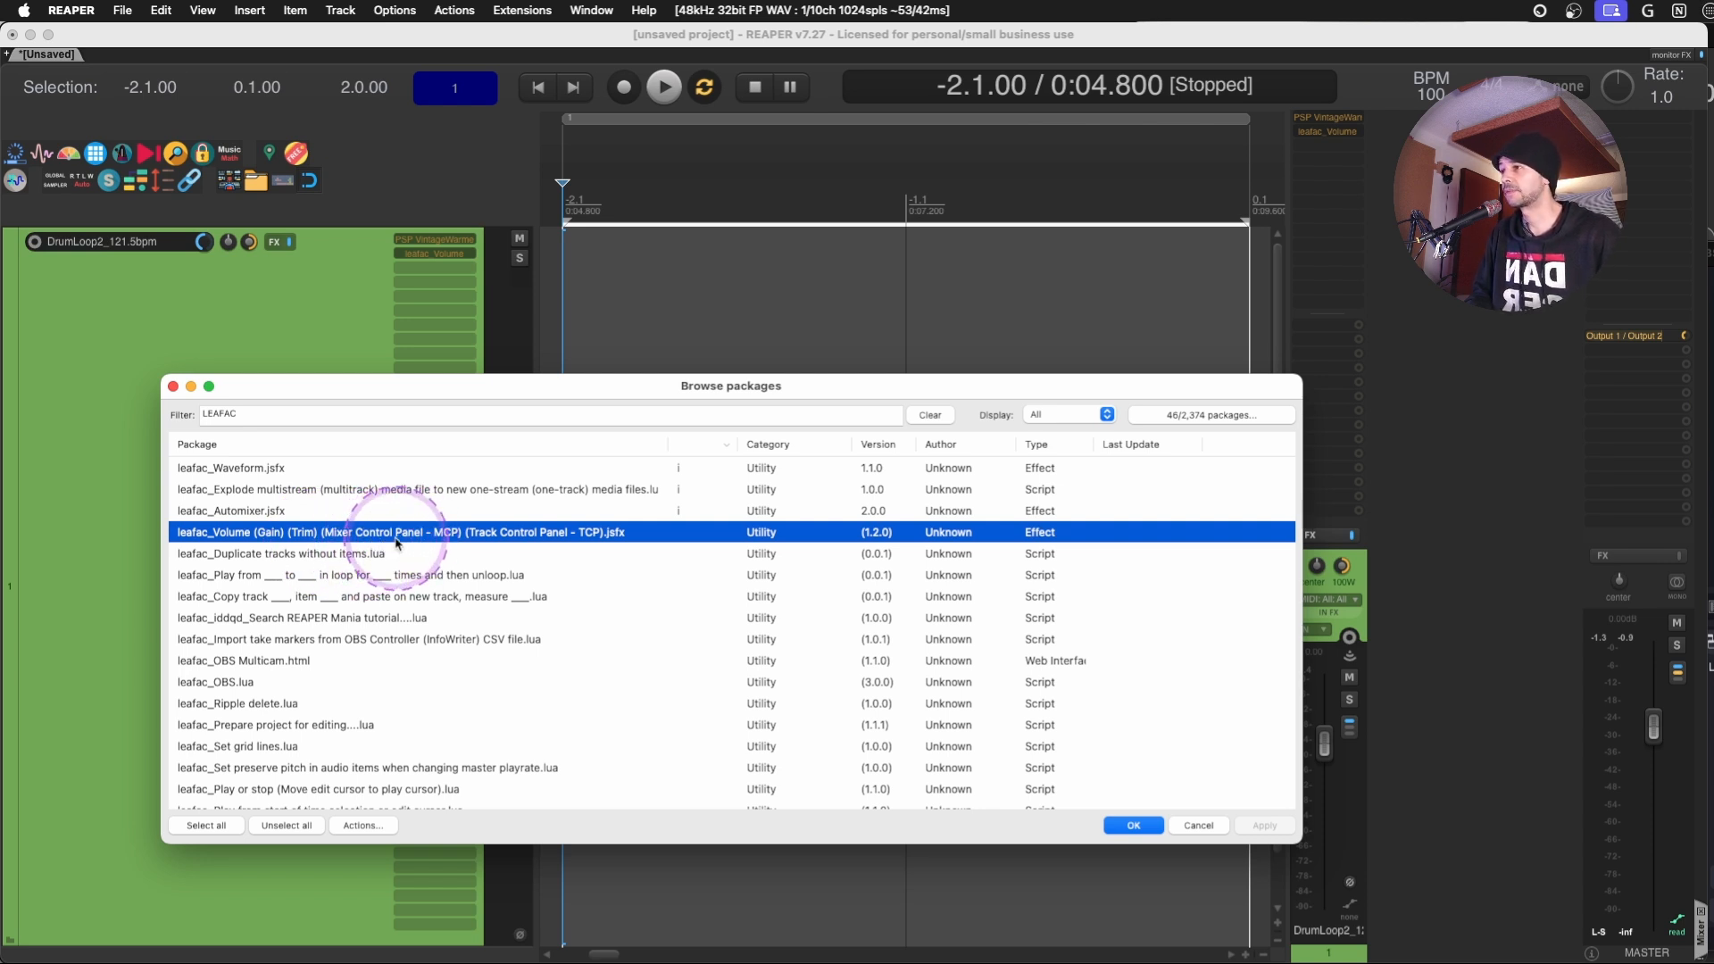
type("VOL")
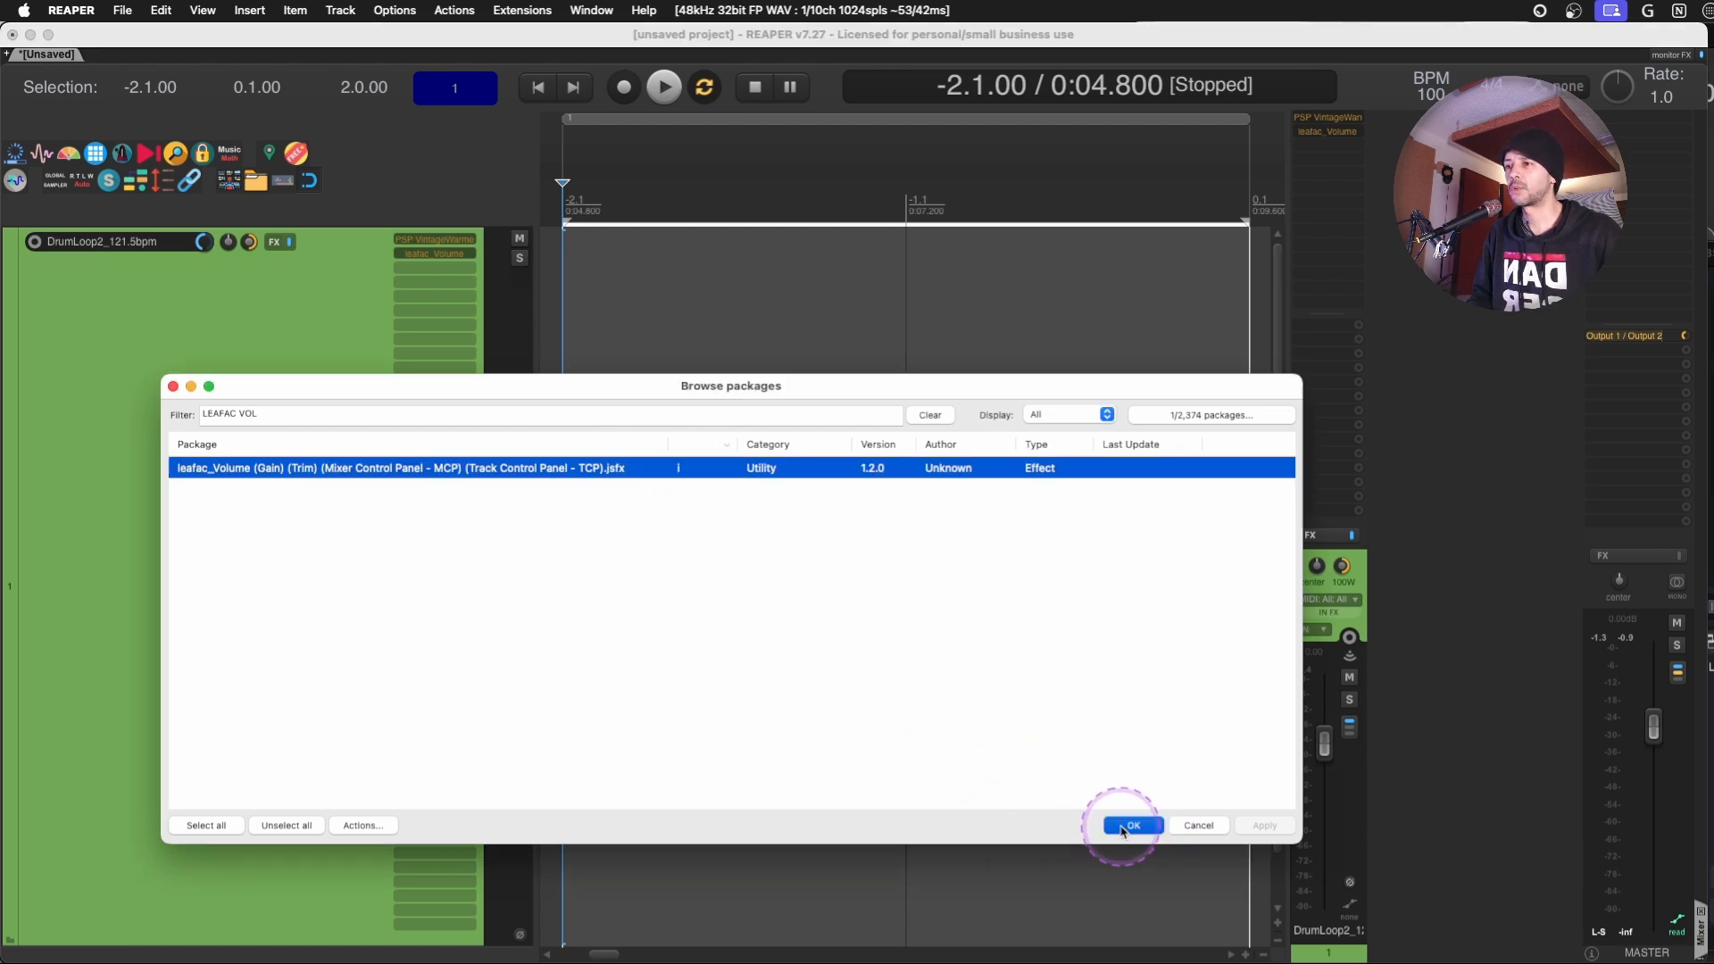
Confirm installation of the leafac_Volume package in the package browser.
left_click(1128, 825)
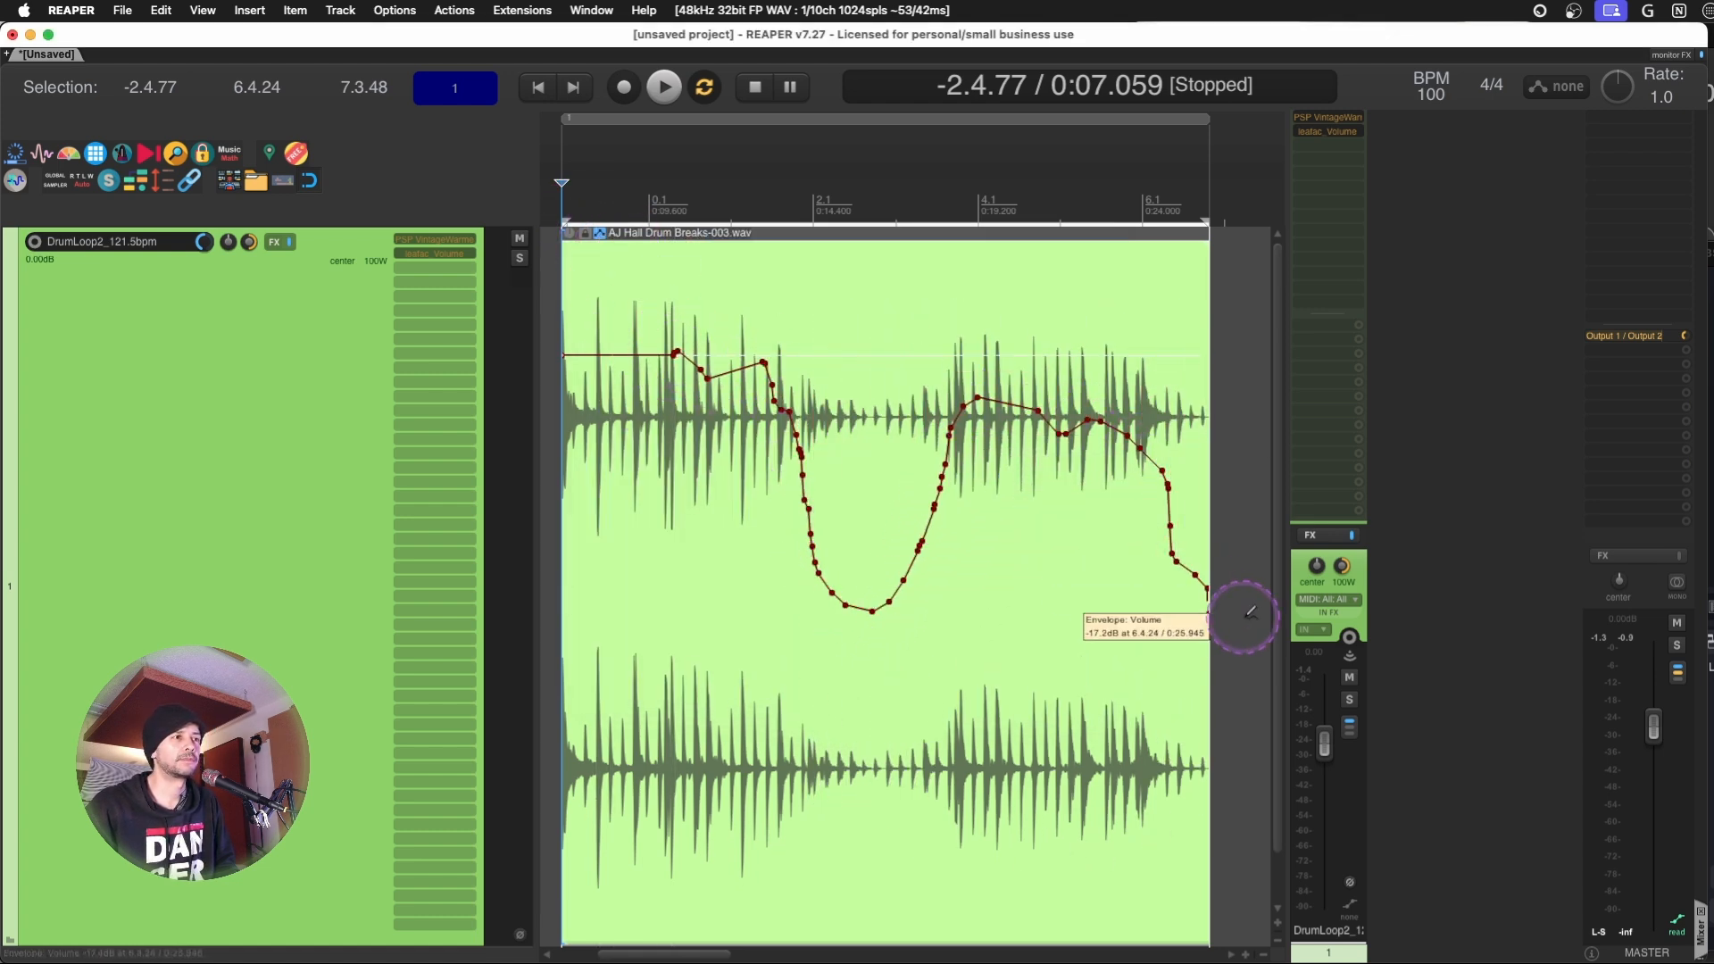
mouse_move(912, 465)
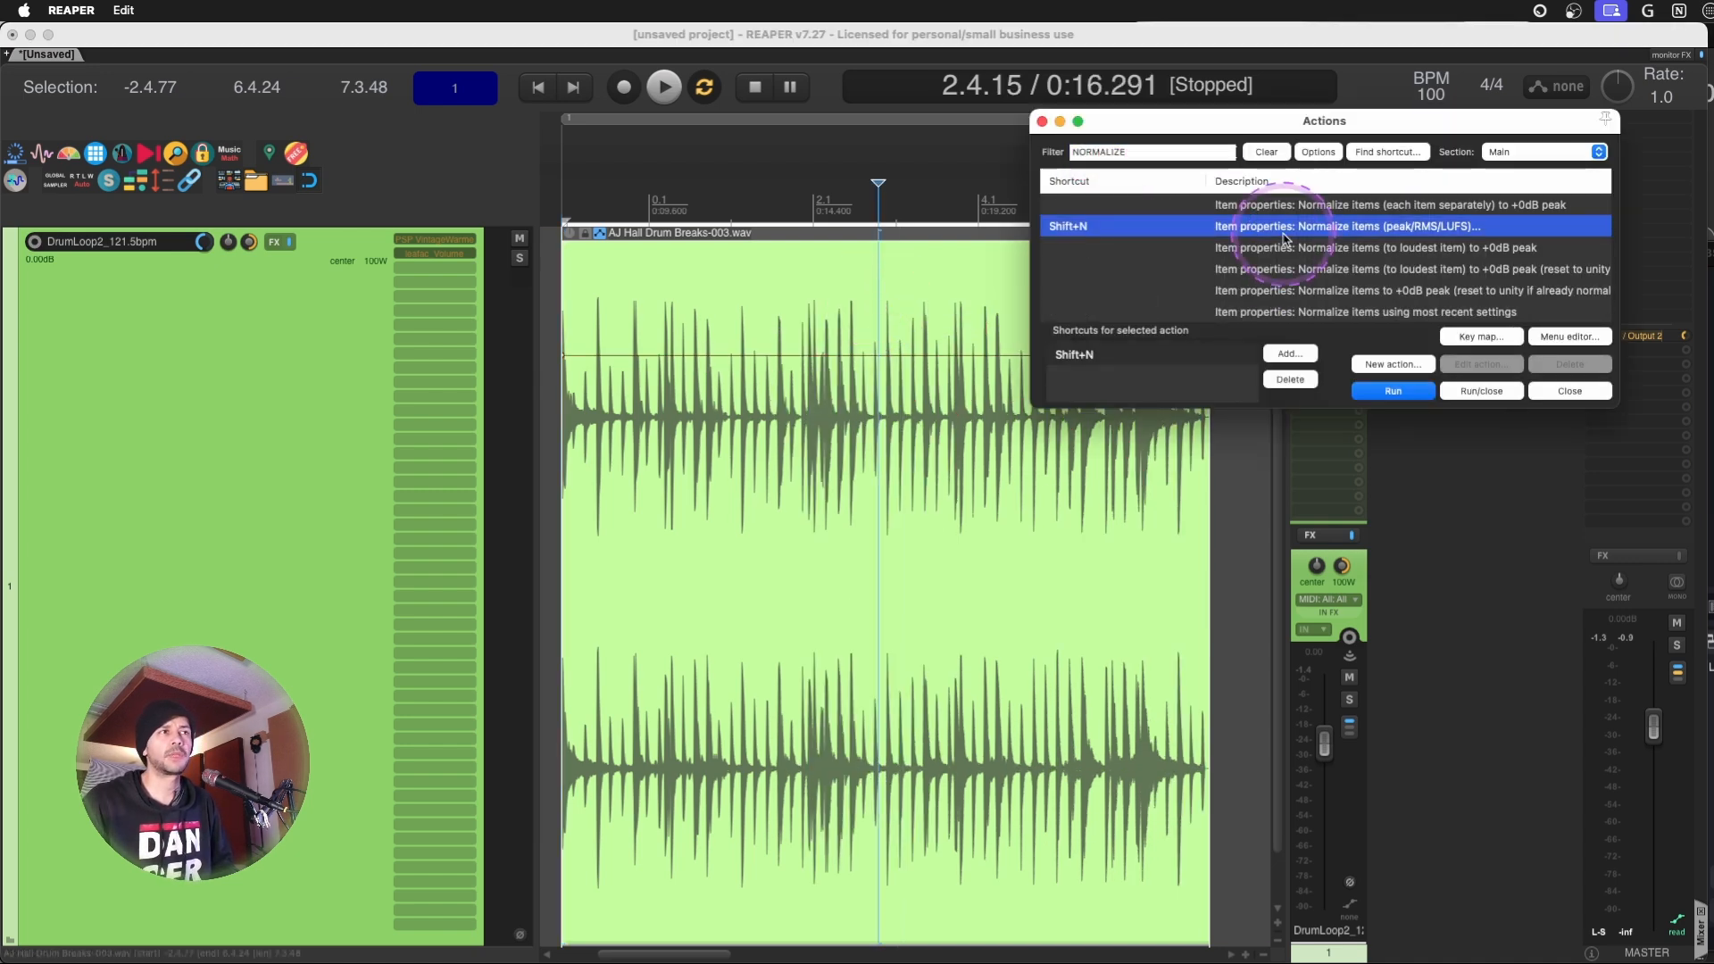
Select 'Normalize items (peak/RMS/LUFS)…' in the NORMALIZE-filtered Actions list, noting Shift+N.
left_click(1392, 390)
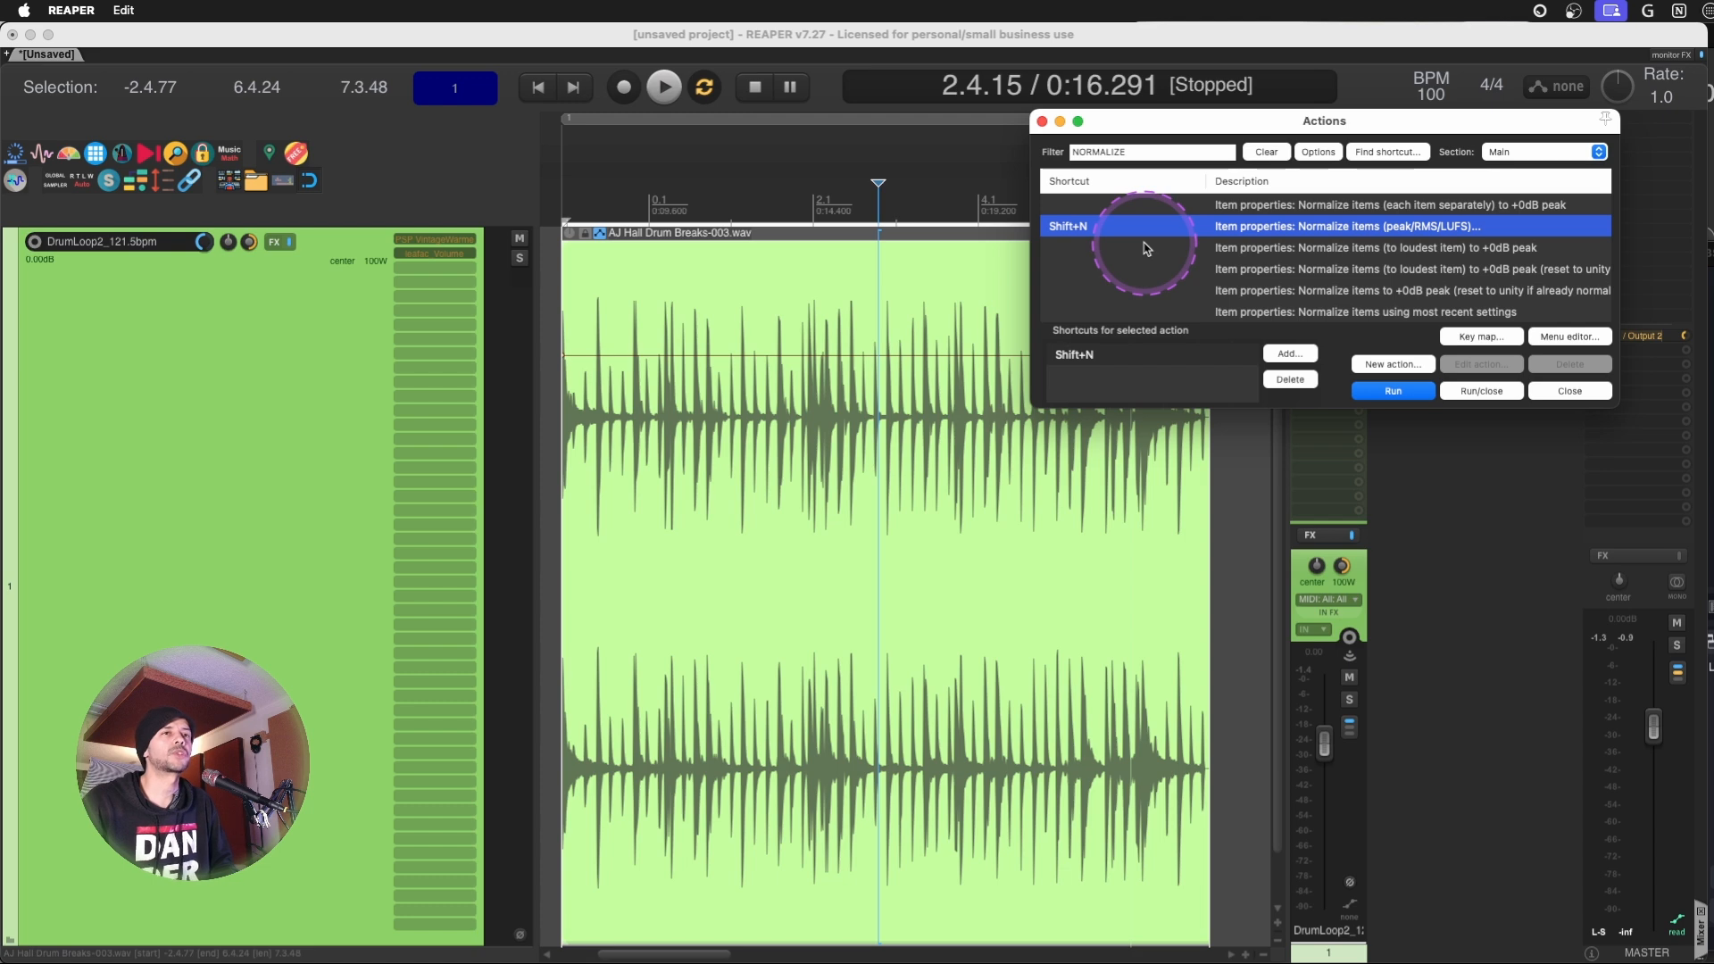
mouse_move(1110, 189)
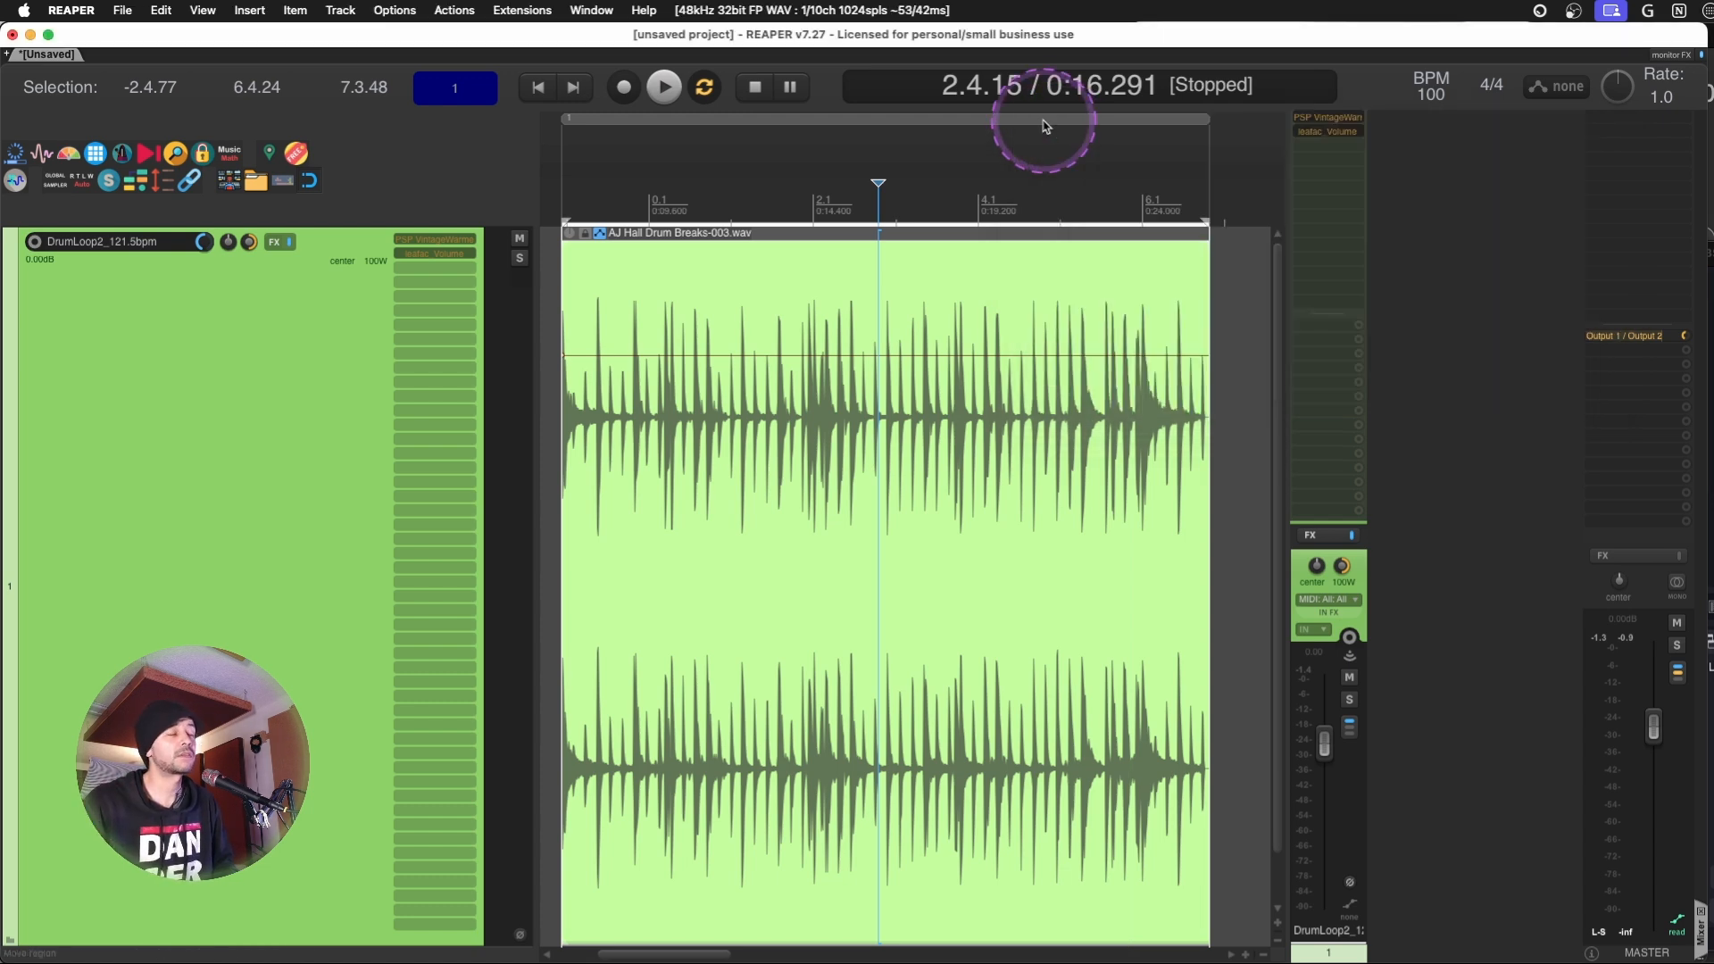
mouse_move(1328, 115)
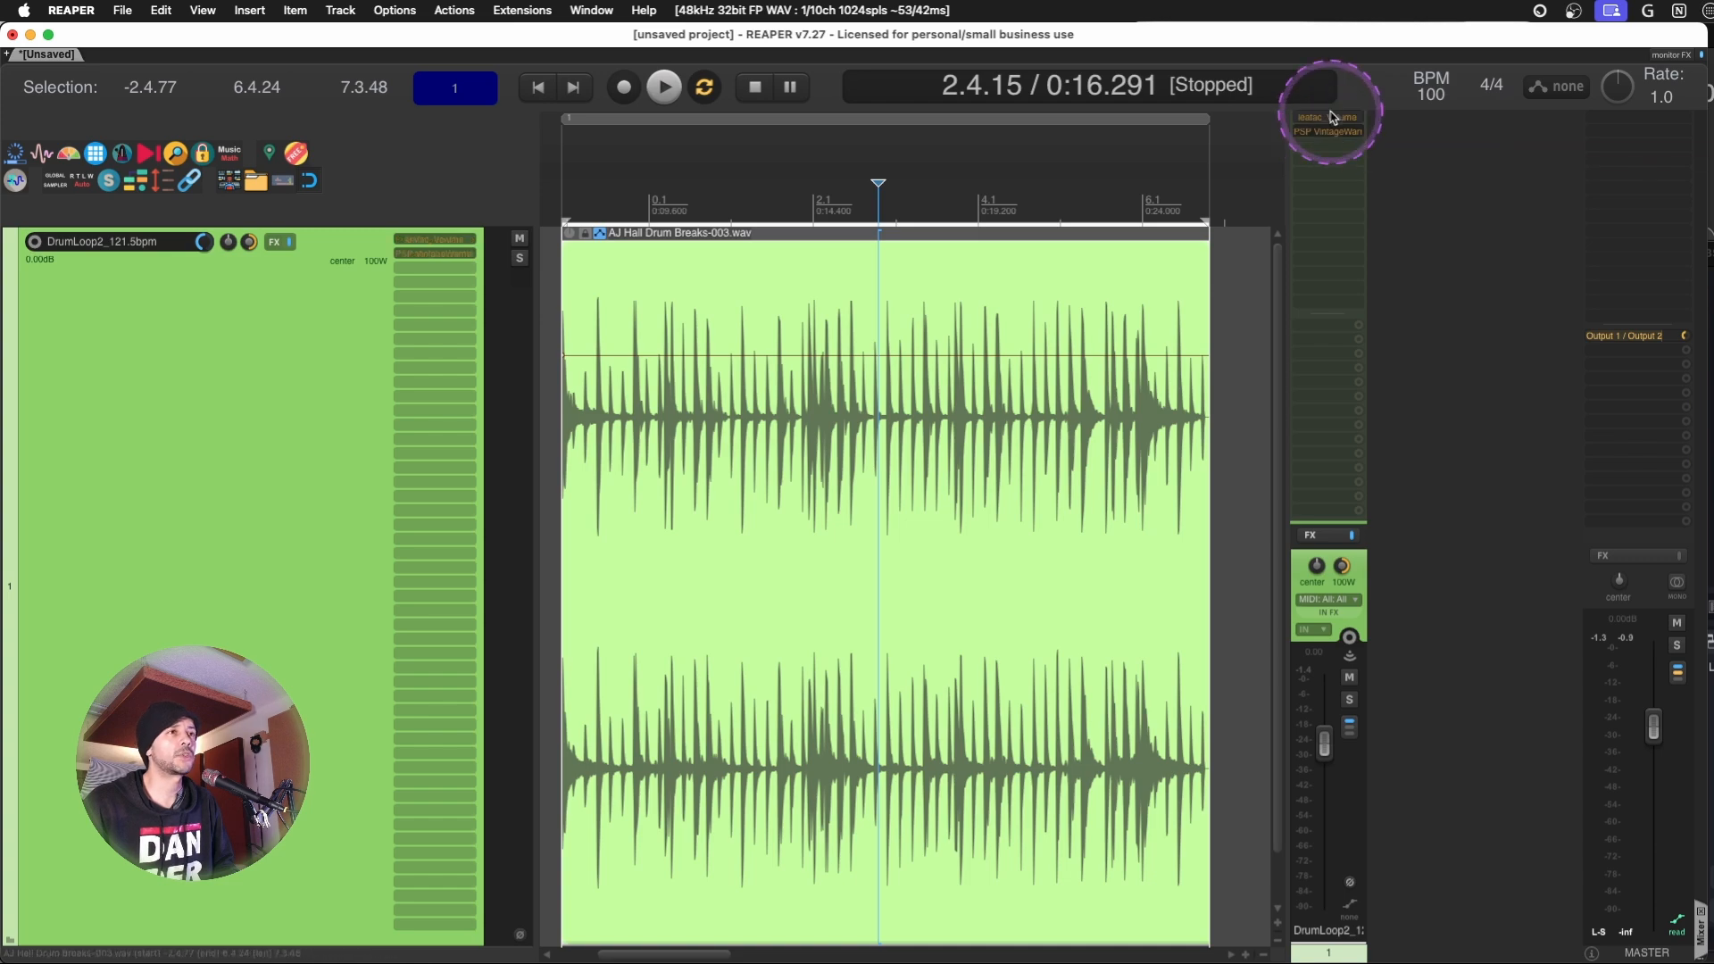
mouse_move(1328, 117)
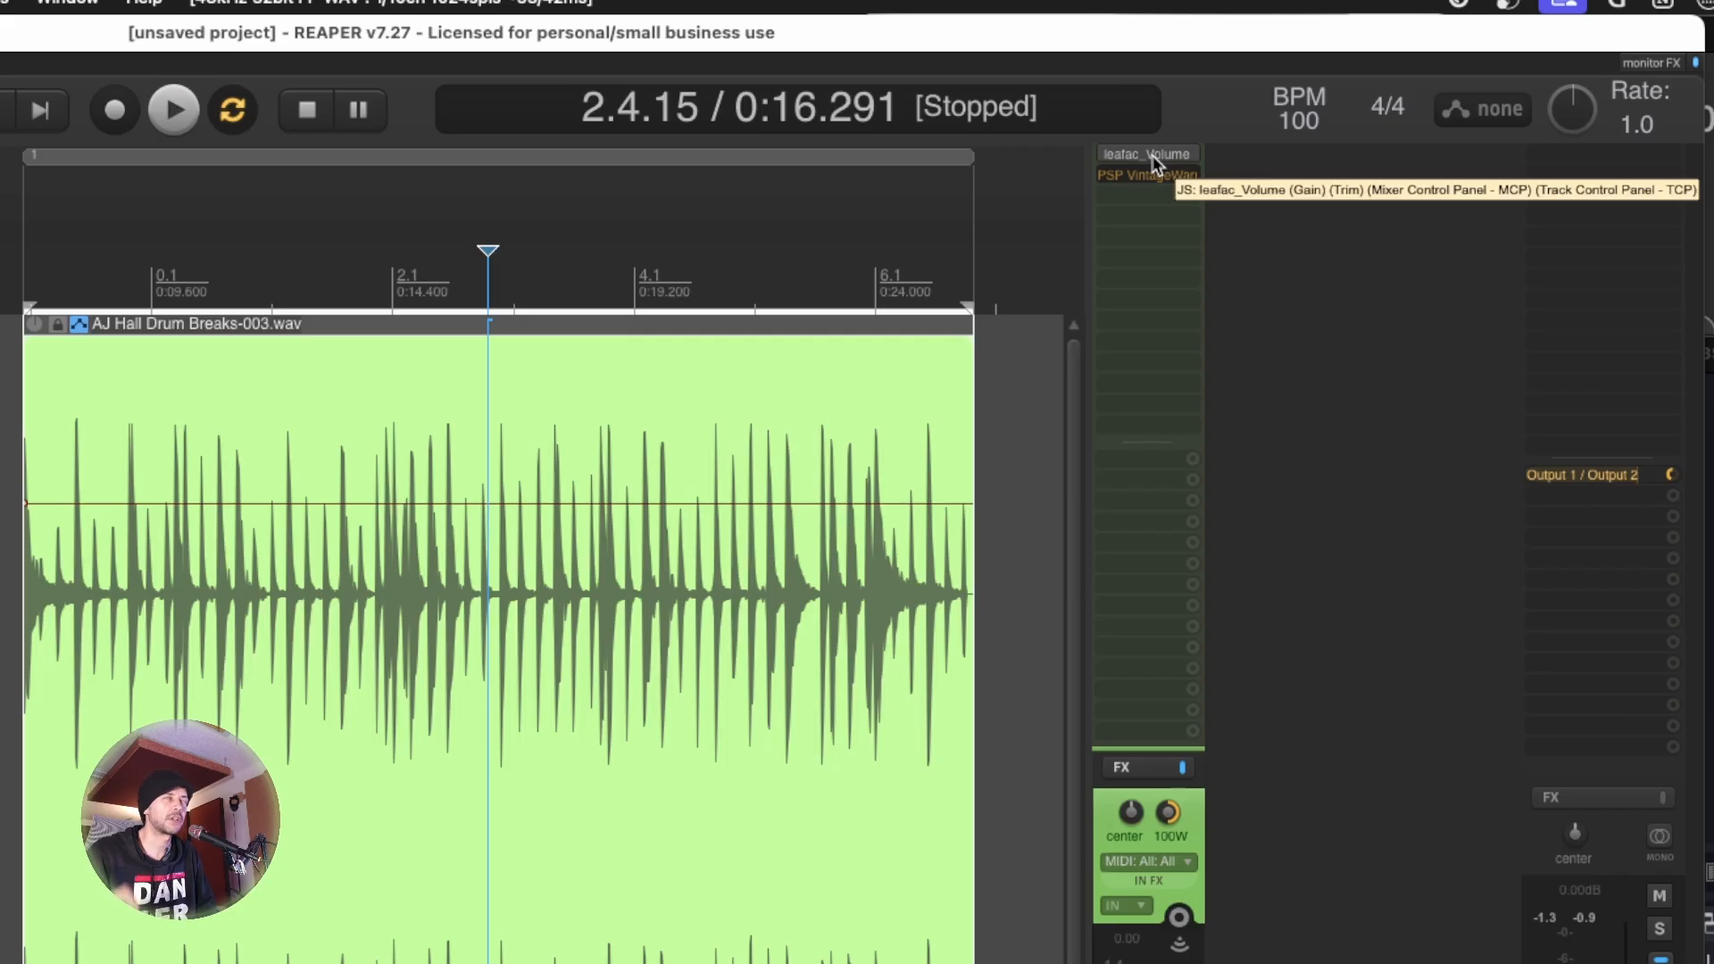
Embed leafac Volume's UI in the drum track's mixer strip, with gain at -9.0 dB.
right_click(1146, 175)
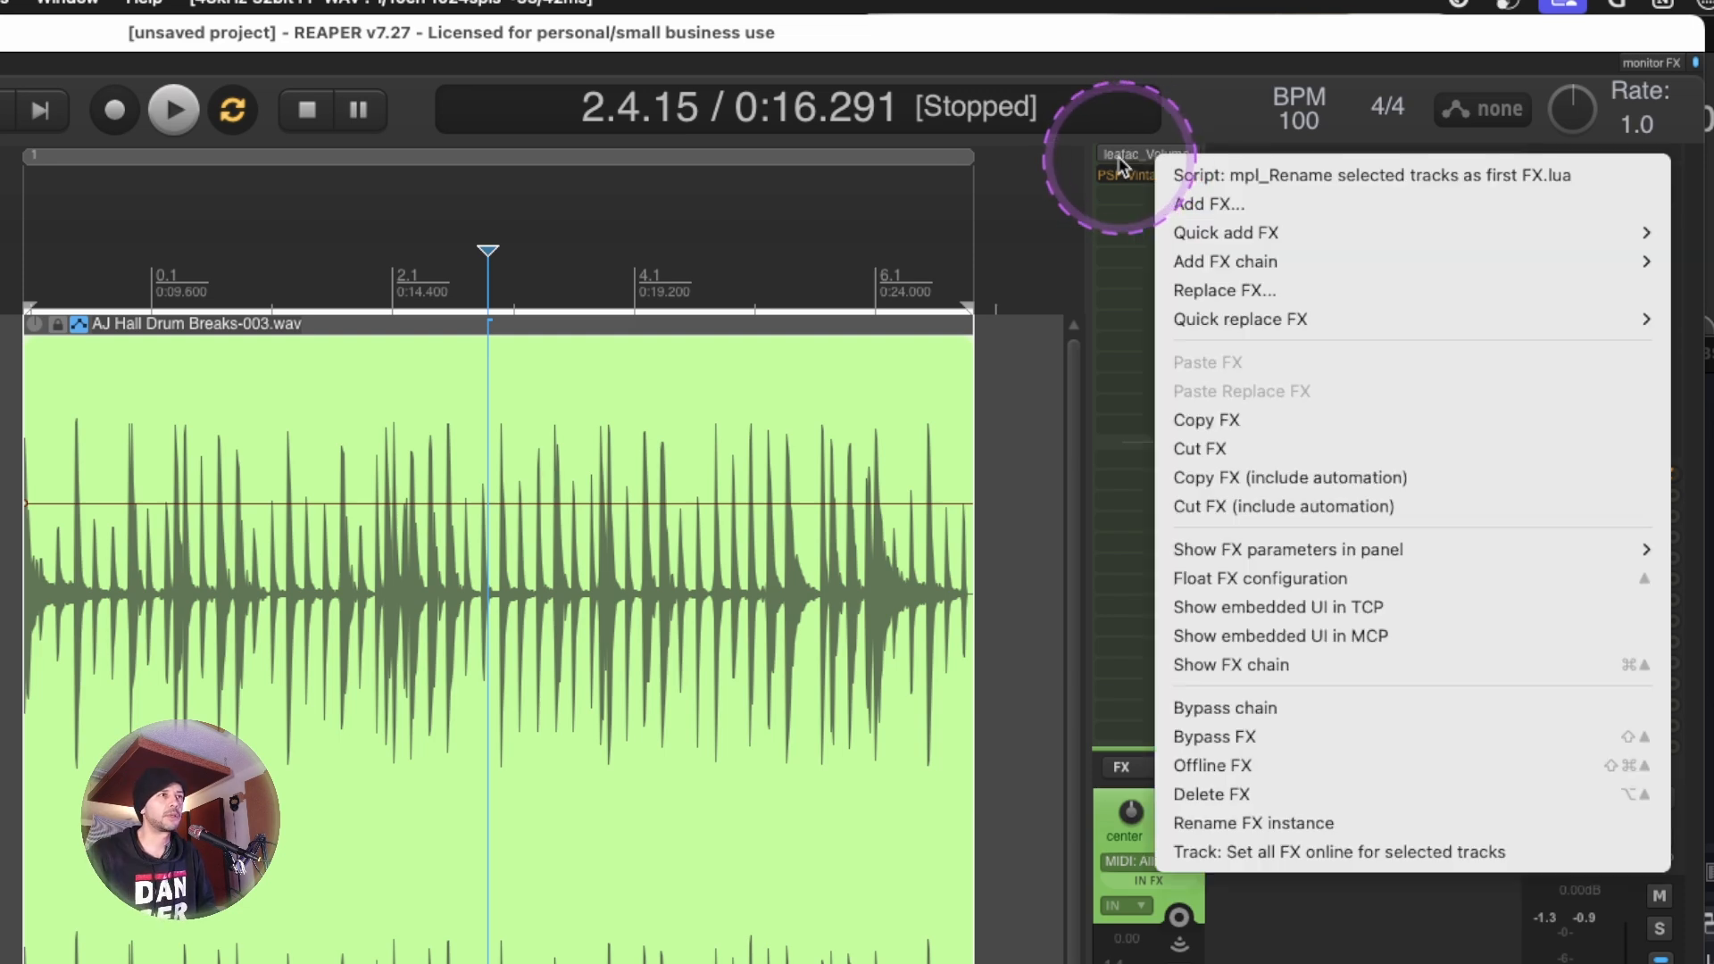
mouse_move(1294, 607)
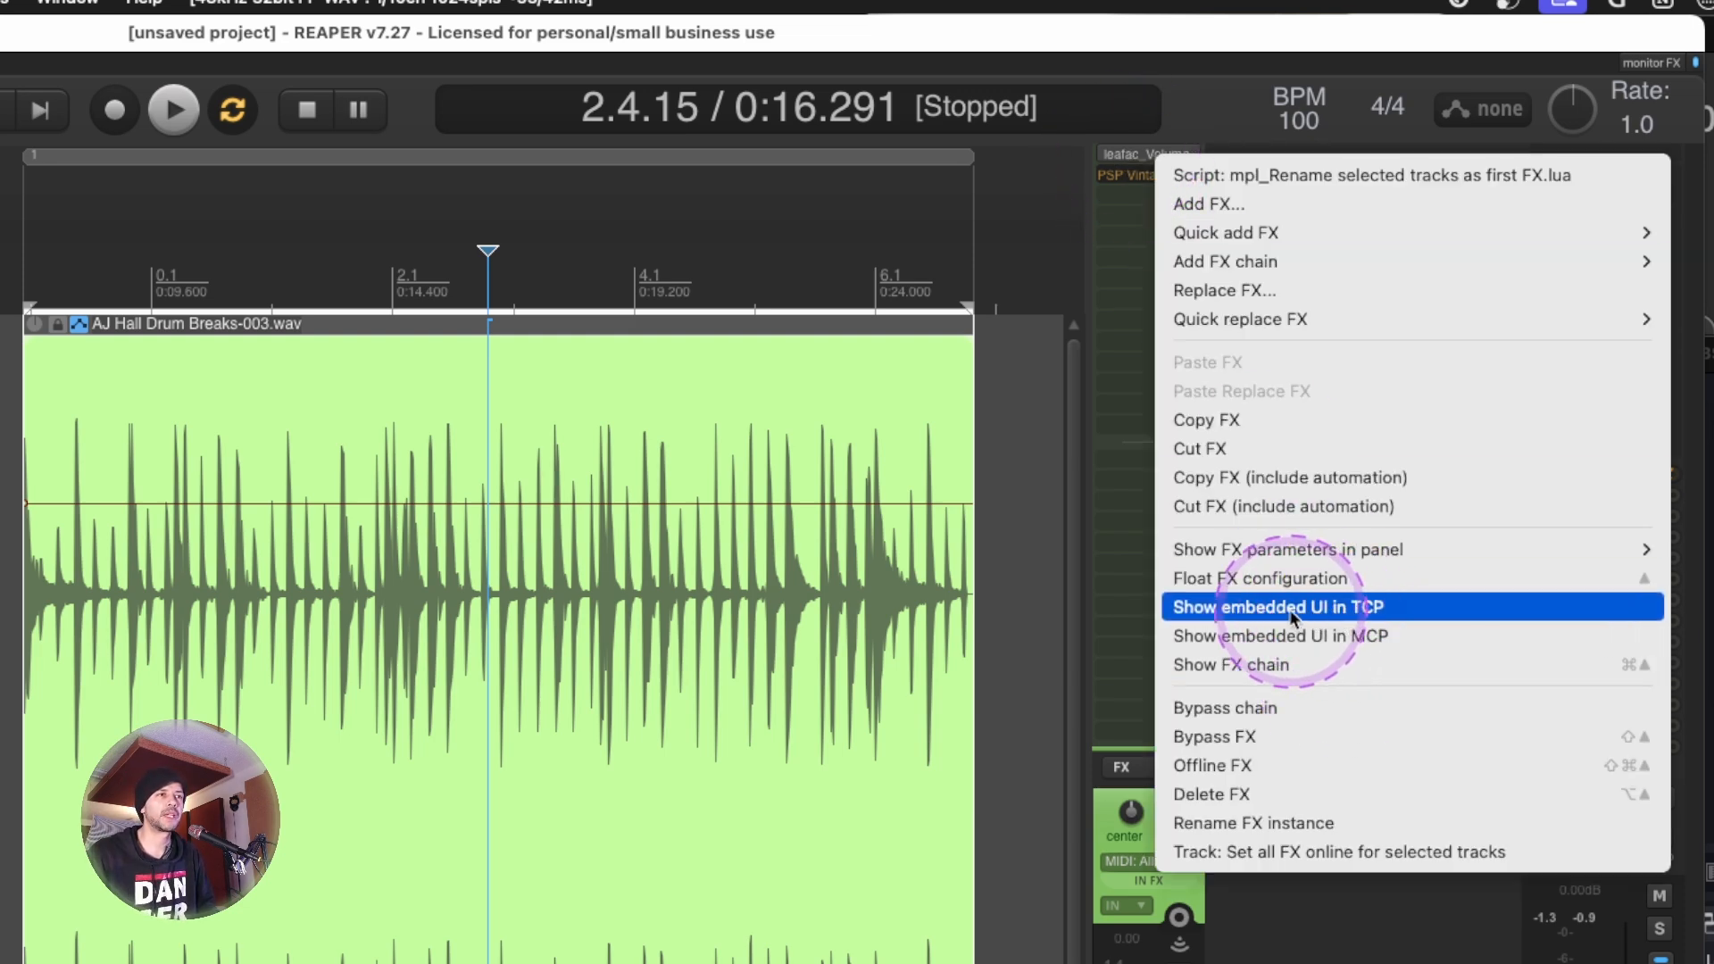
mouse_move(1322, 635)
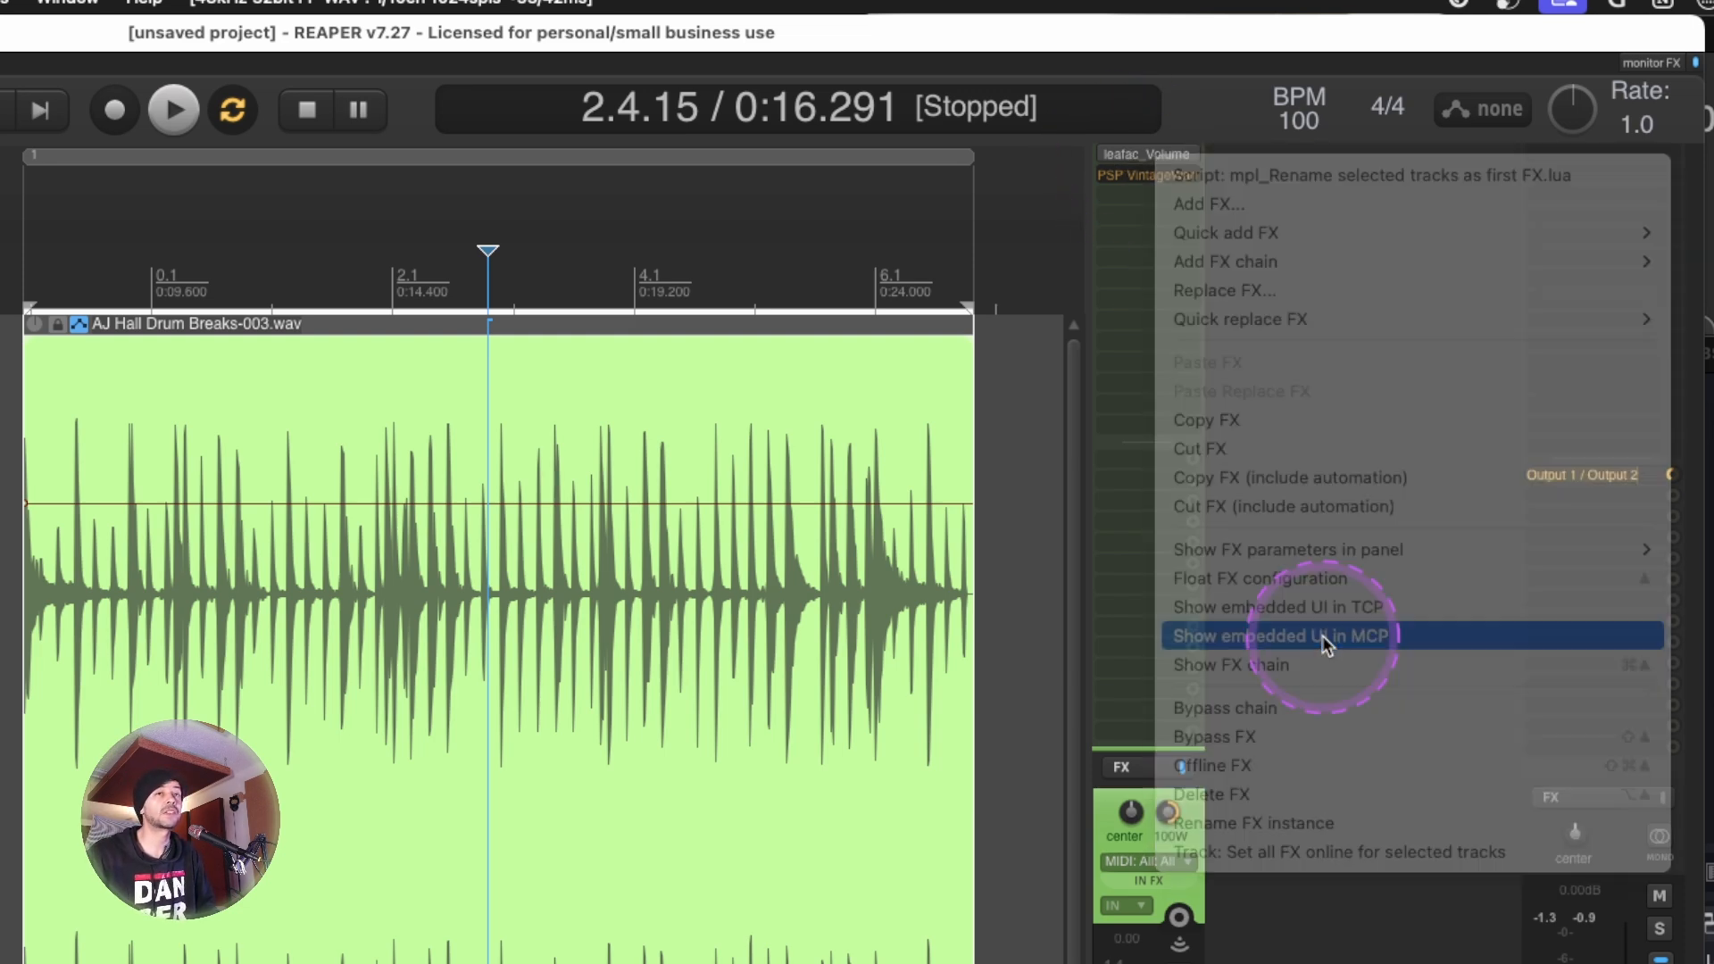
left_click(1279, 635)
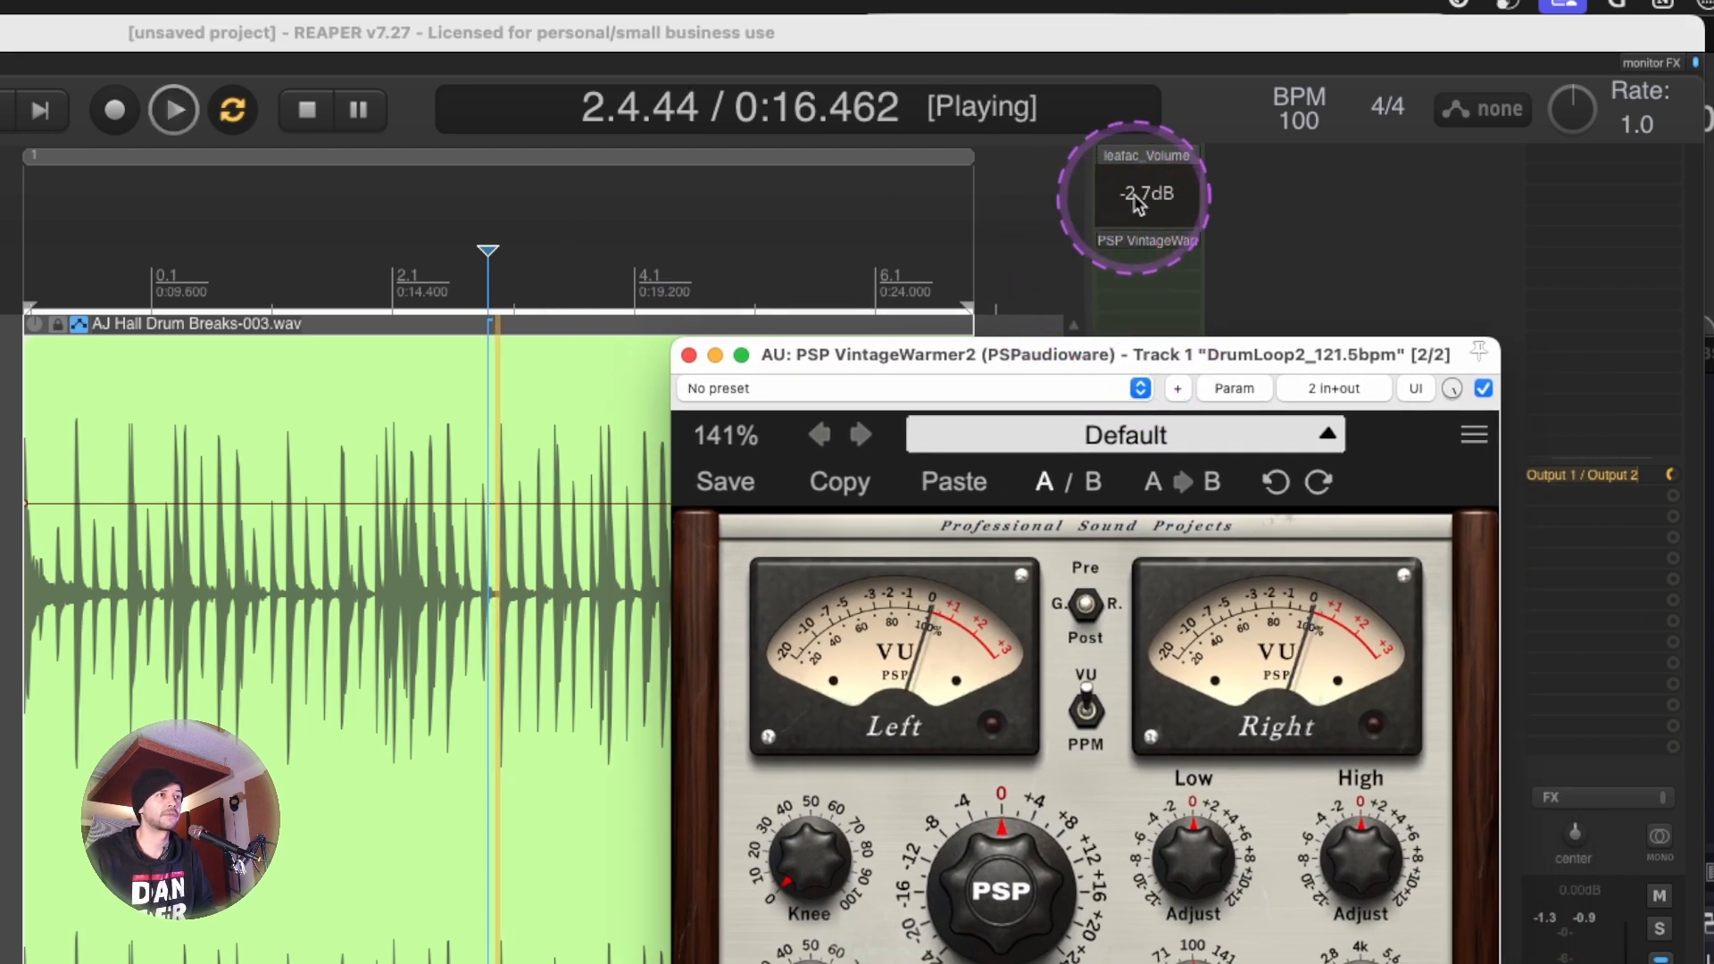
mouse_move(1197, 246)
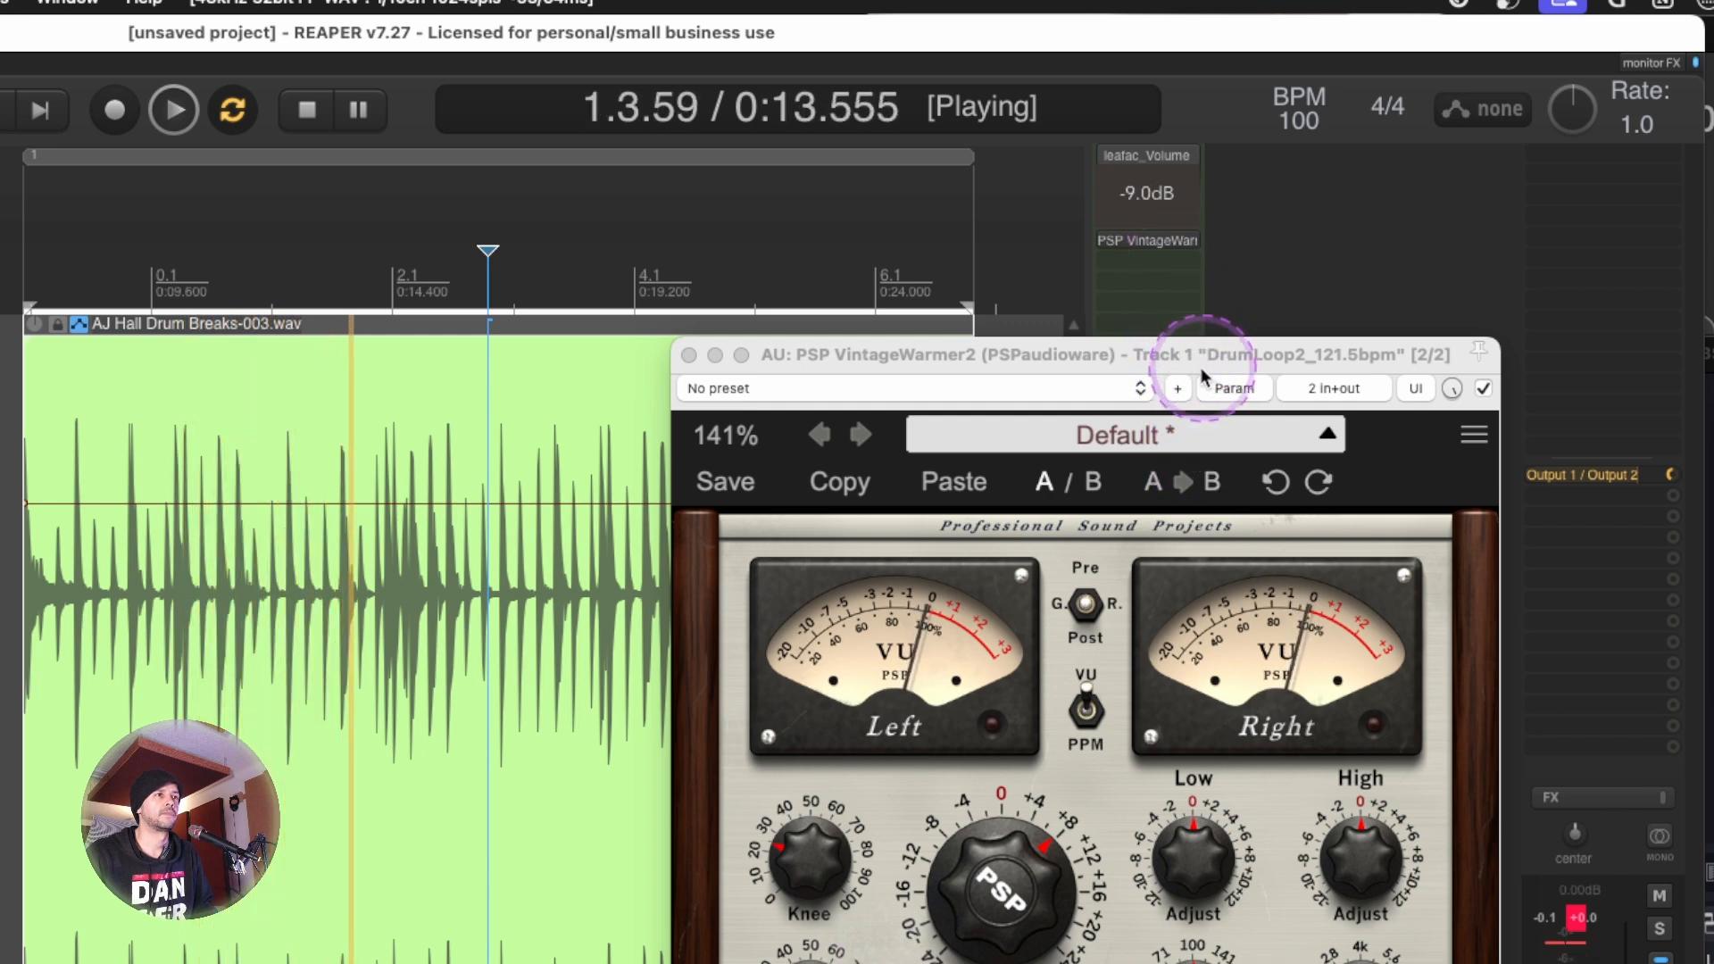
left_click(304, 109)
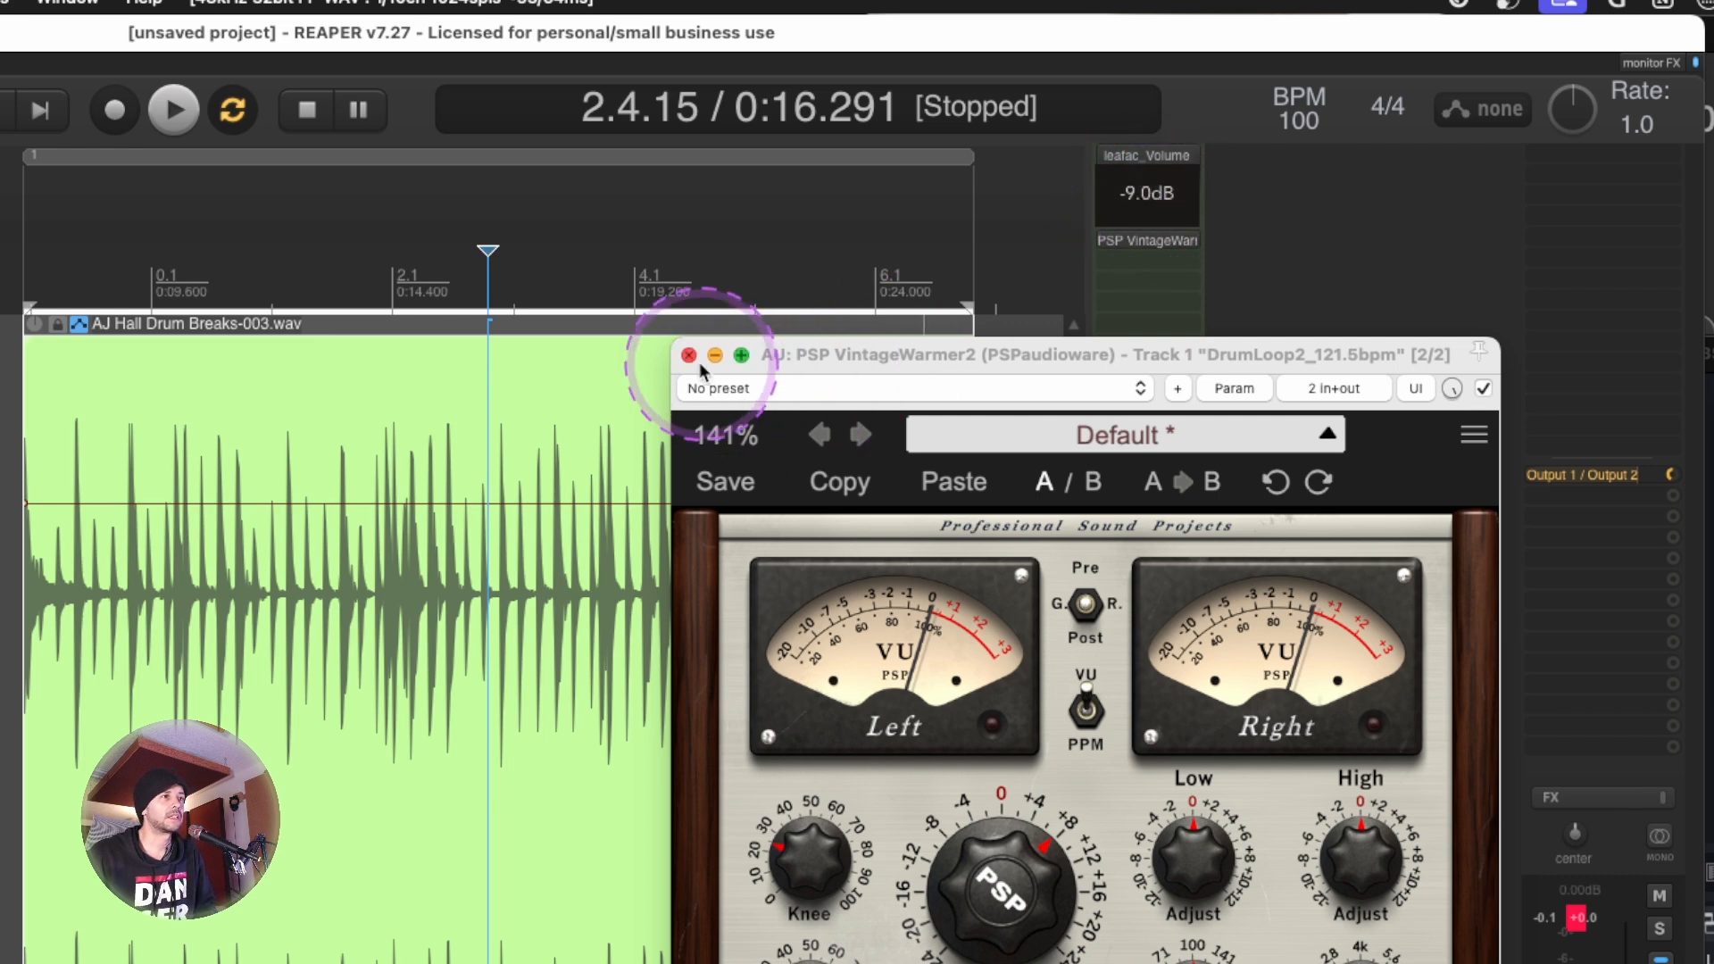
Close the VintageWarmer2 and track envelopes windows and set track automation to Read.
left_click(688, 355)
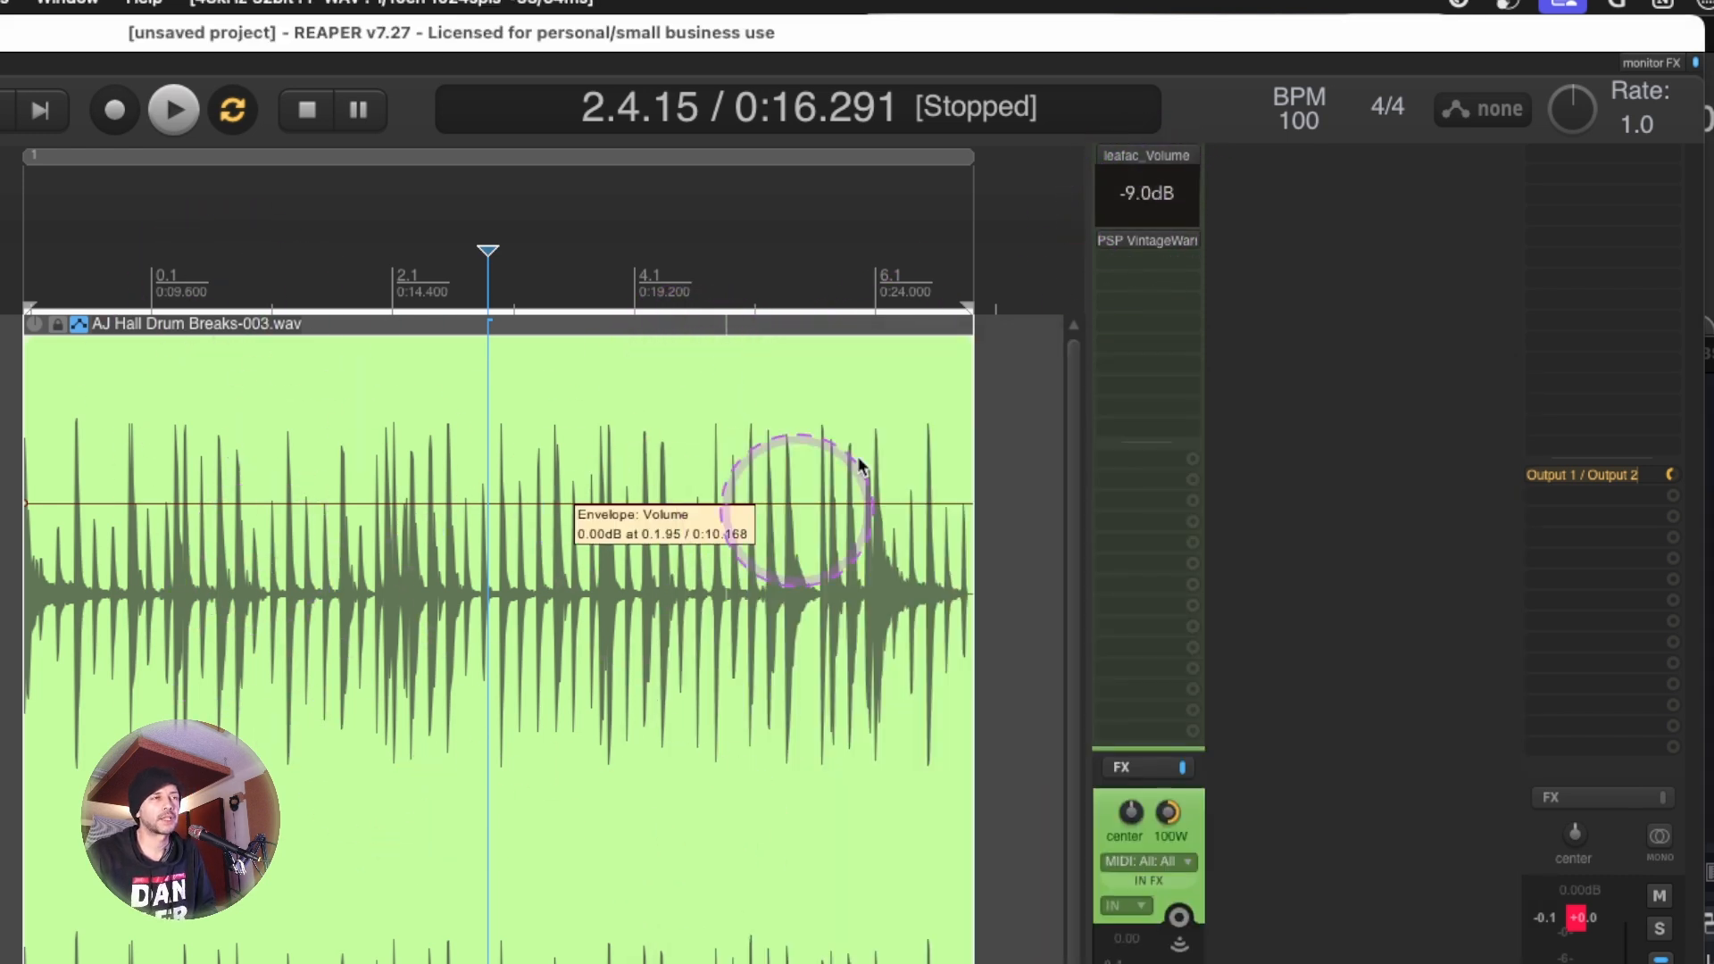
mouse_move(1344, 541)
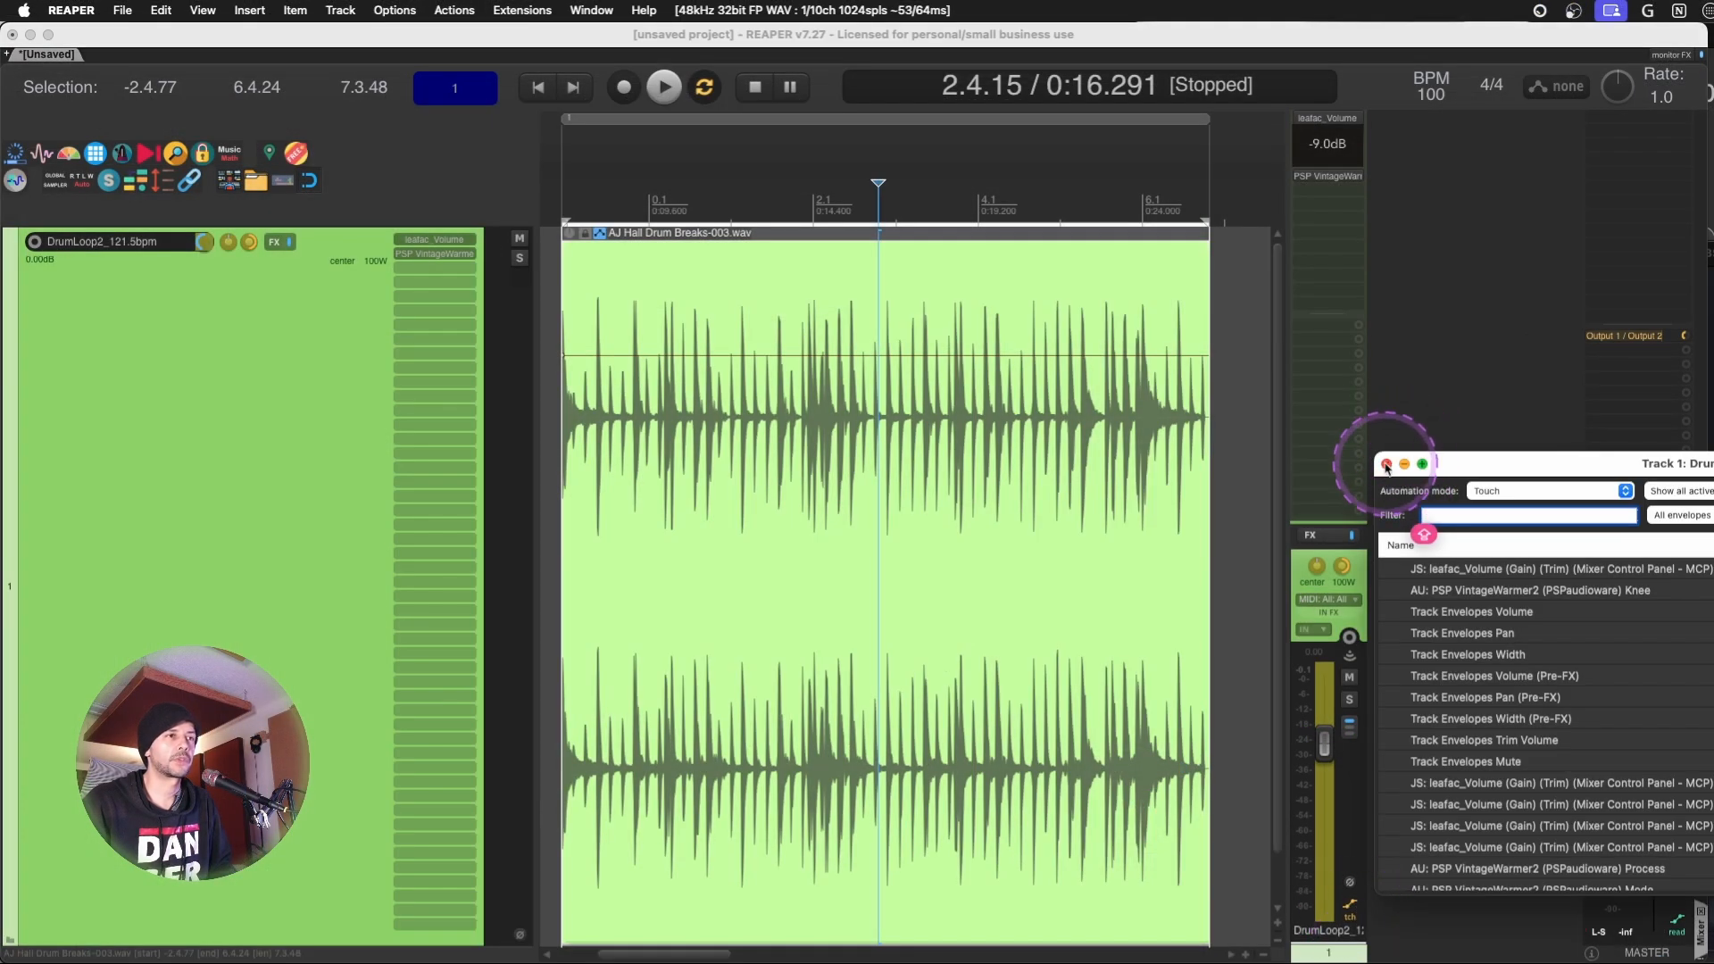
left_click(1547, 490)
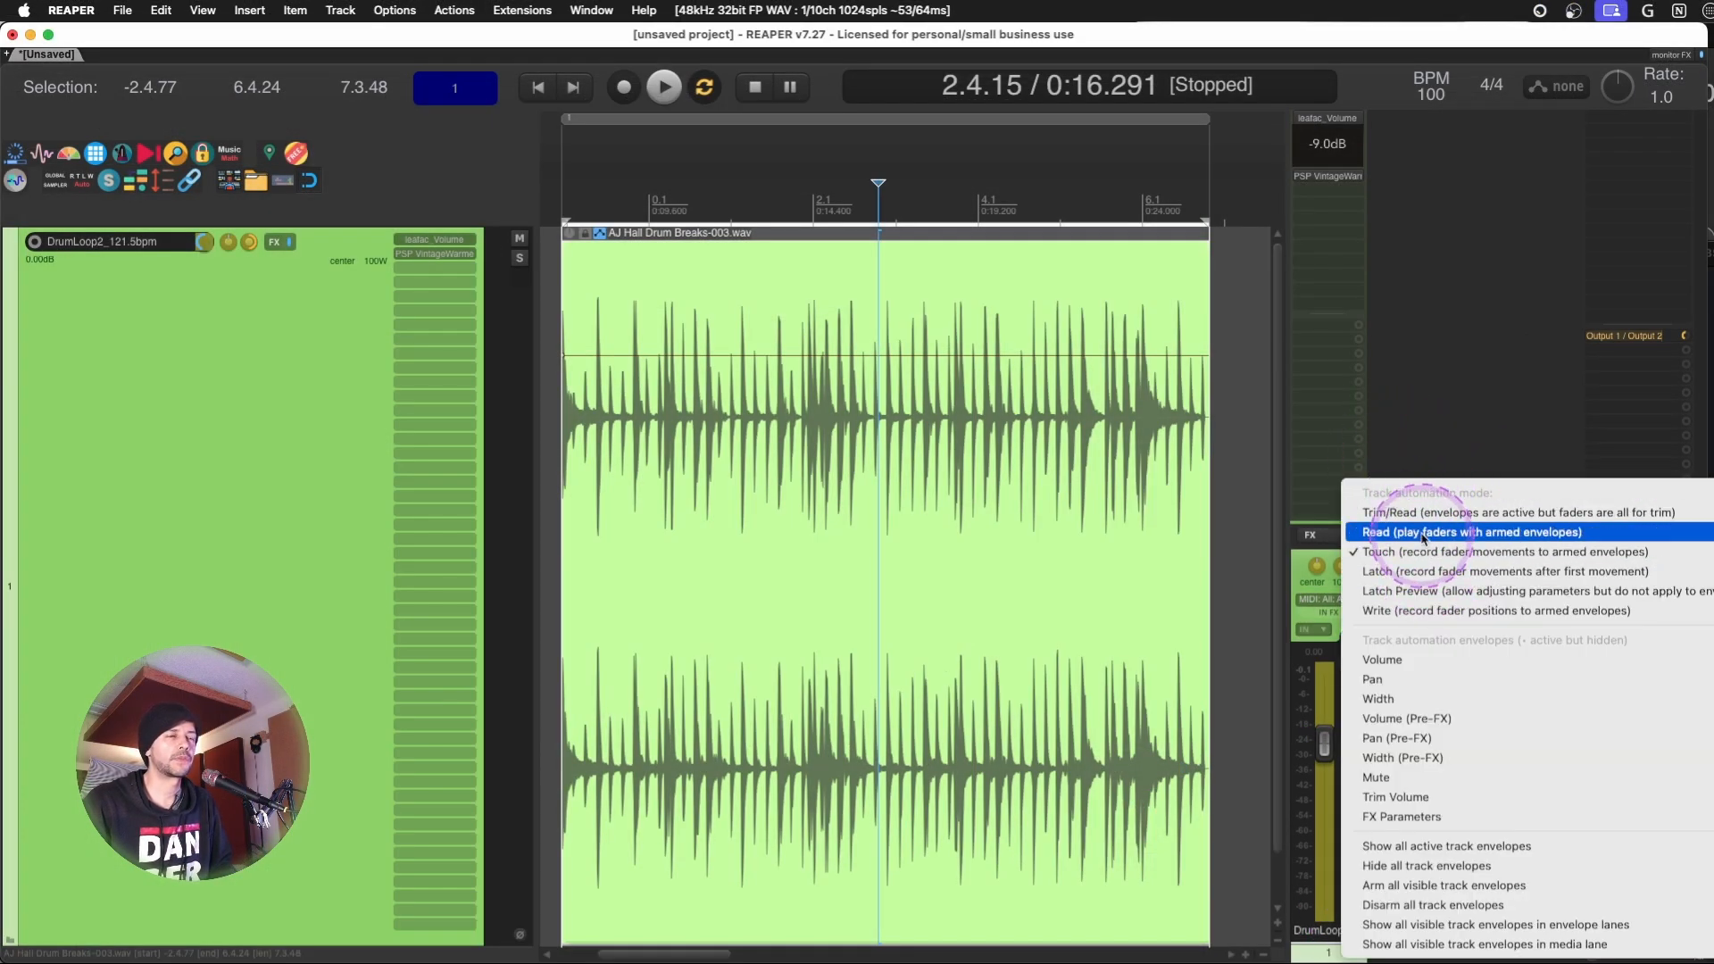
left_click(1470, 532)
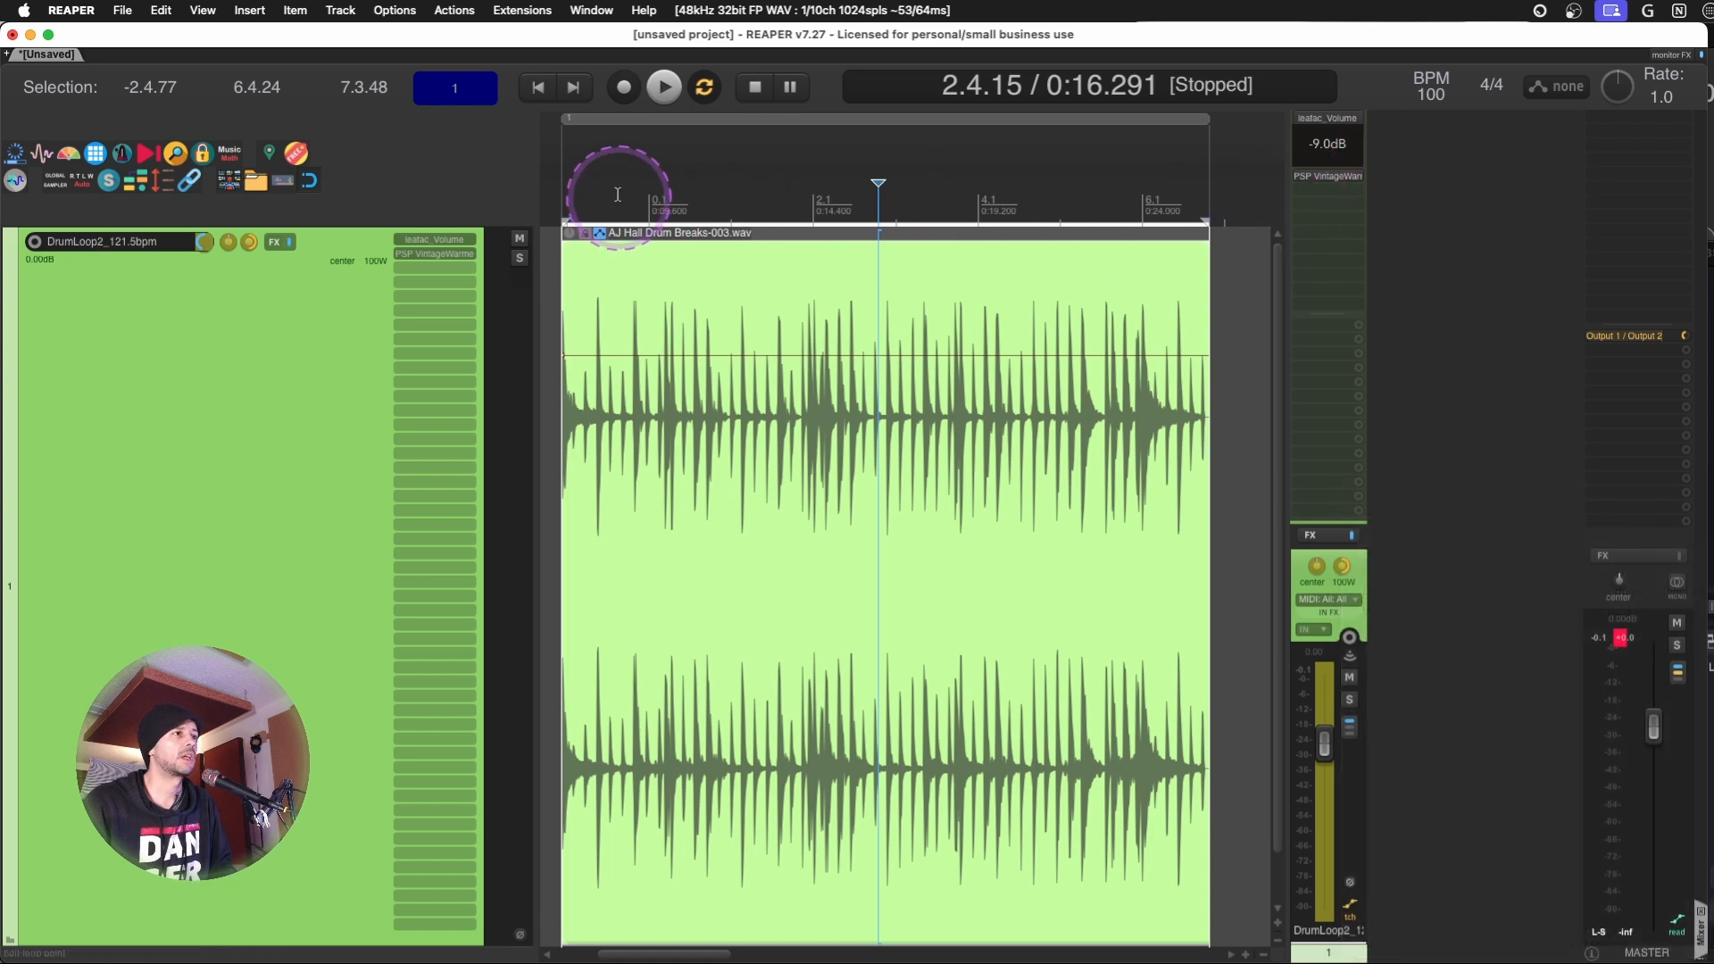
Return to the loop start, mute the master, and adjust the embedded leafac Volume gain.
left_click(618, 182)
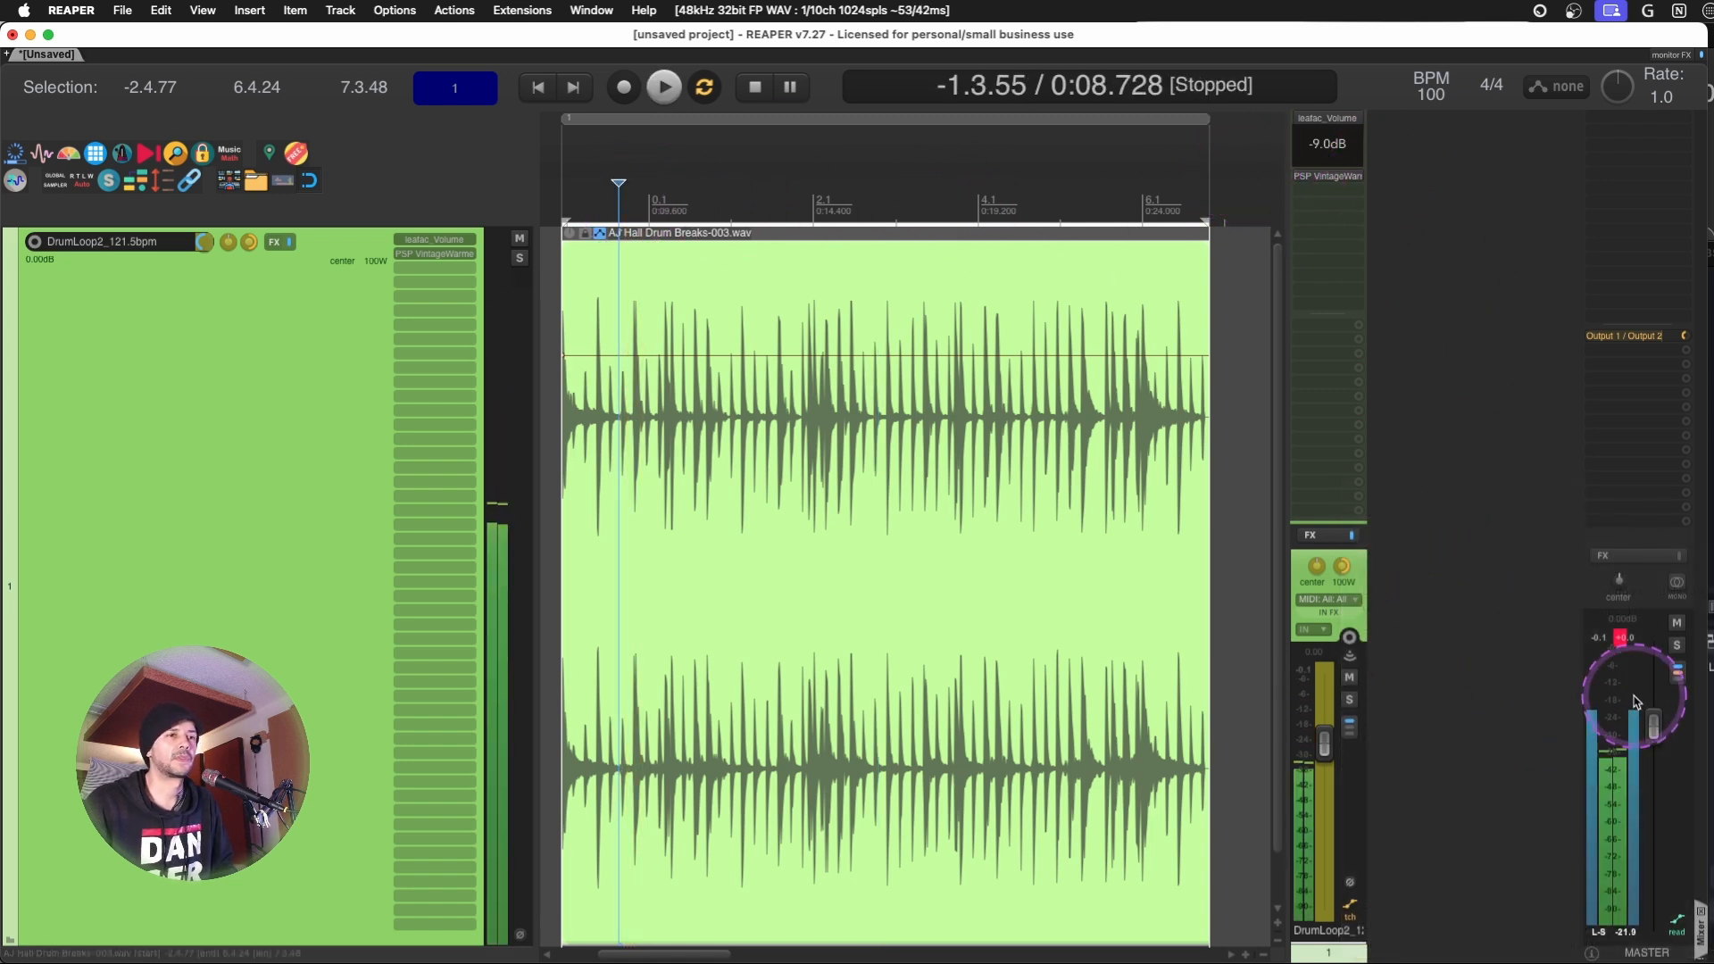
left_click(662, 85)
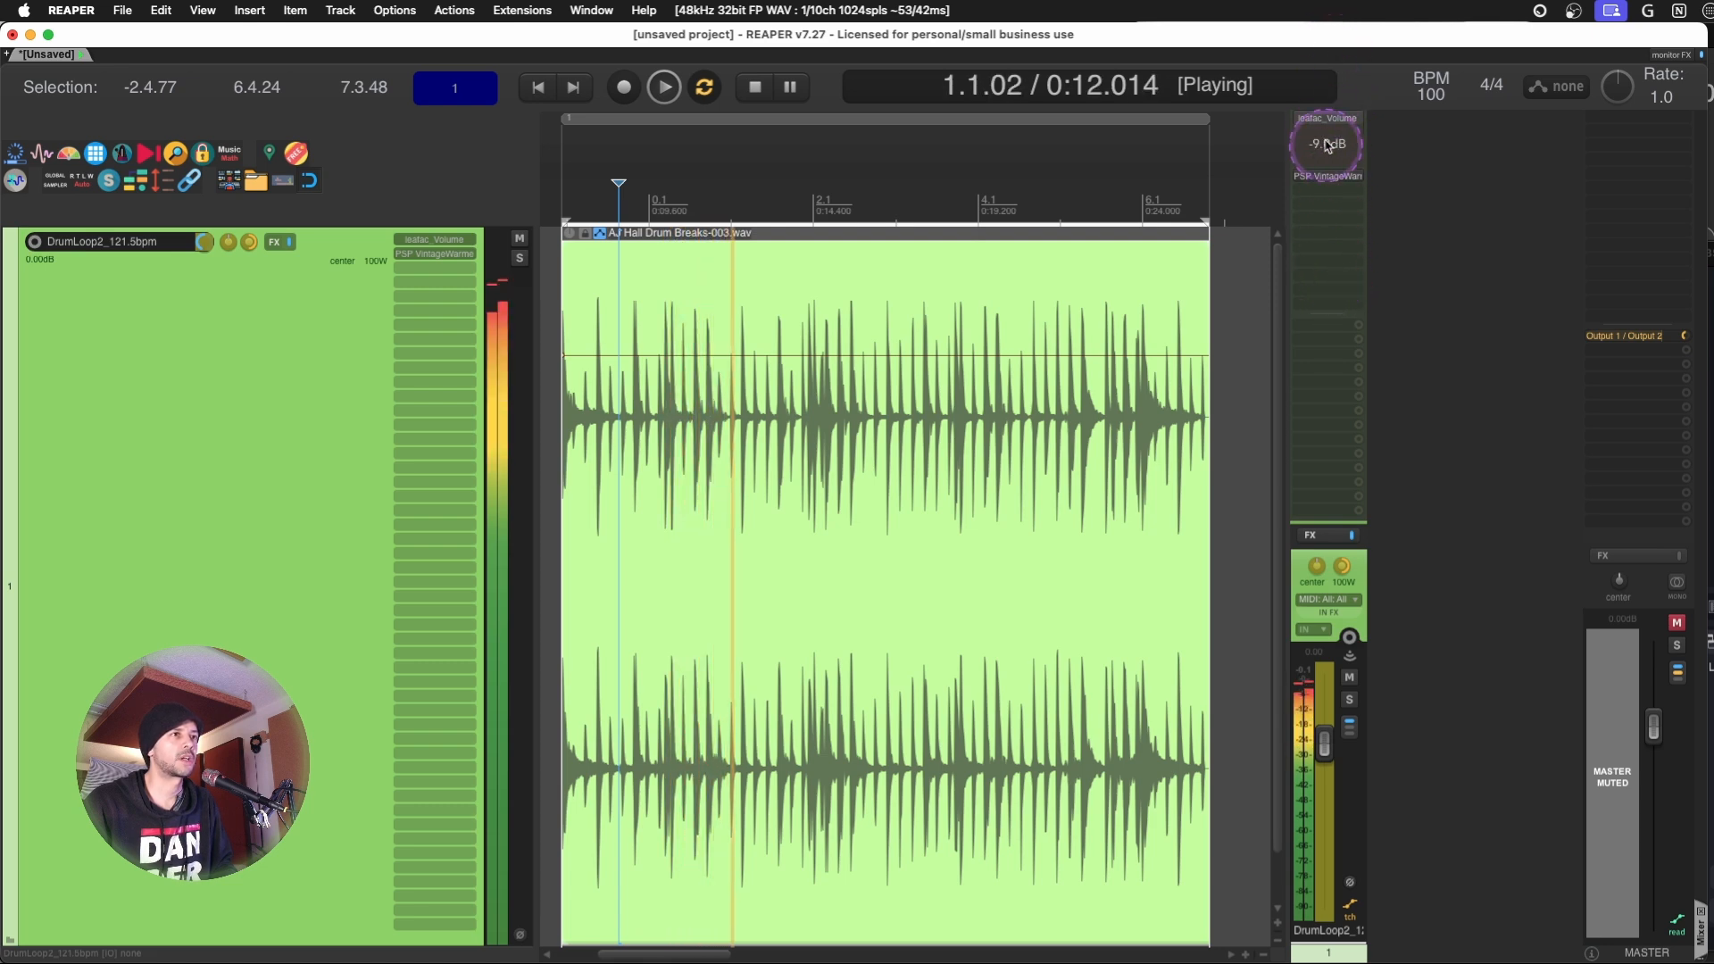
left_click(751, 86)
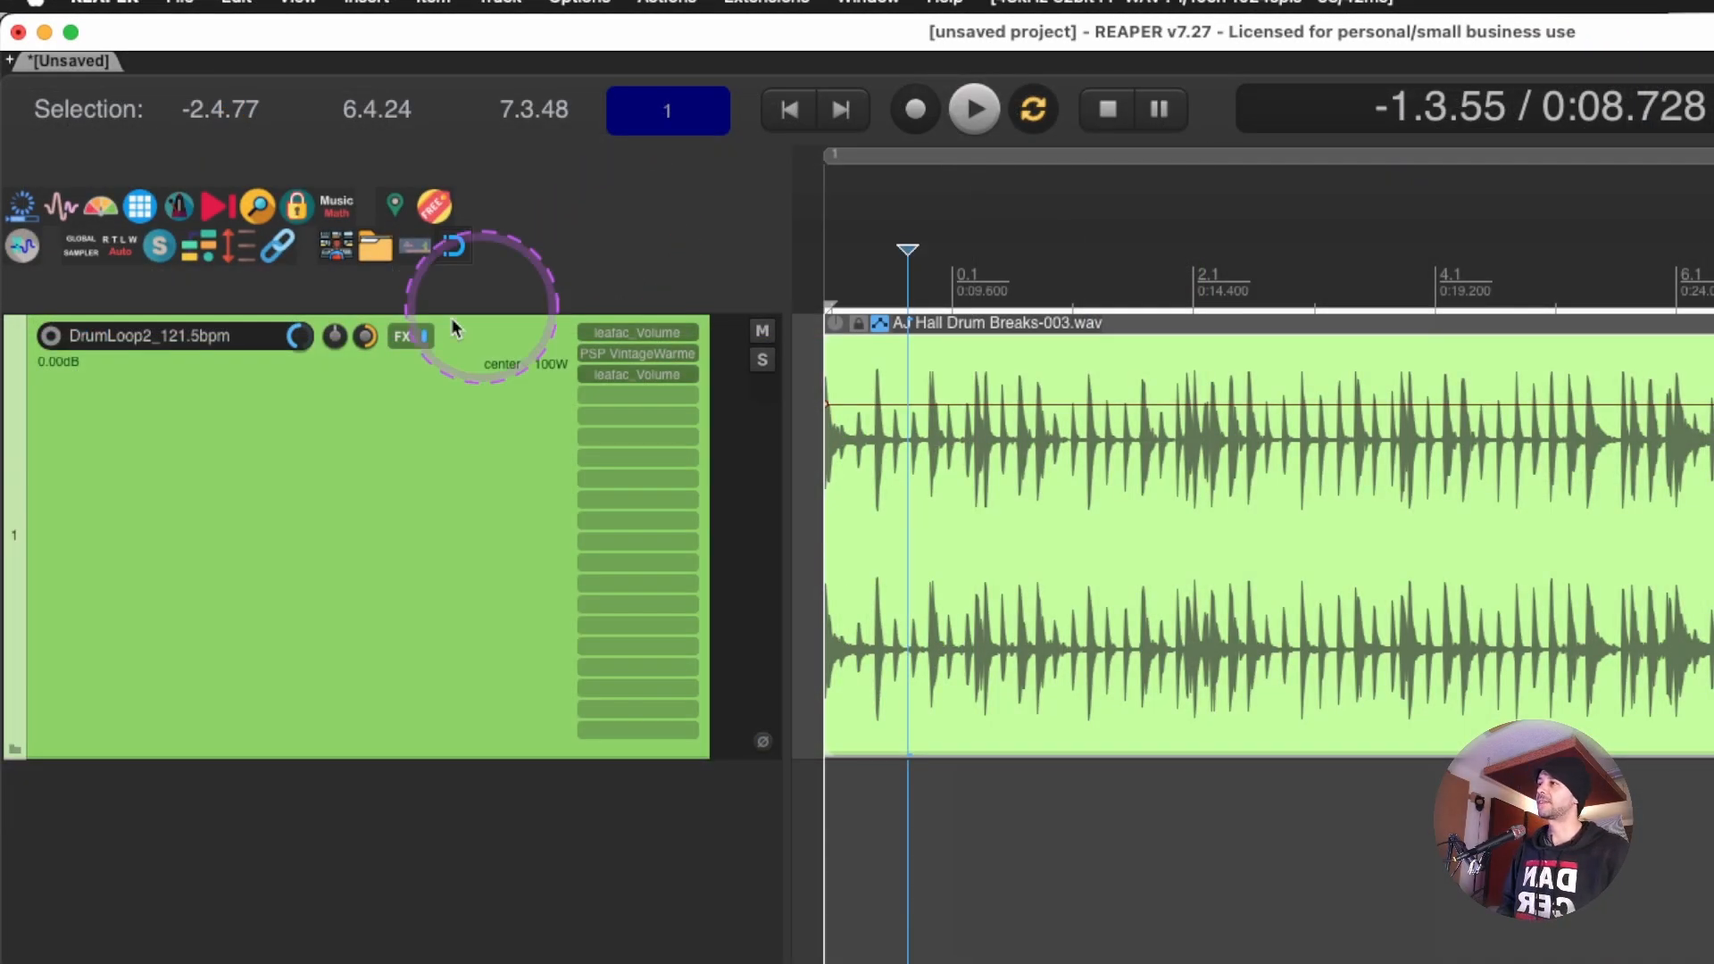
mouse_move(394, 241)
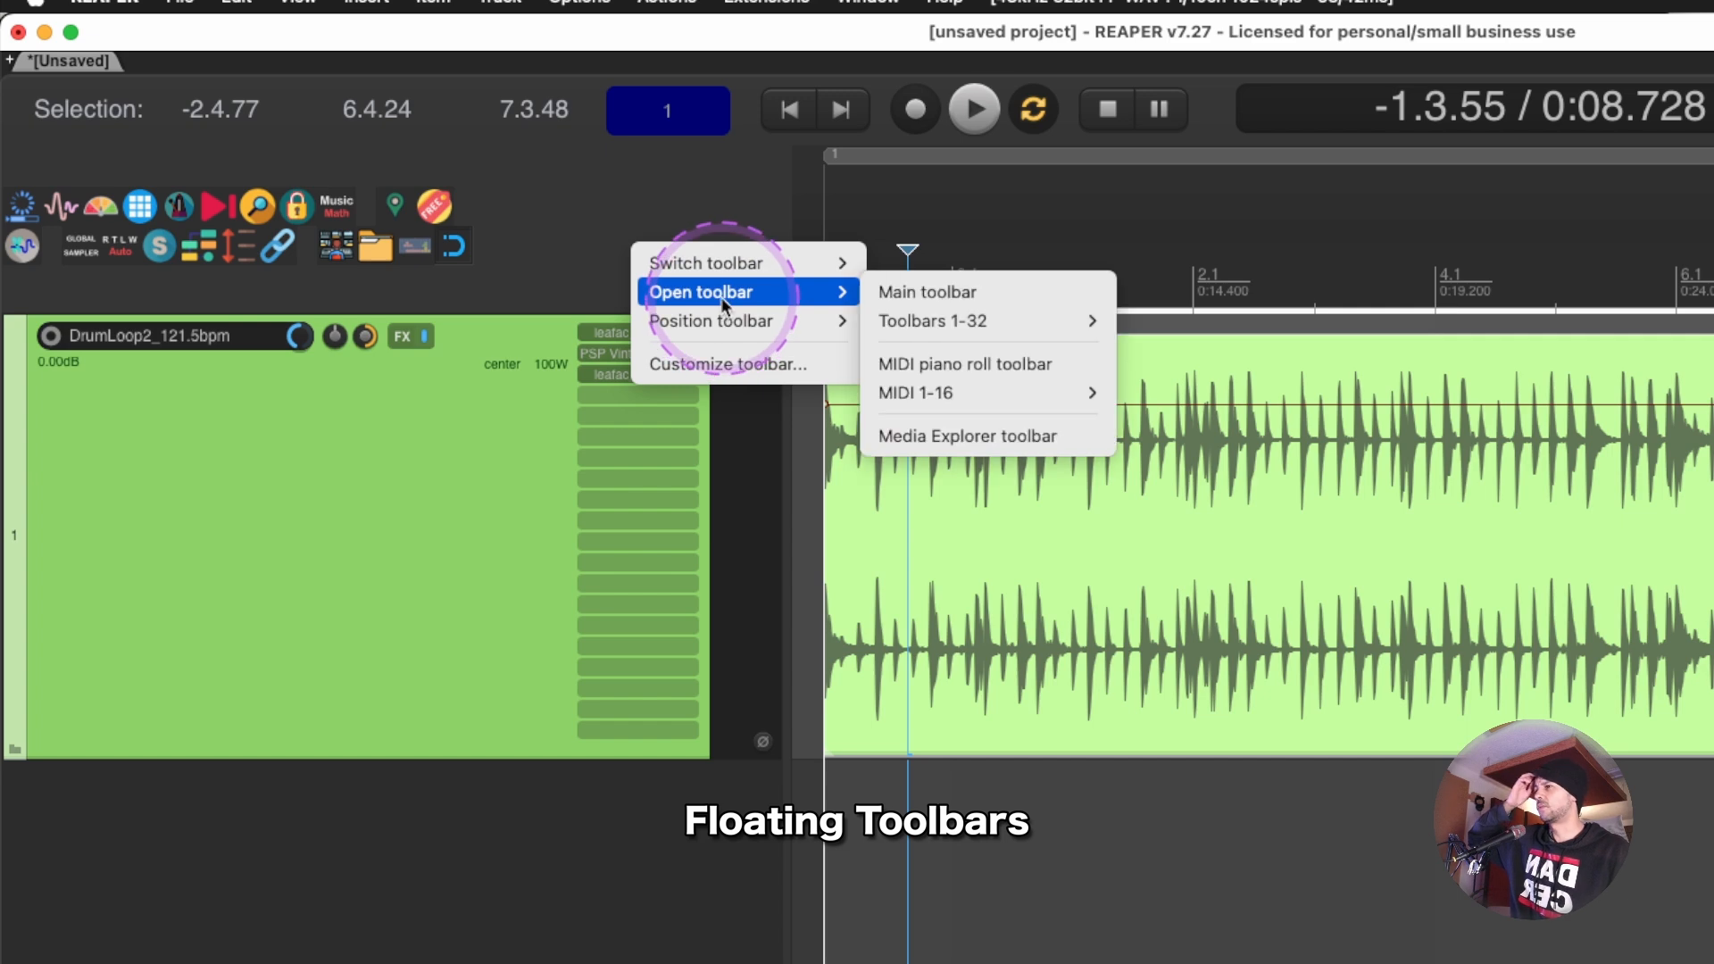
mouse_move(930, 321)
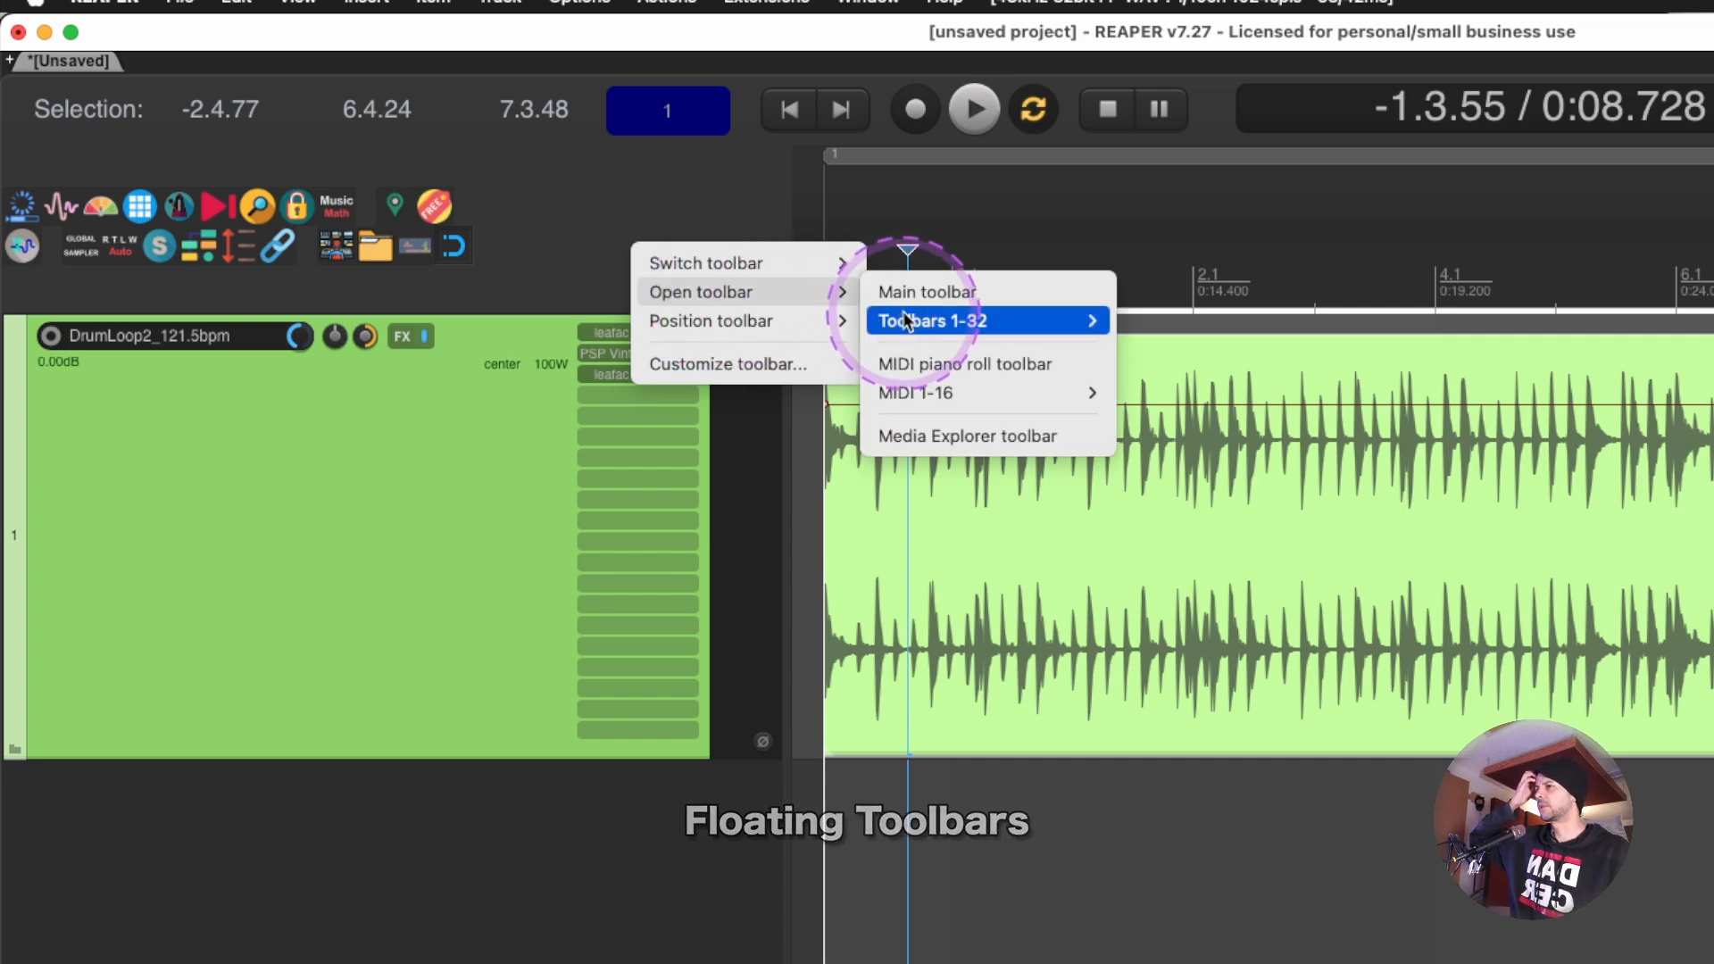
mouse_move(930, 321)
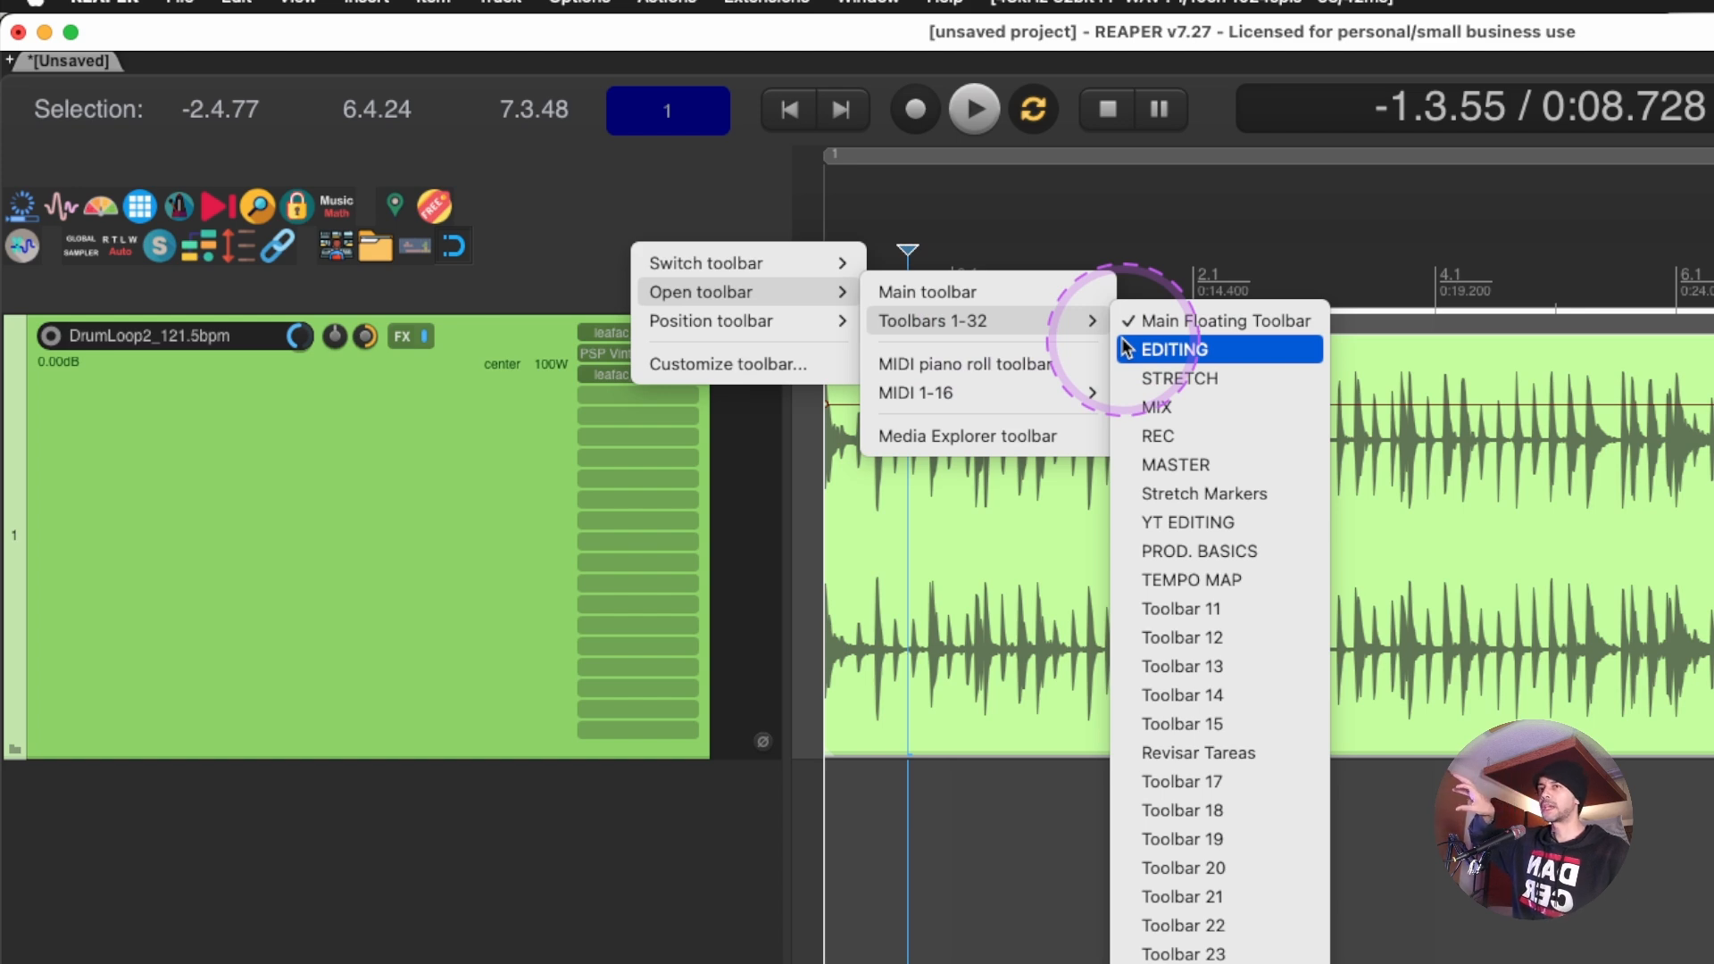
mouse_move(1178, 377)
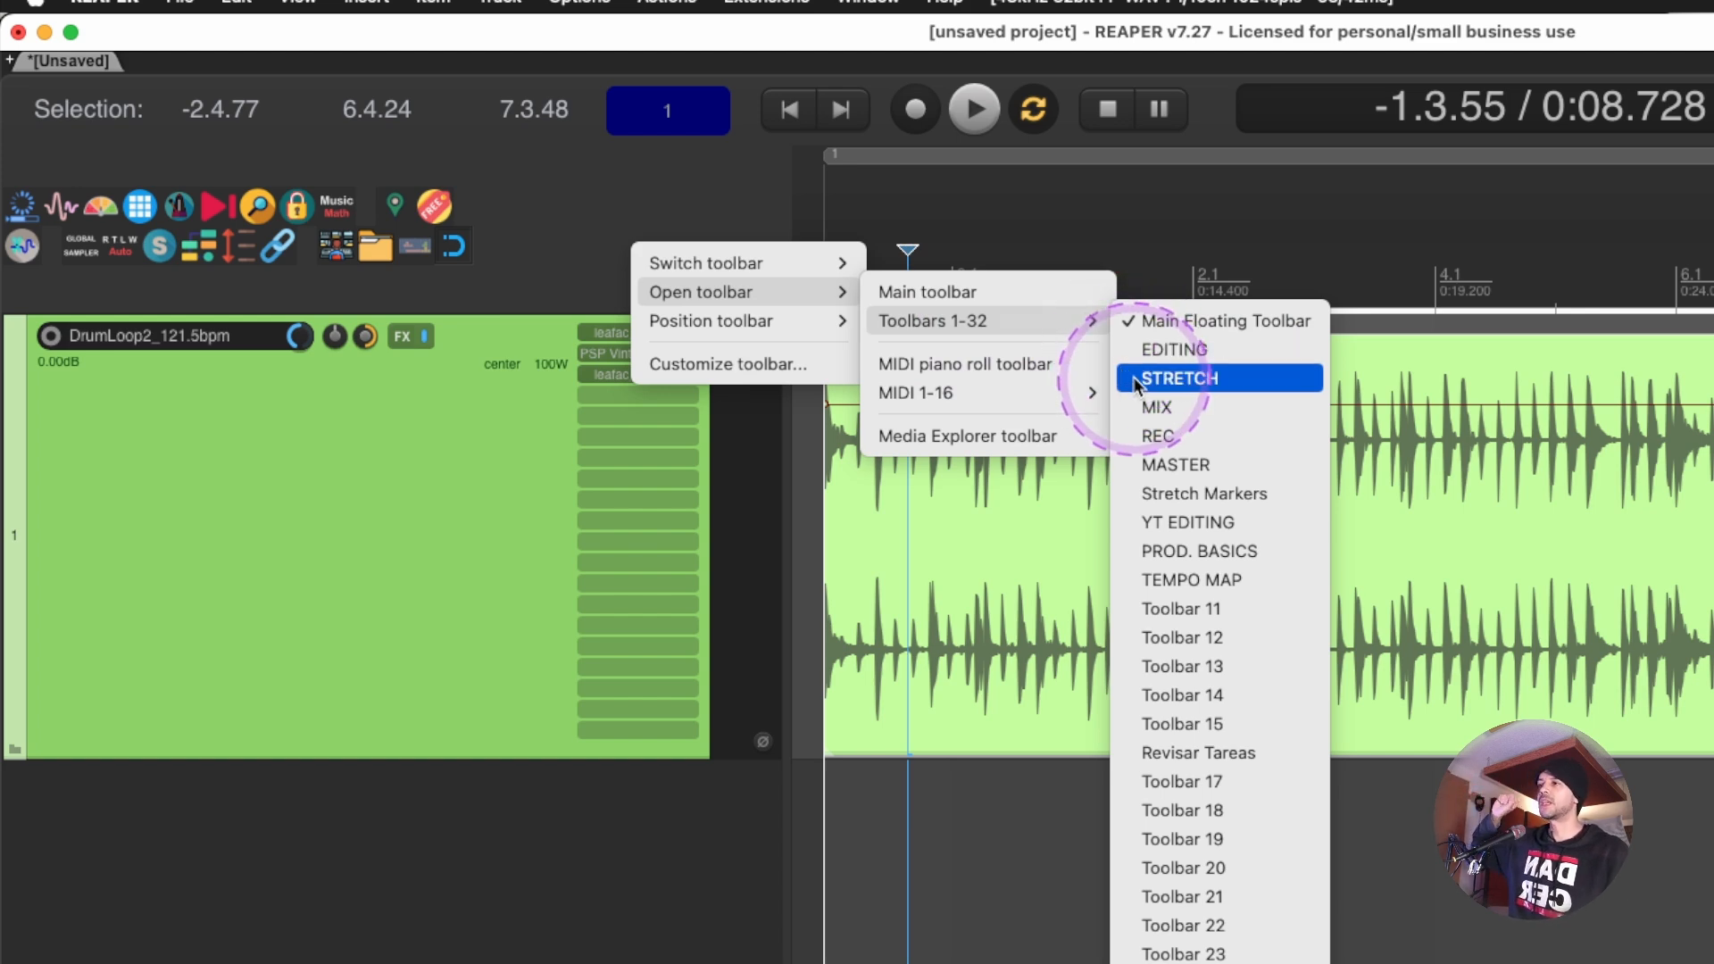
Float the REC toolbar, assign tracks to Inputs 1–5, and give track 5 stereo Input 3/4.
left_click(1177, 377)
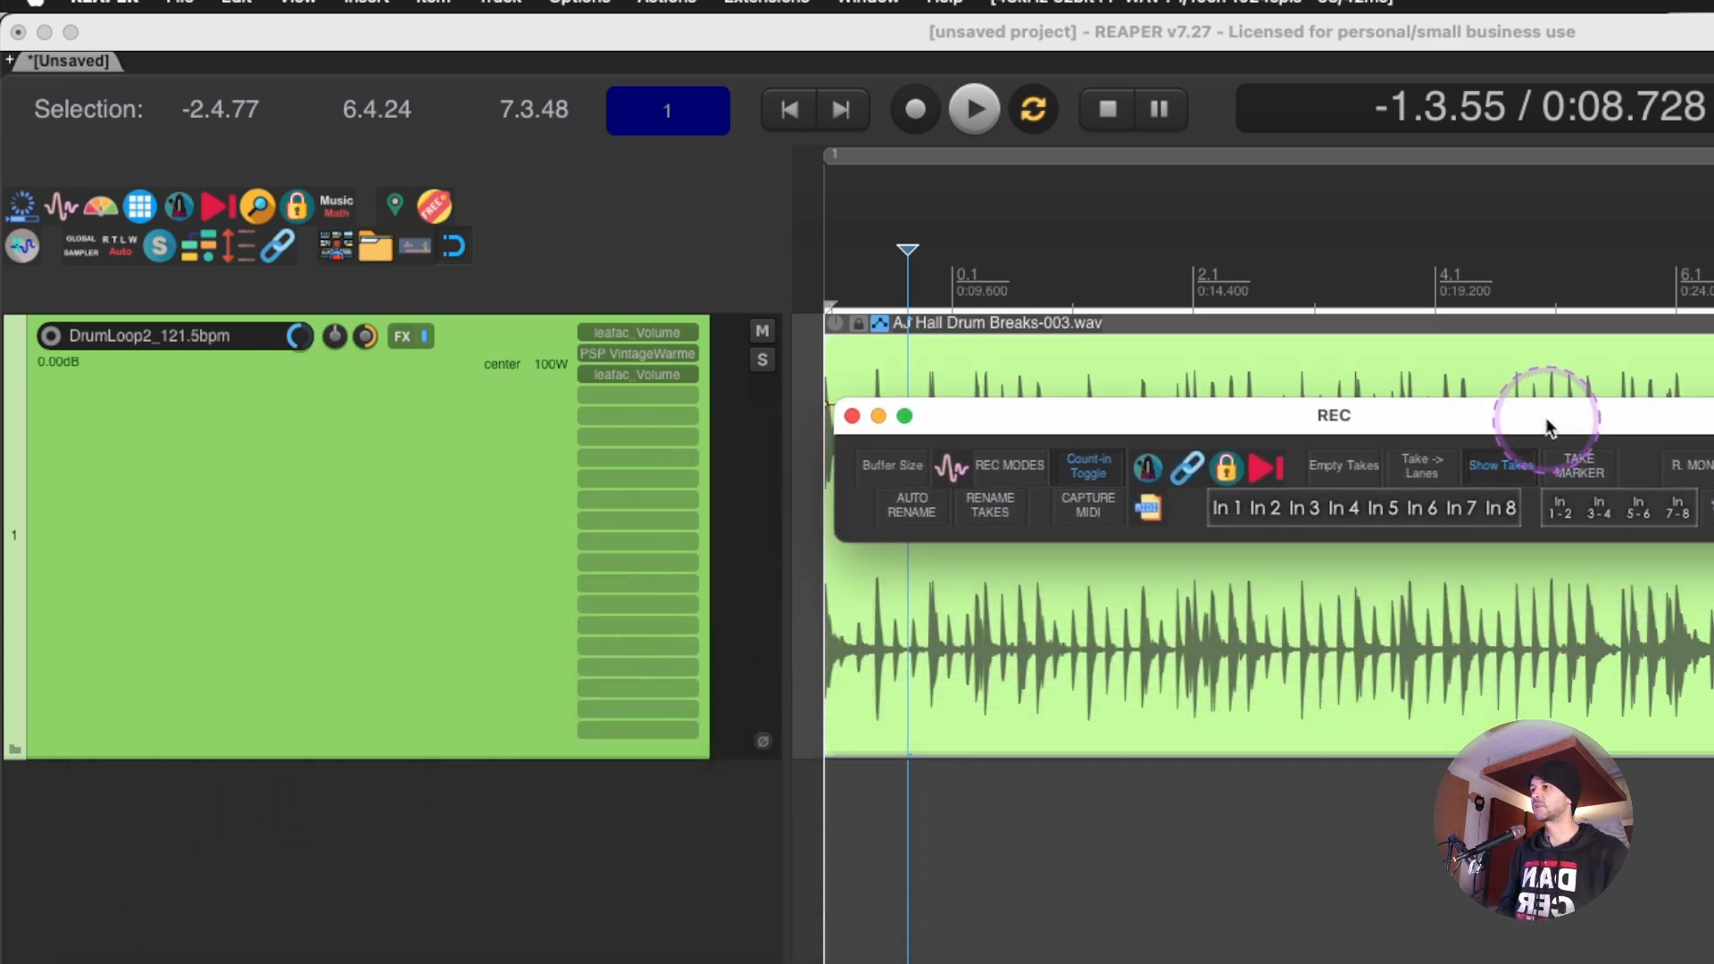
left_click(317, 519)
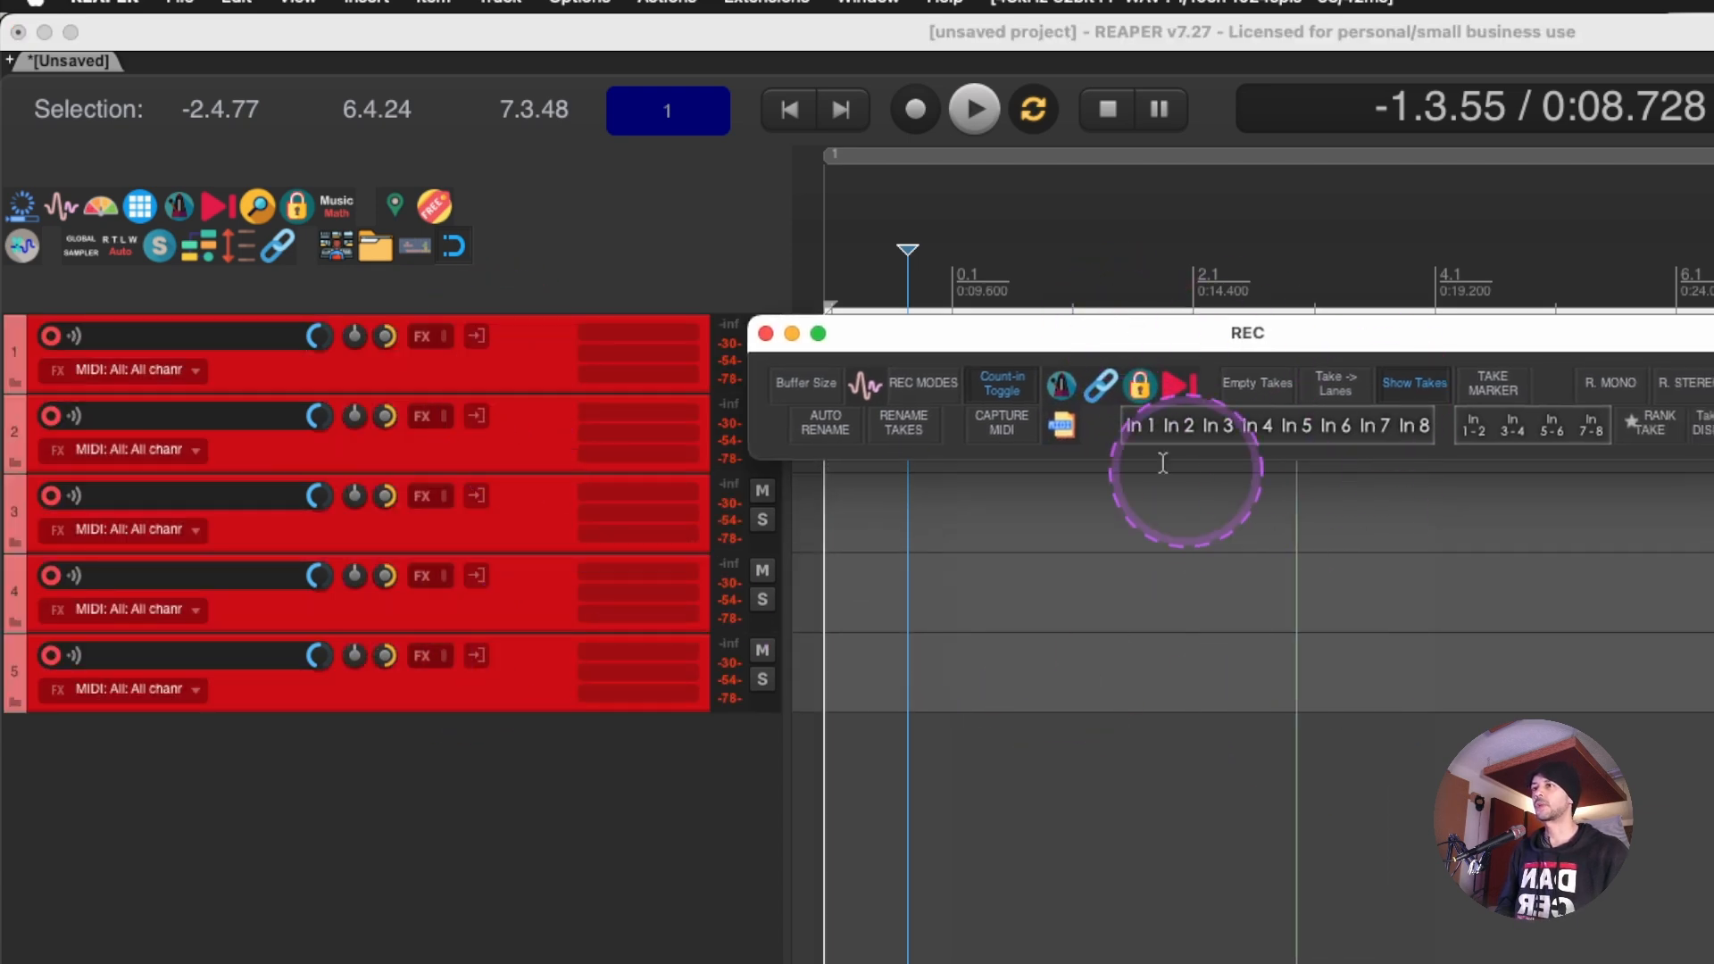
mouse_move(1153, 437)
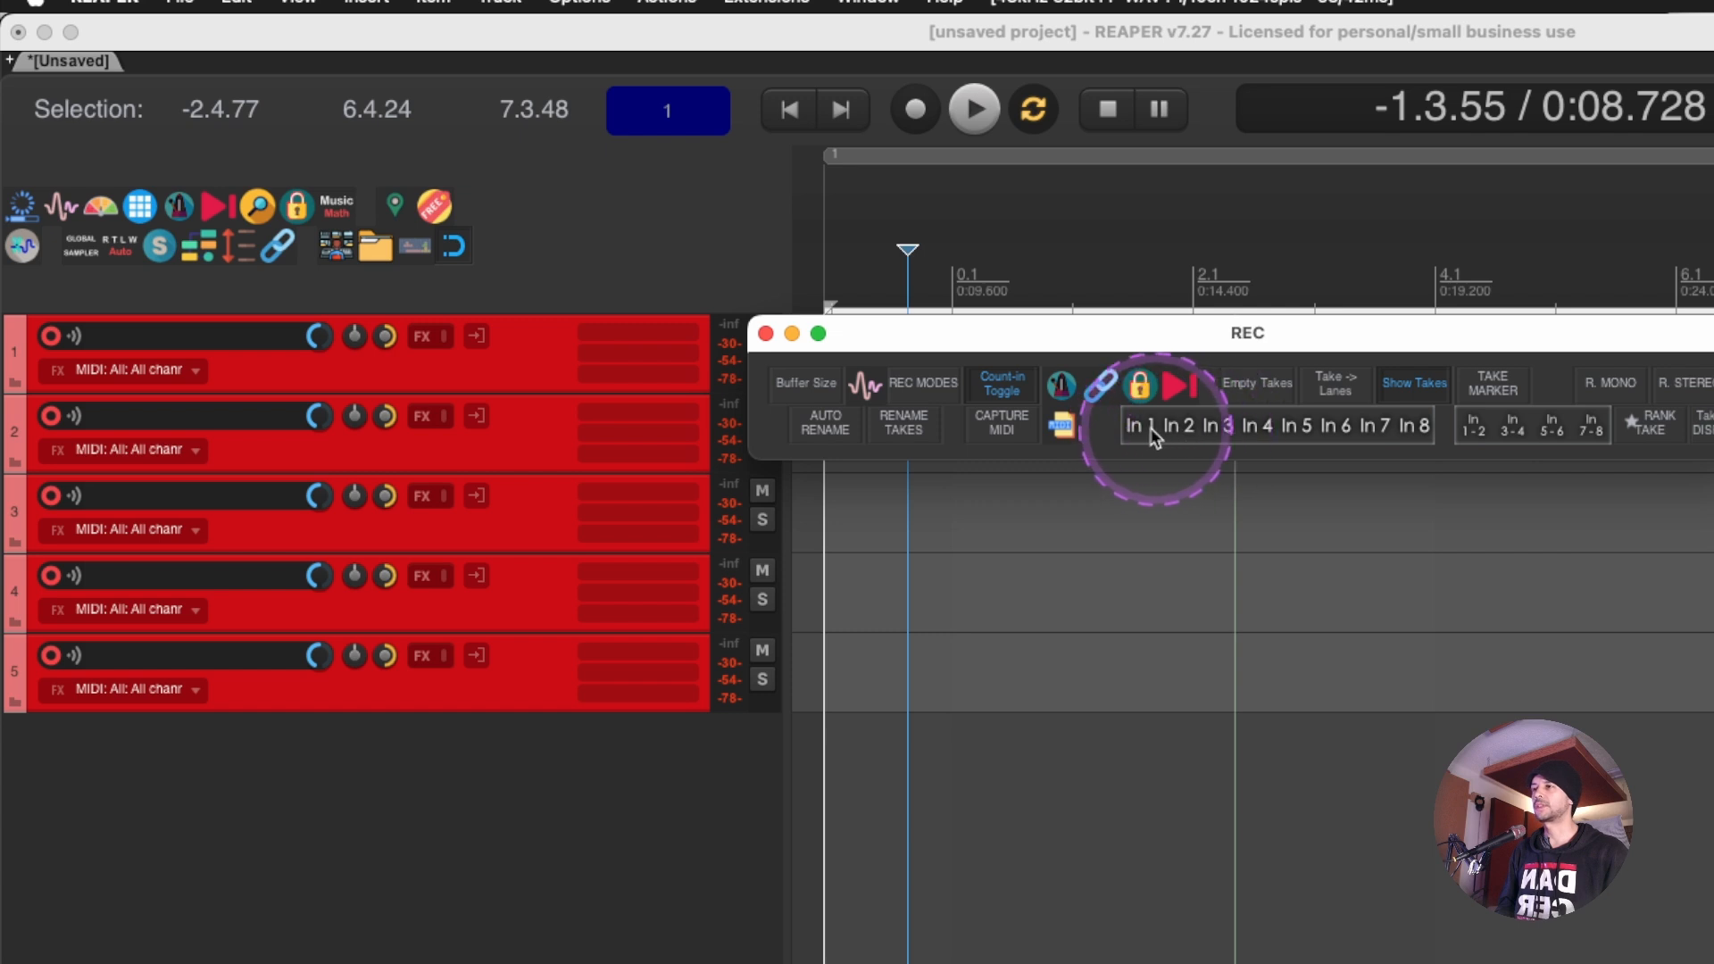
mouse_move(1476, 366)
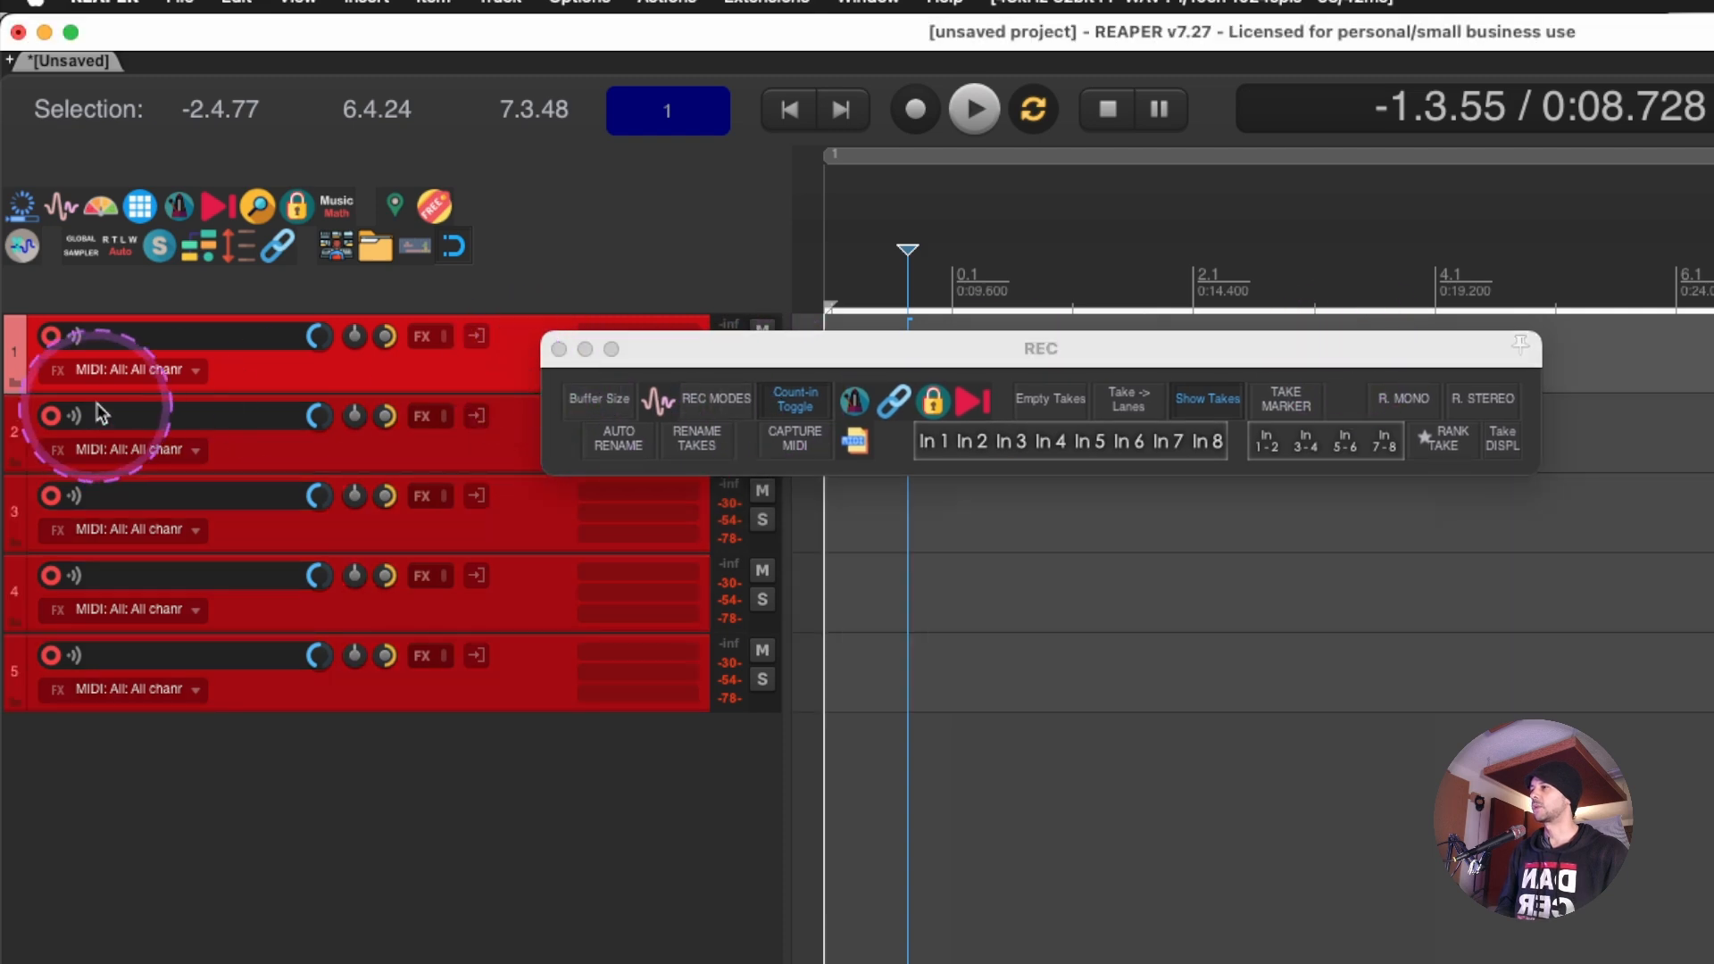
mouse_move(107, 377)
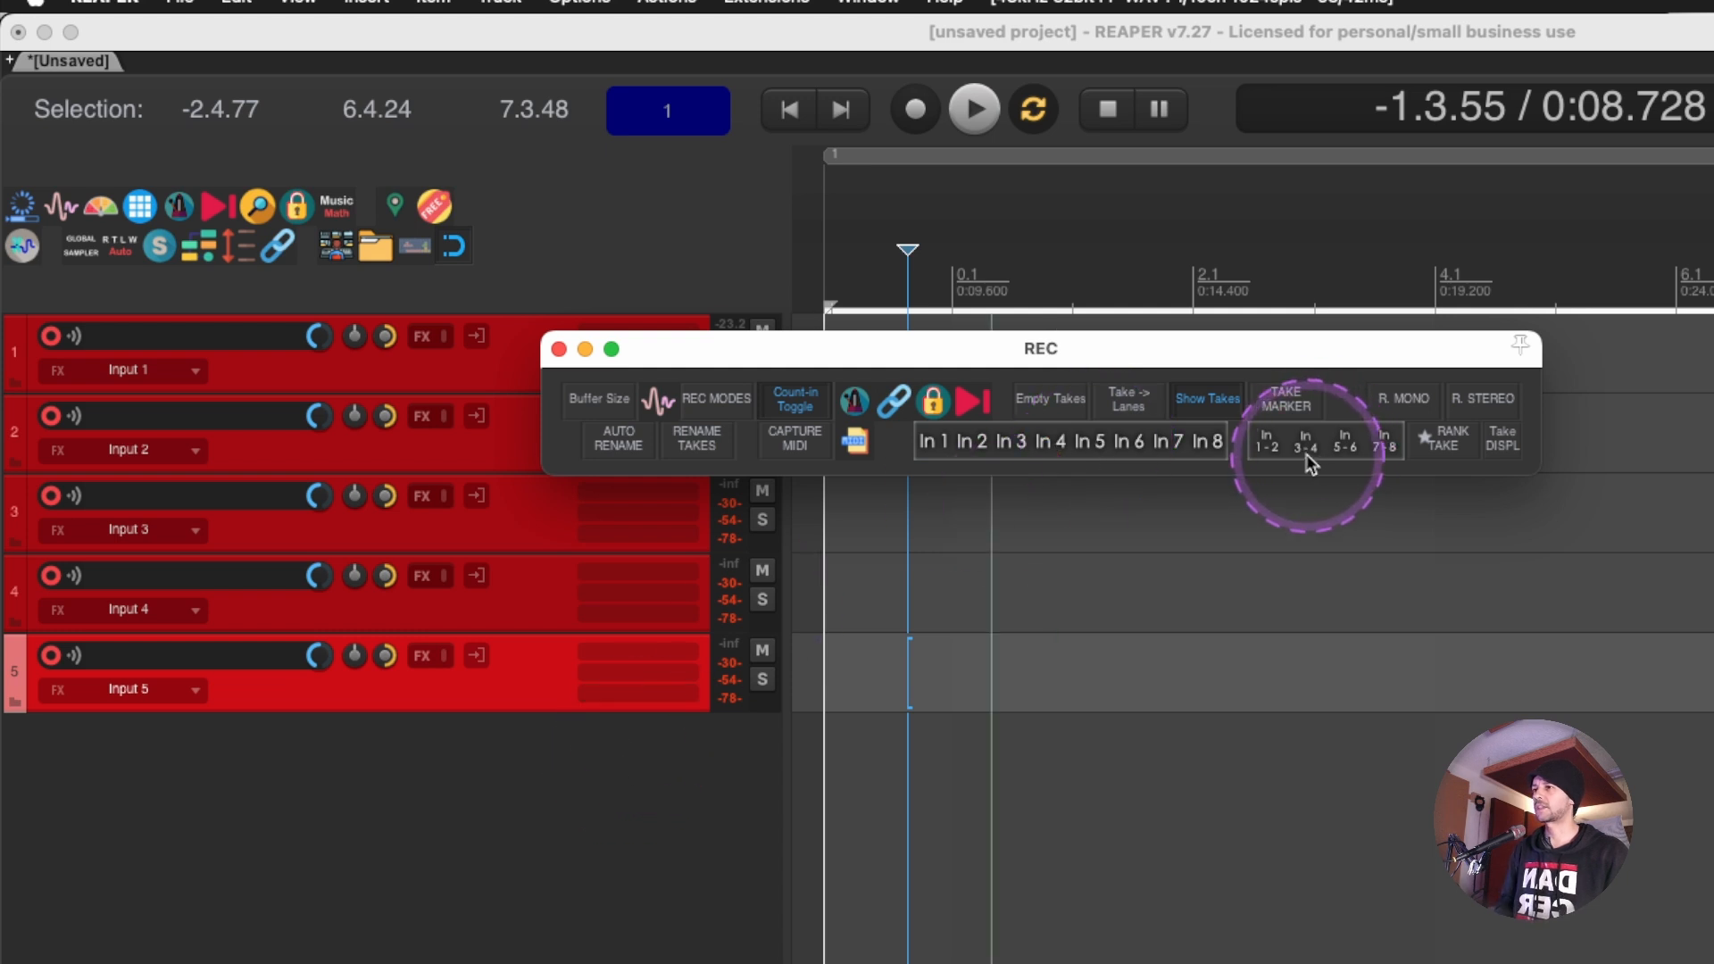
left_click(1305, 438)
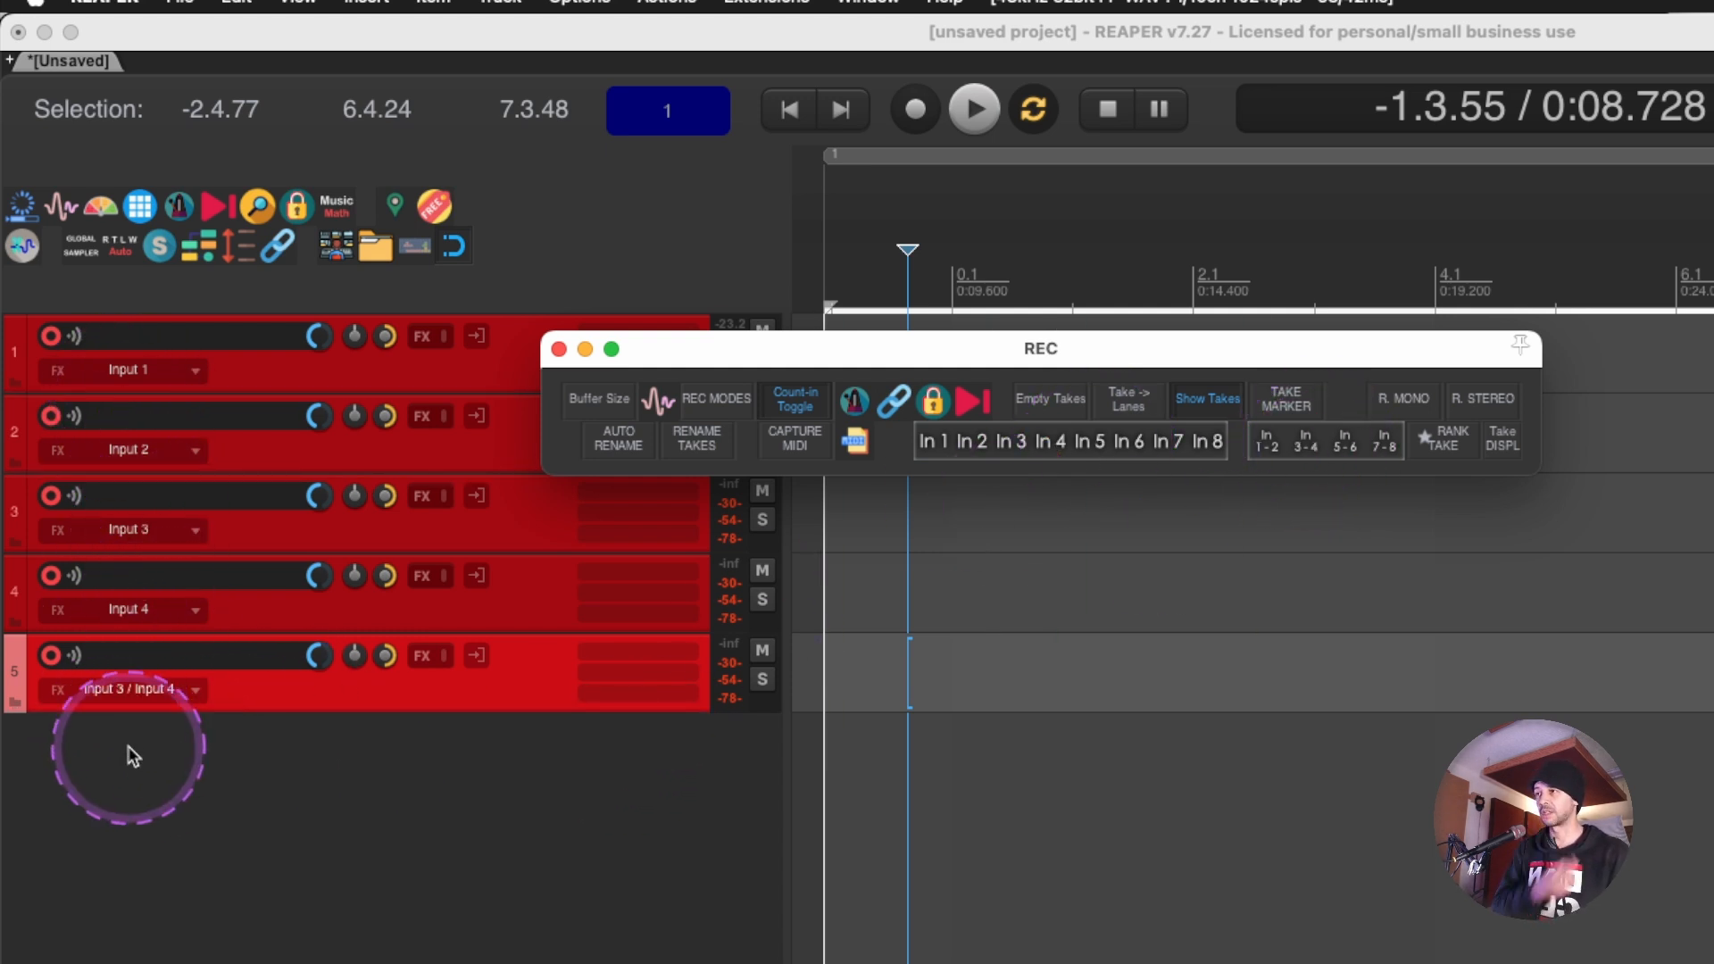
mouse_move(902, 369)
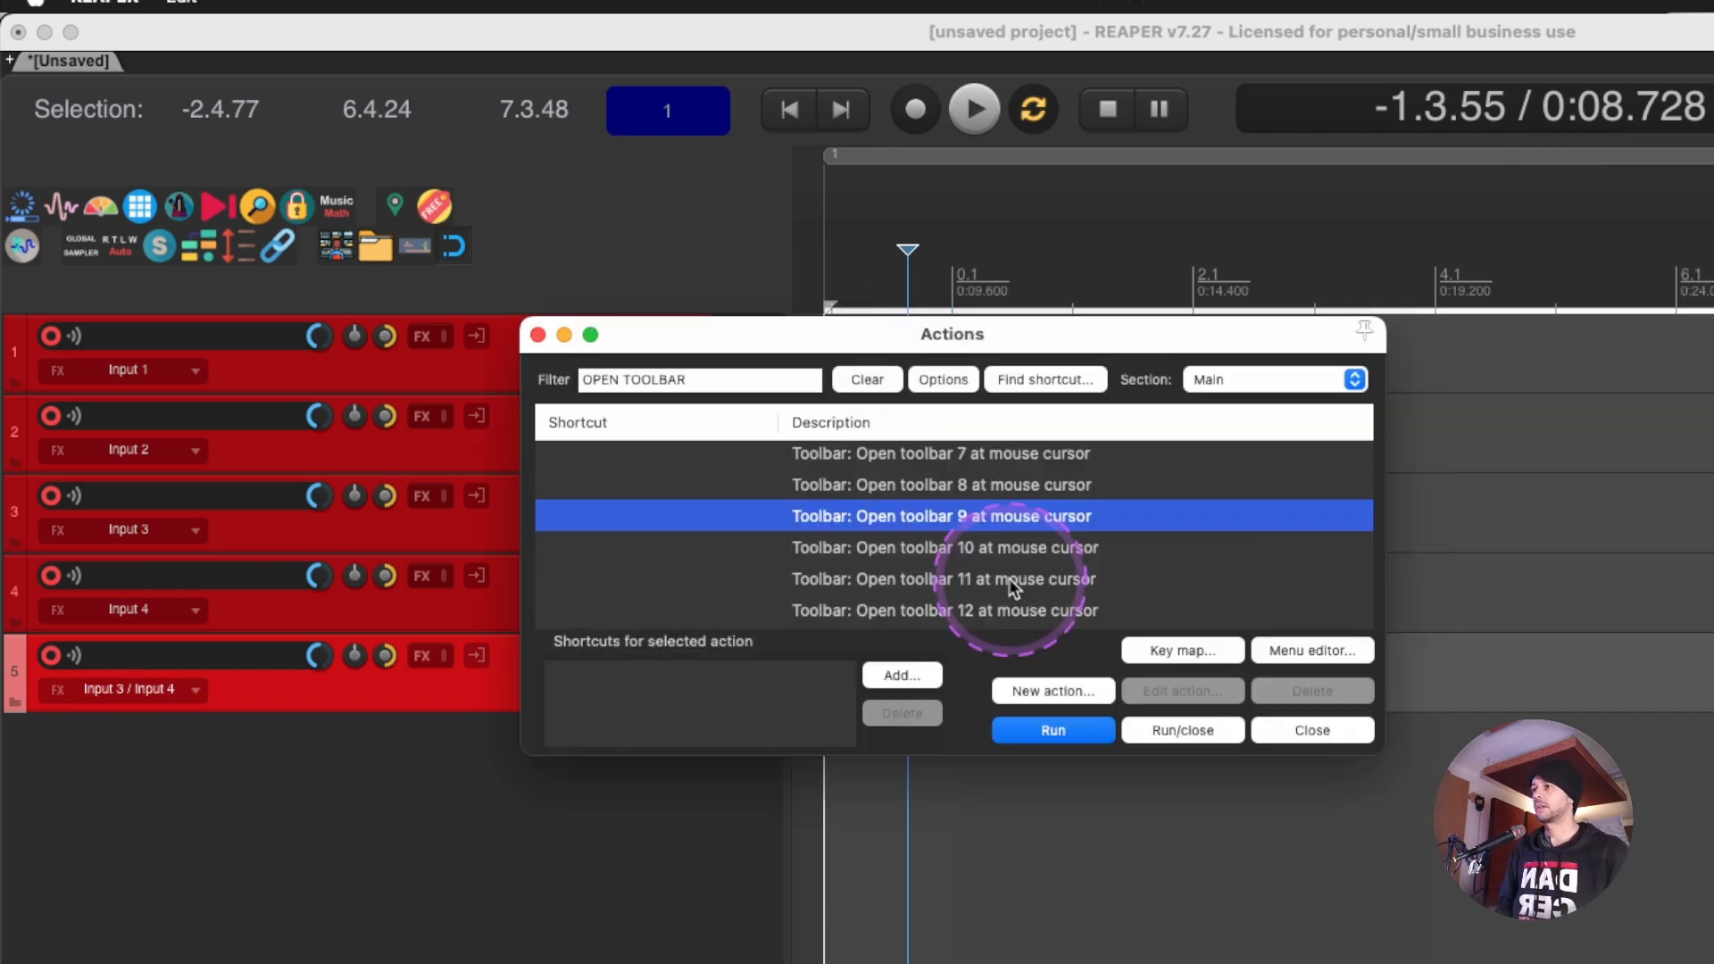
Look up the 'Toolbar: Open toolbar 5 at mouse cursor' shortcut, use it, then close Actions.
scroll("up", 3)
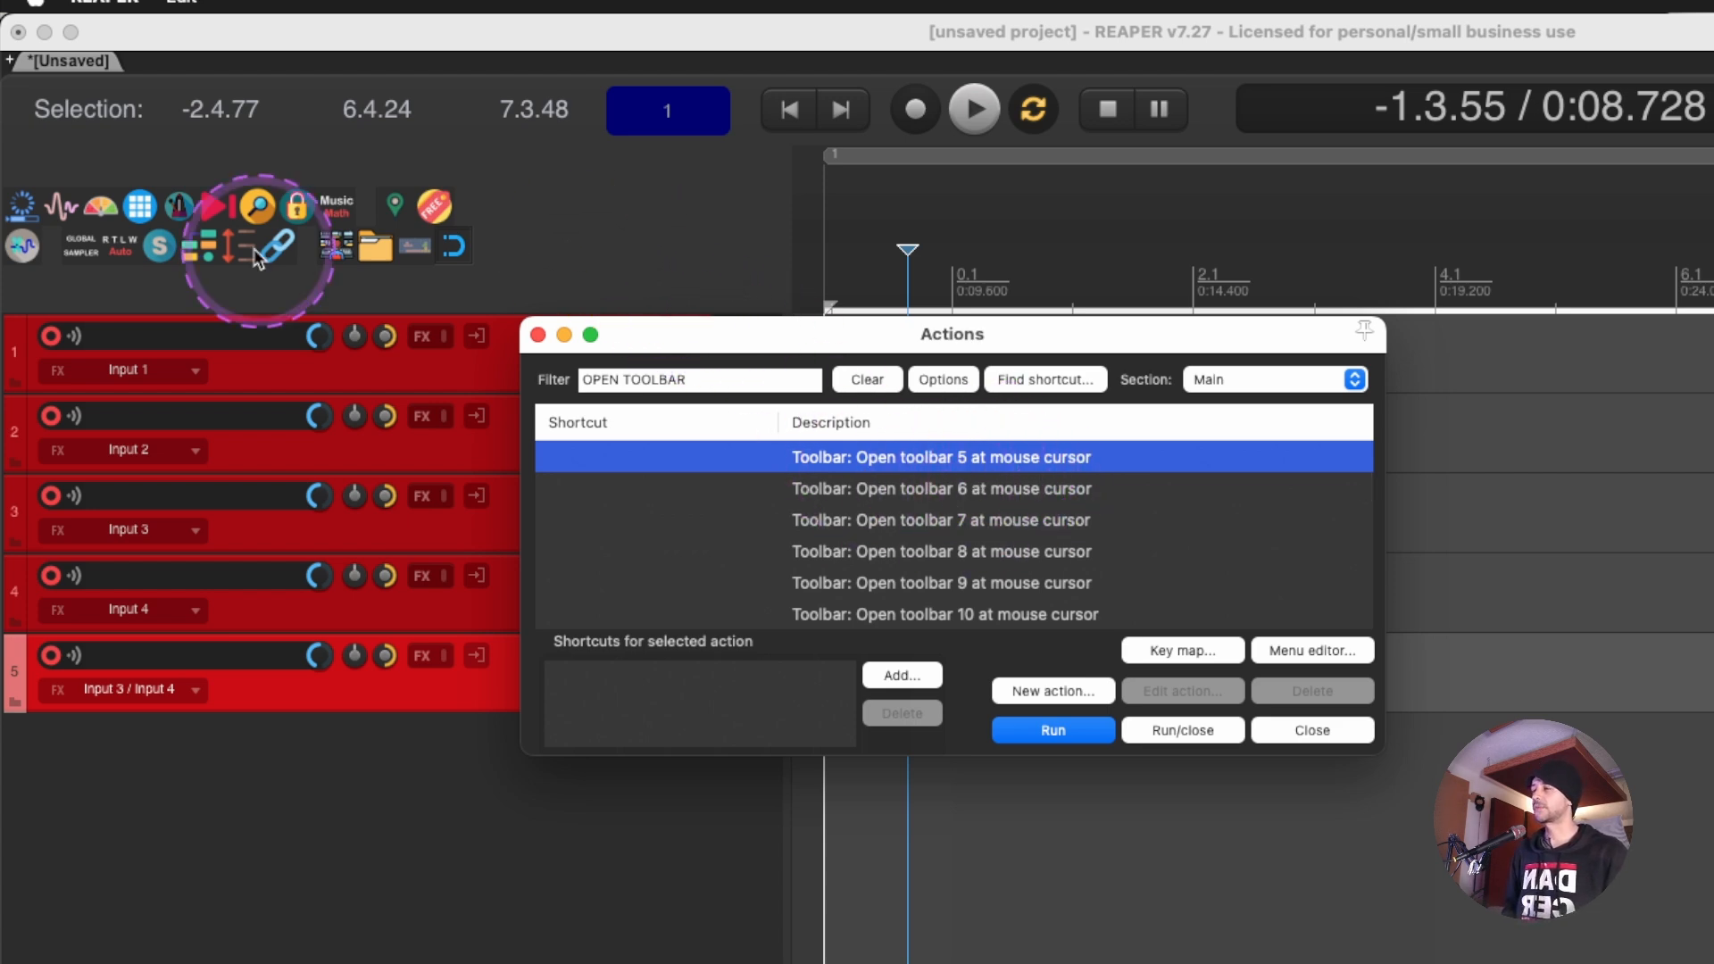
mouse_move(607, 246)
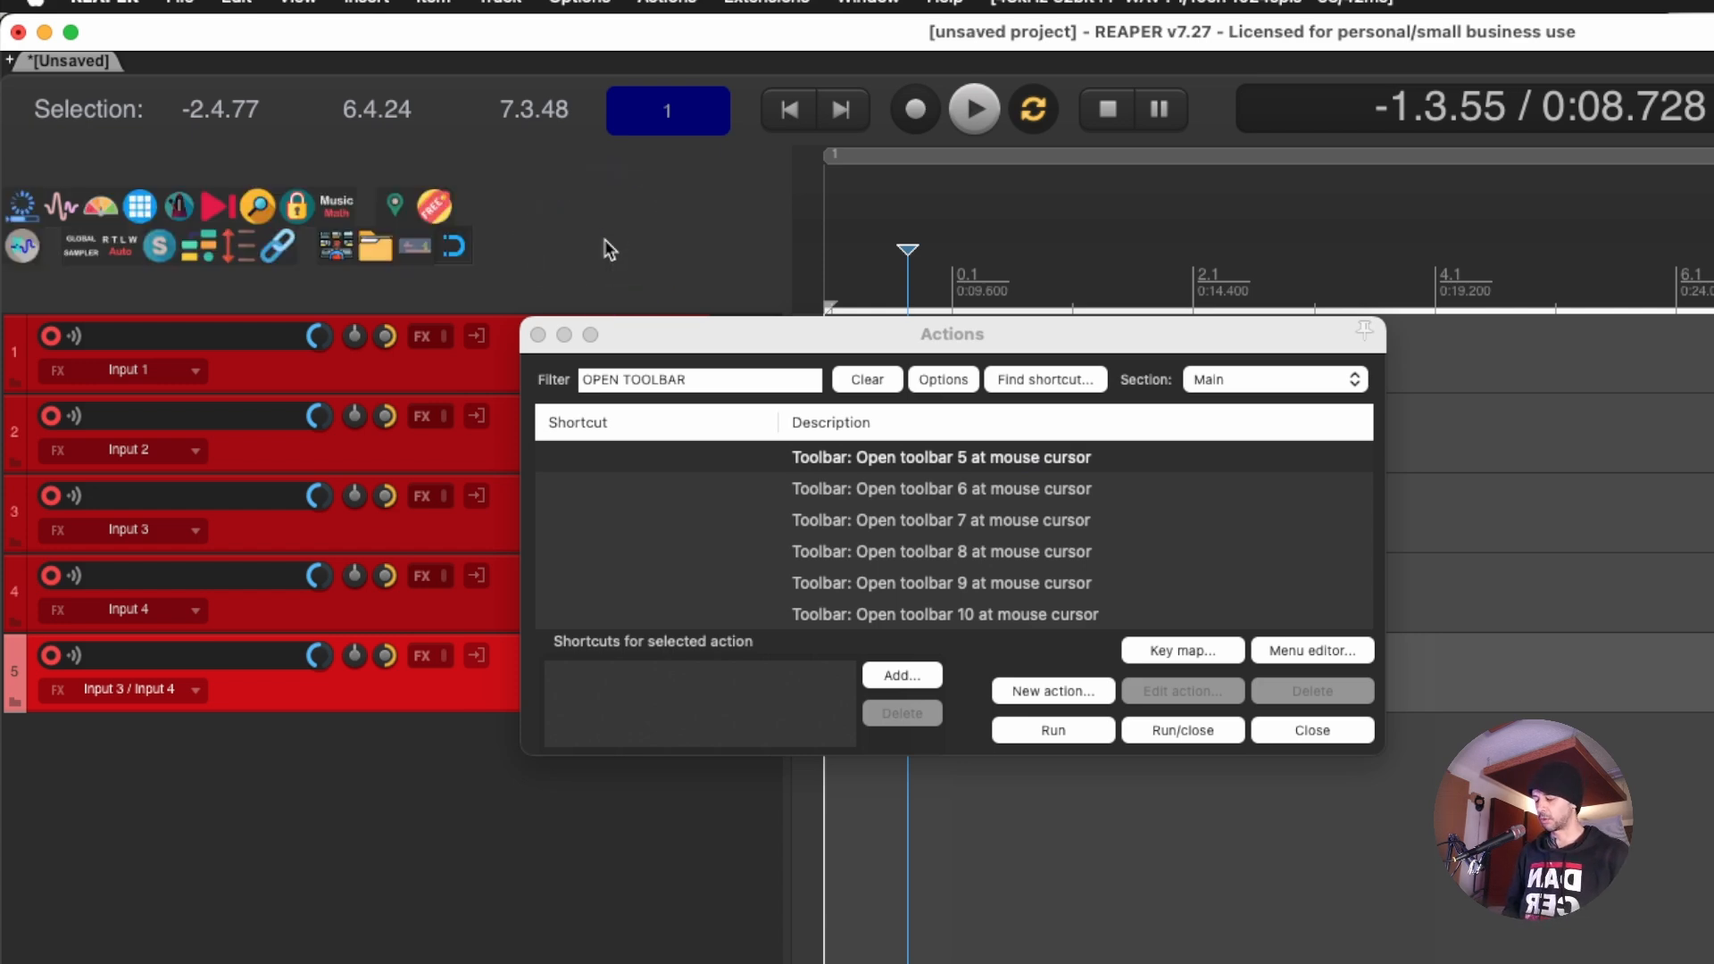
left_click(901, 674)
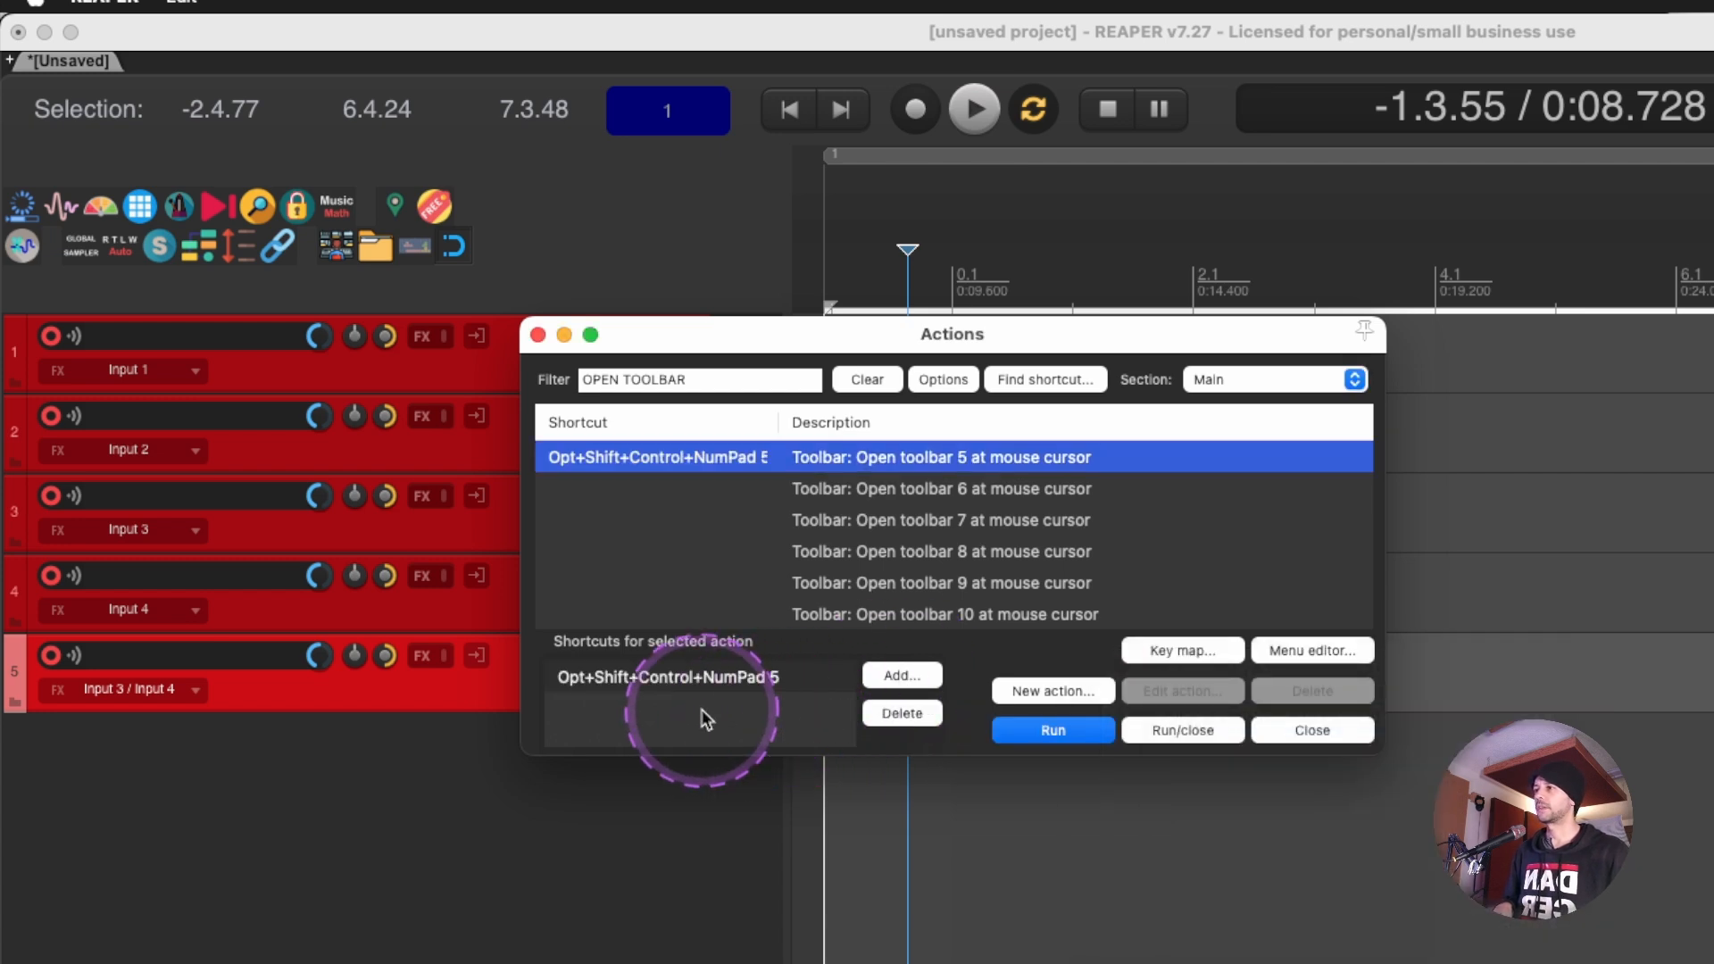
left_click(1051, 730)
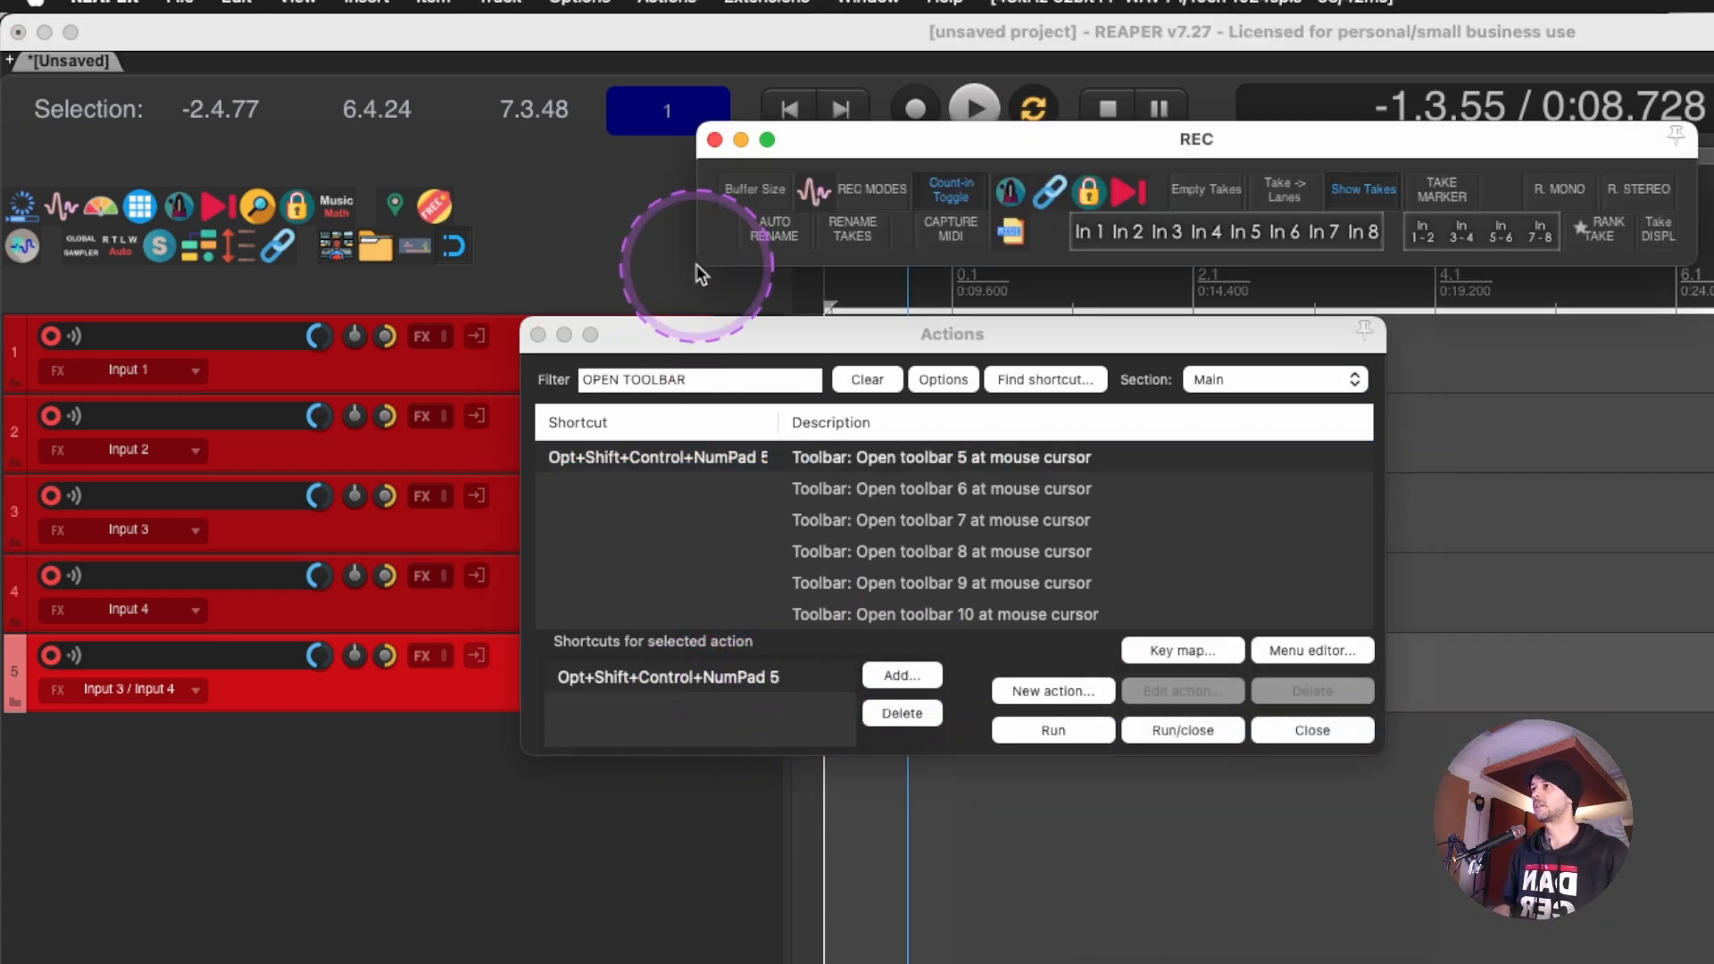
left_click(714, 140)
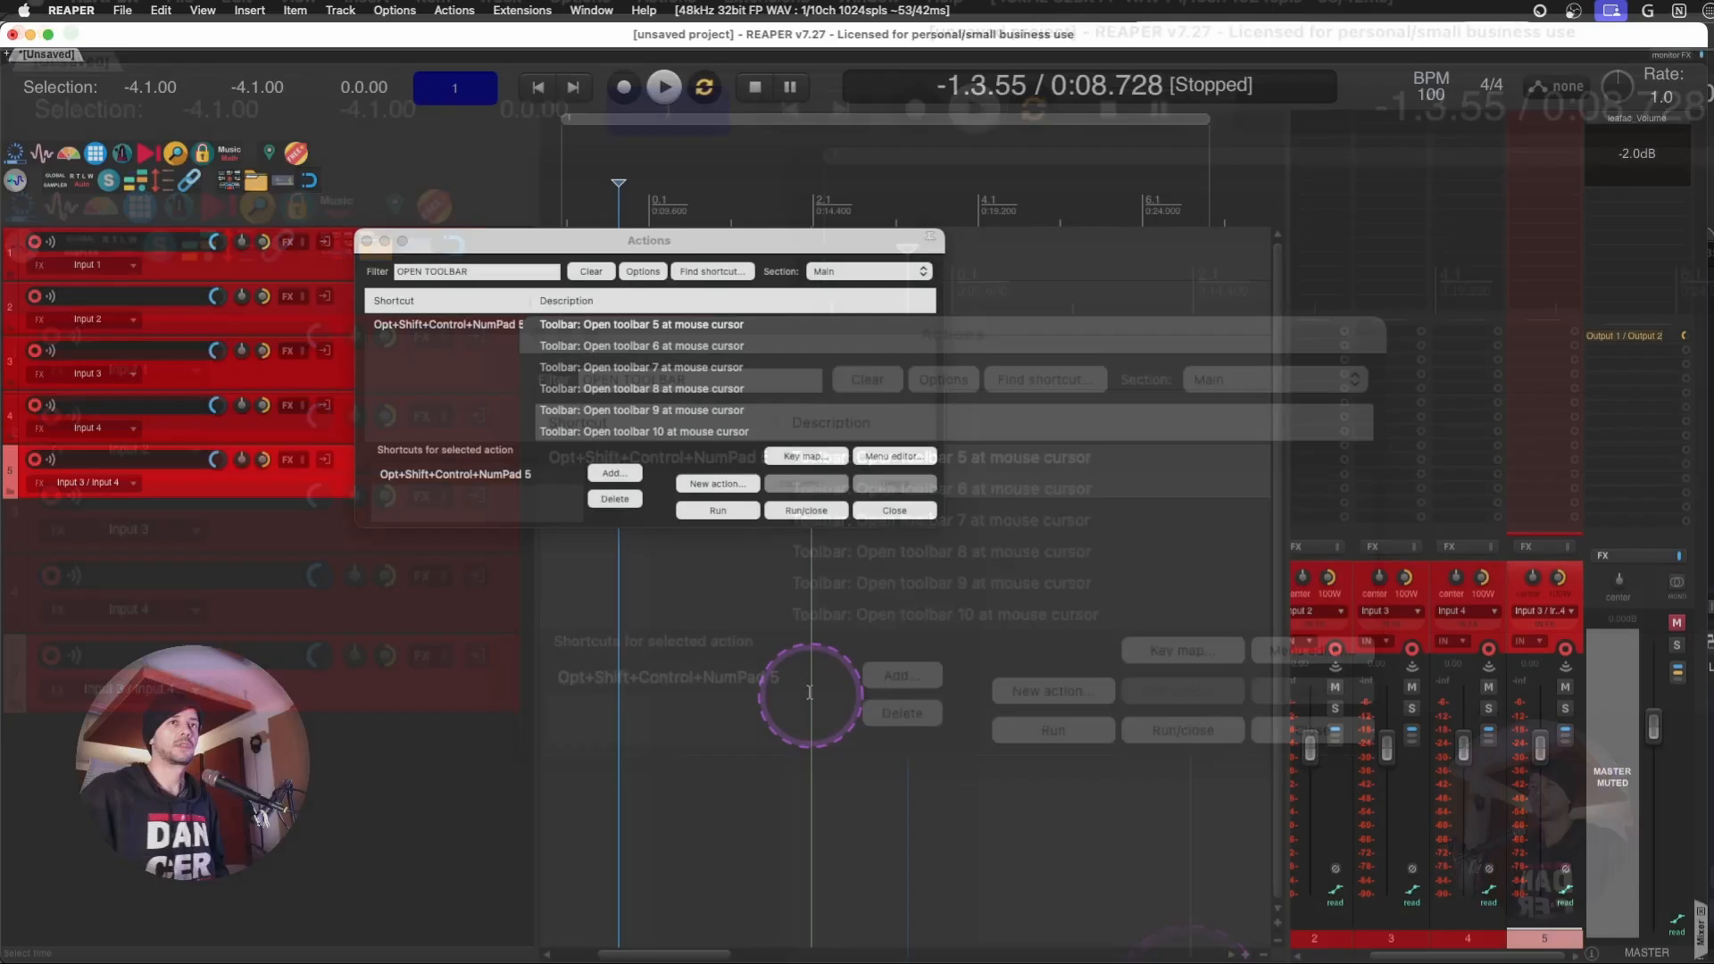
left_click(717, 510)
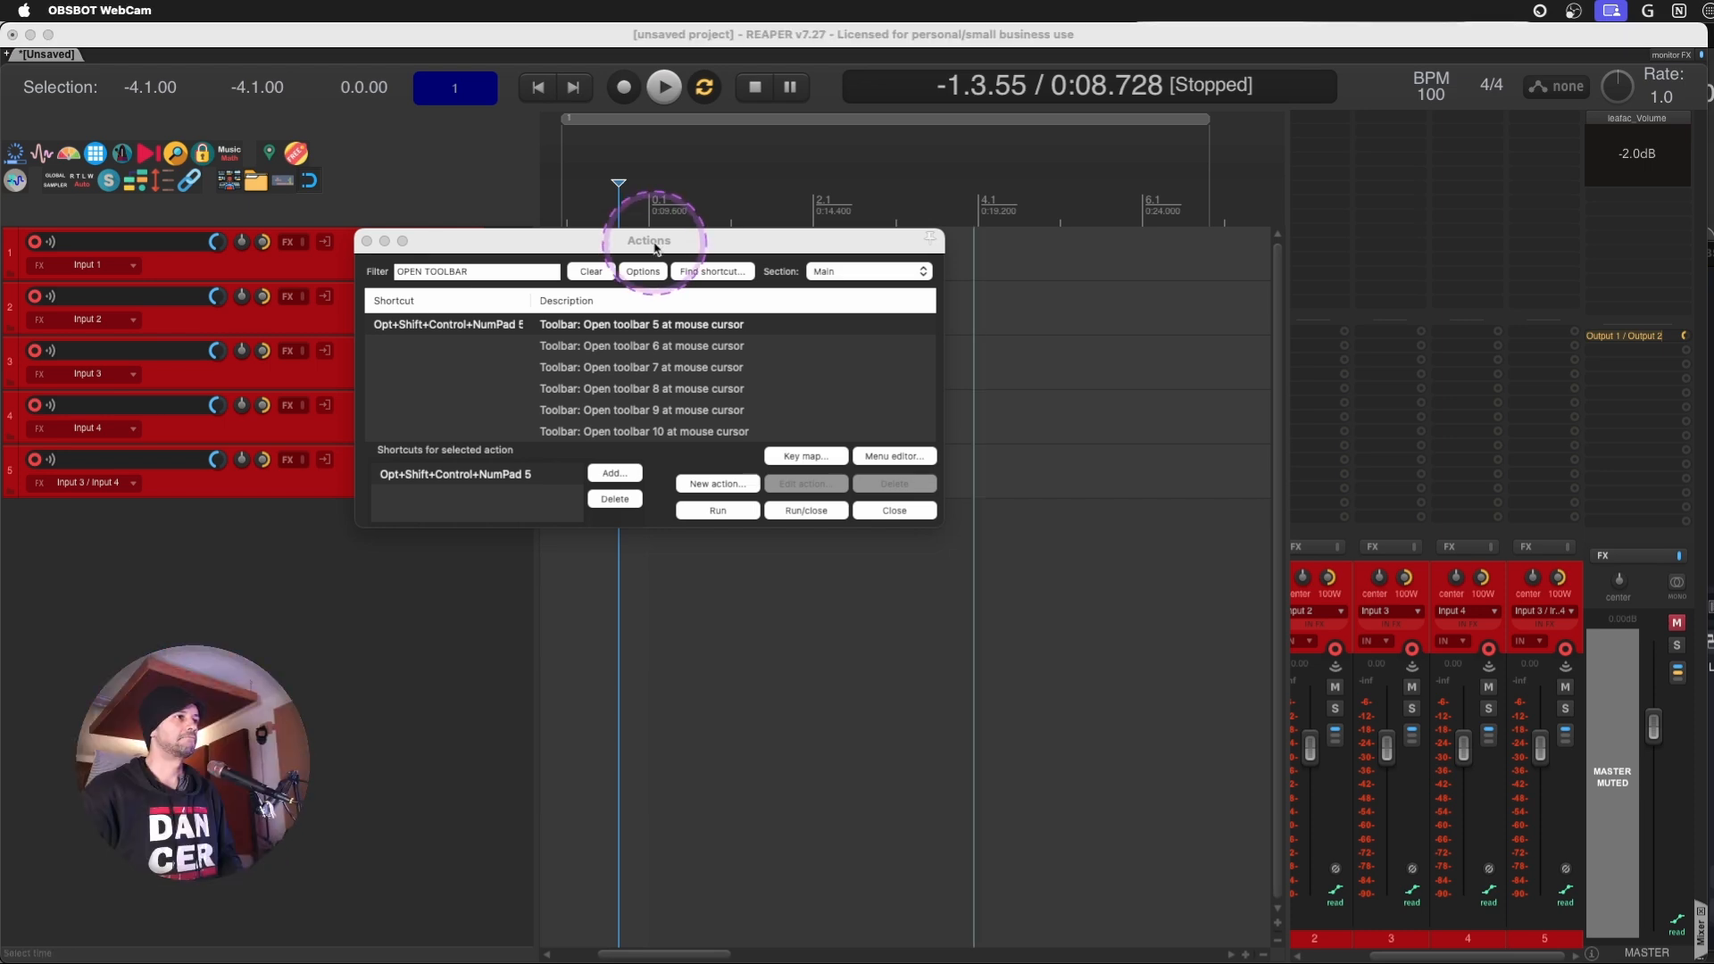
left_click(641, 323)
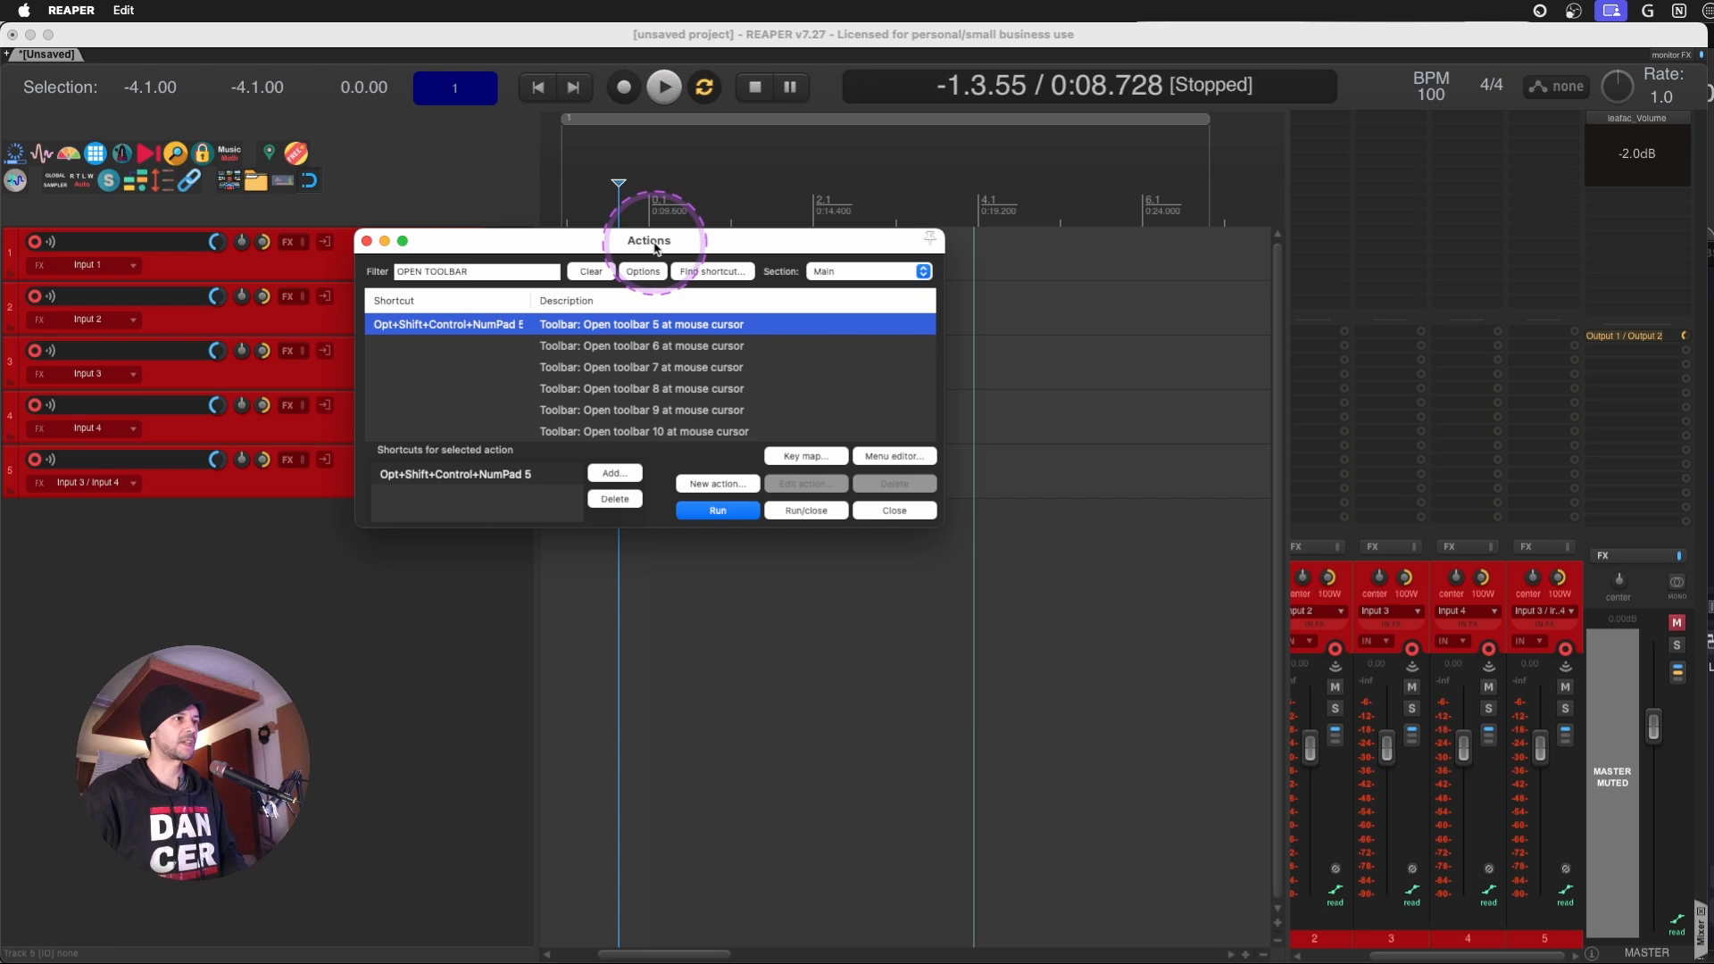
left_click(893, 510)
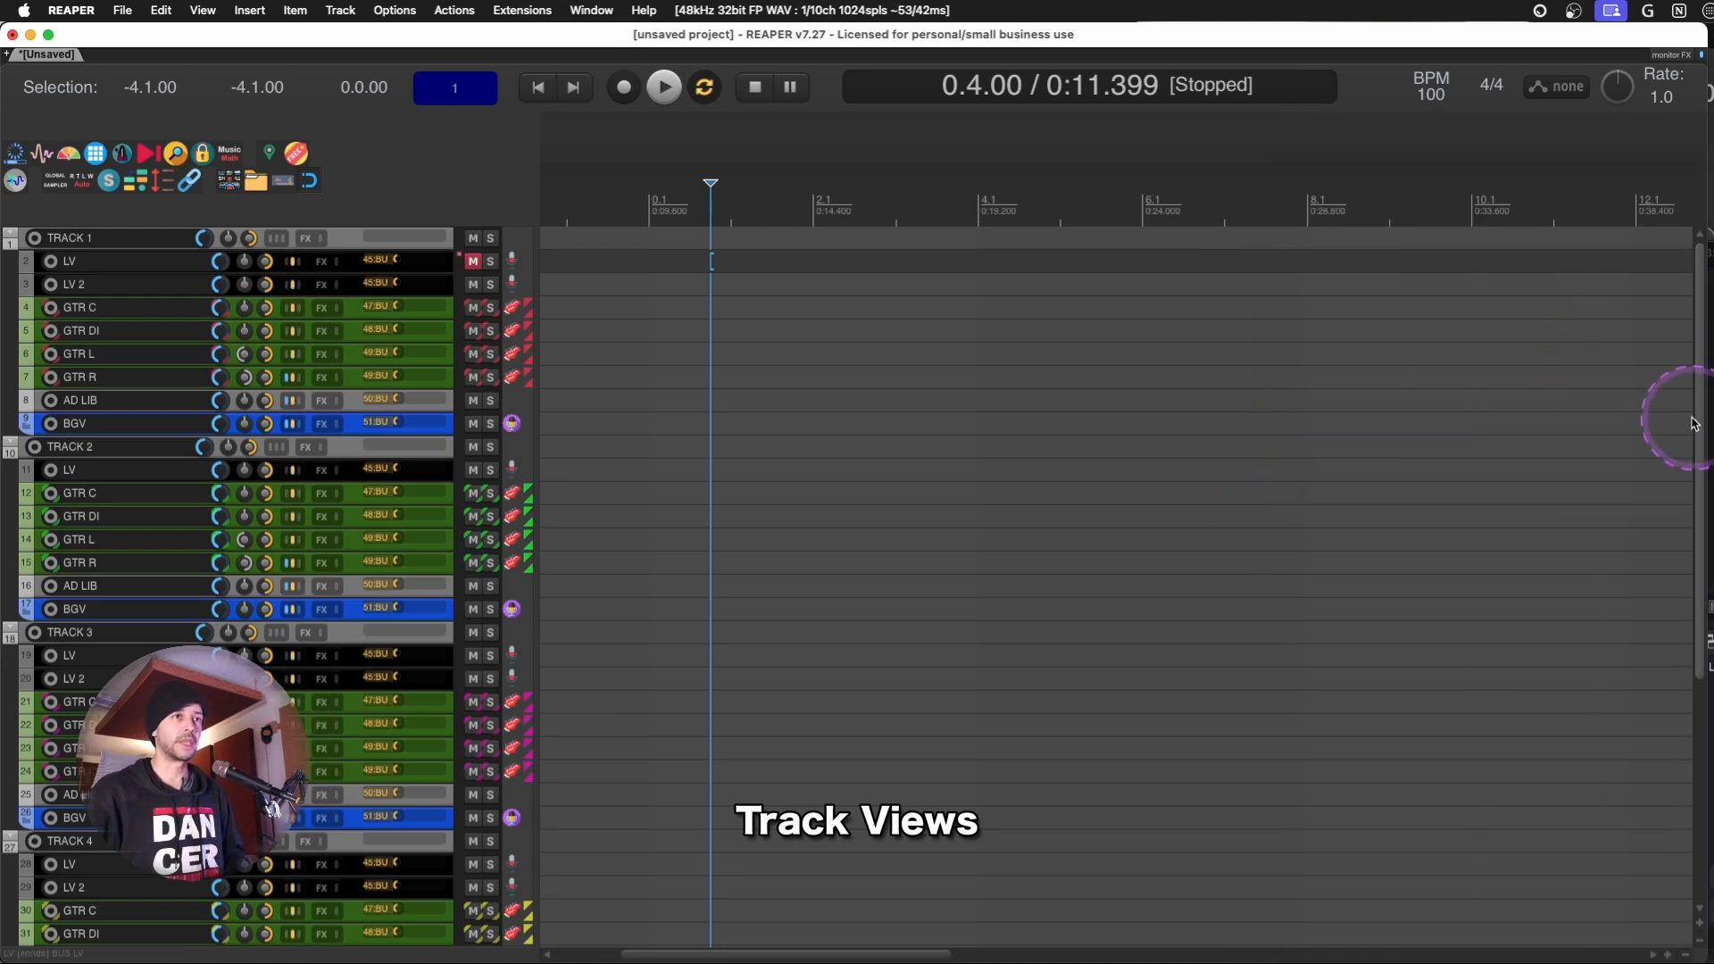
Hide the TRACK 2, 3 and 4 folders in the Track Manager, keeping TRACK 1 and buses.
scroll("down", 3)
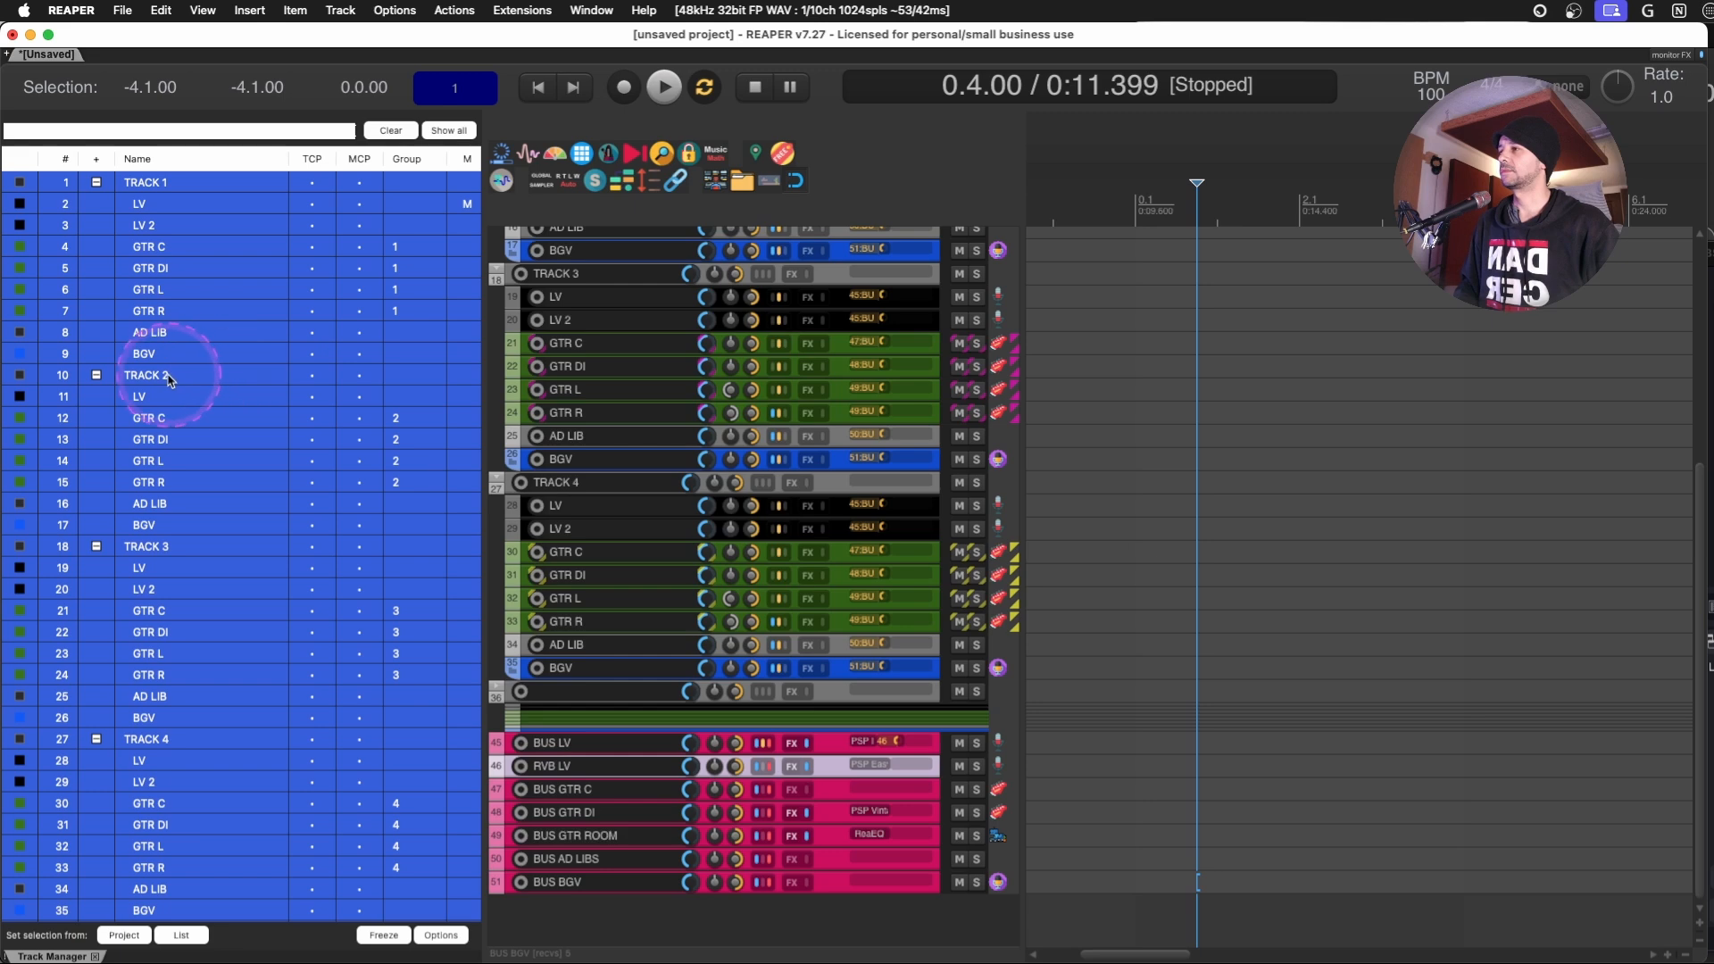
mouse_move(180, 360)
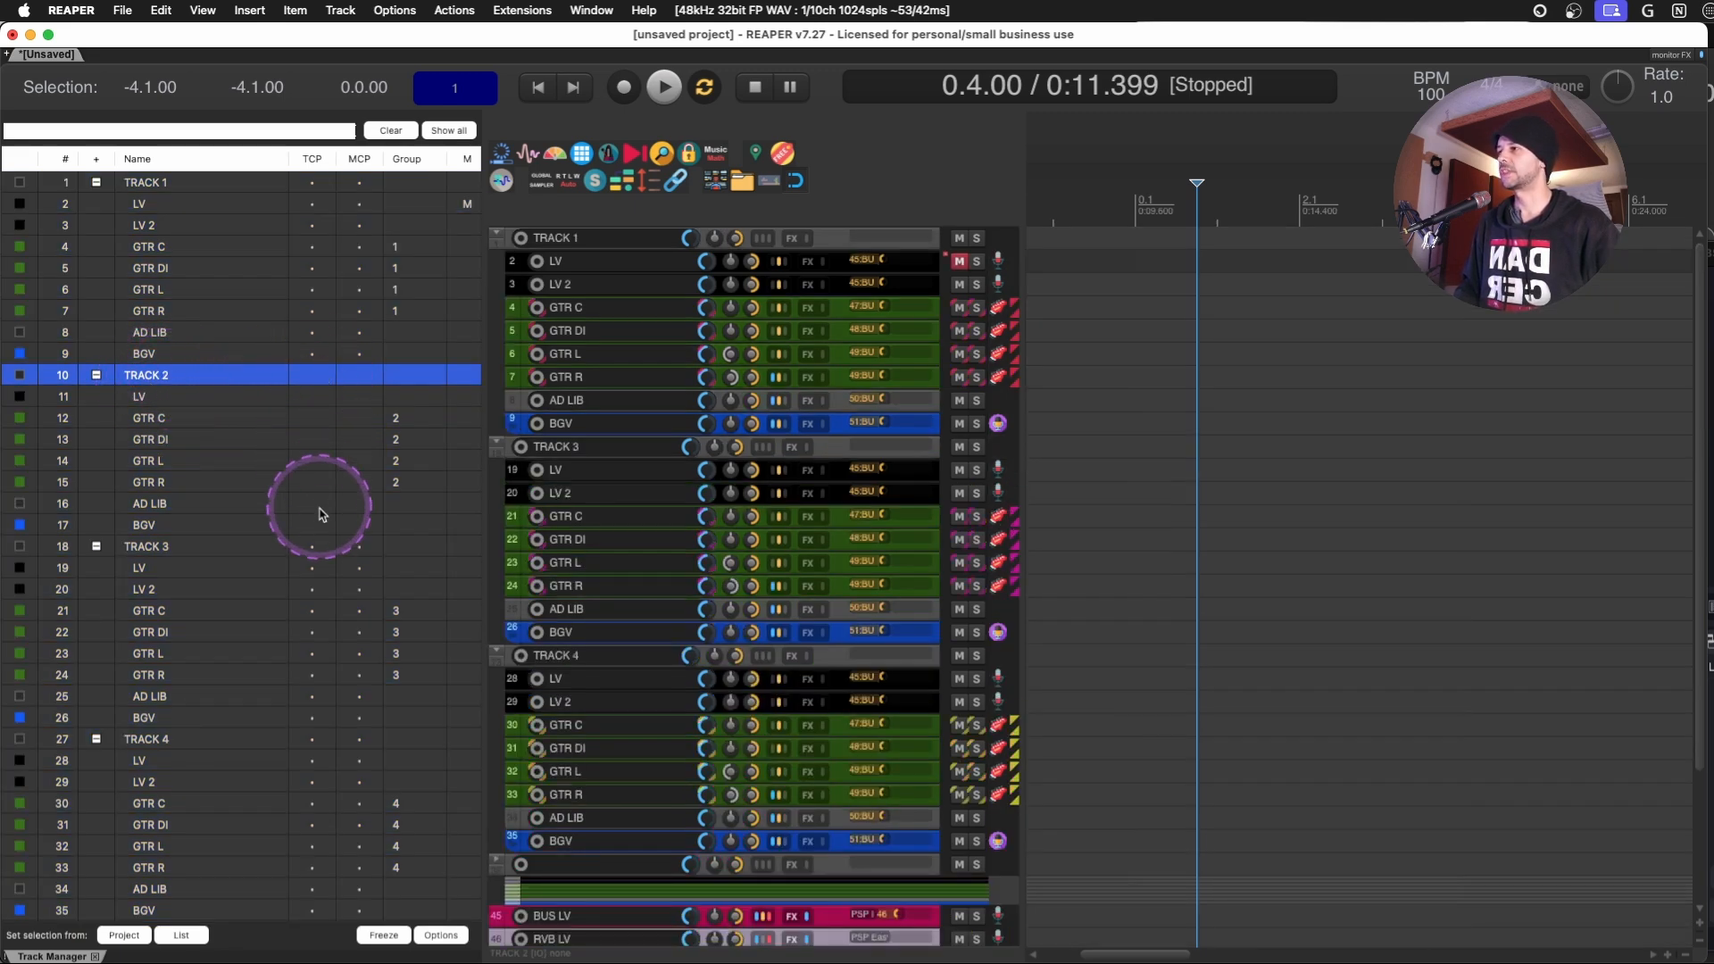
left_click(146, 738)
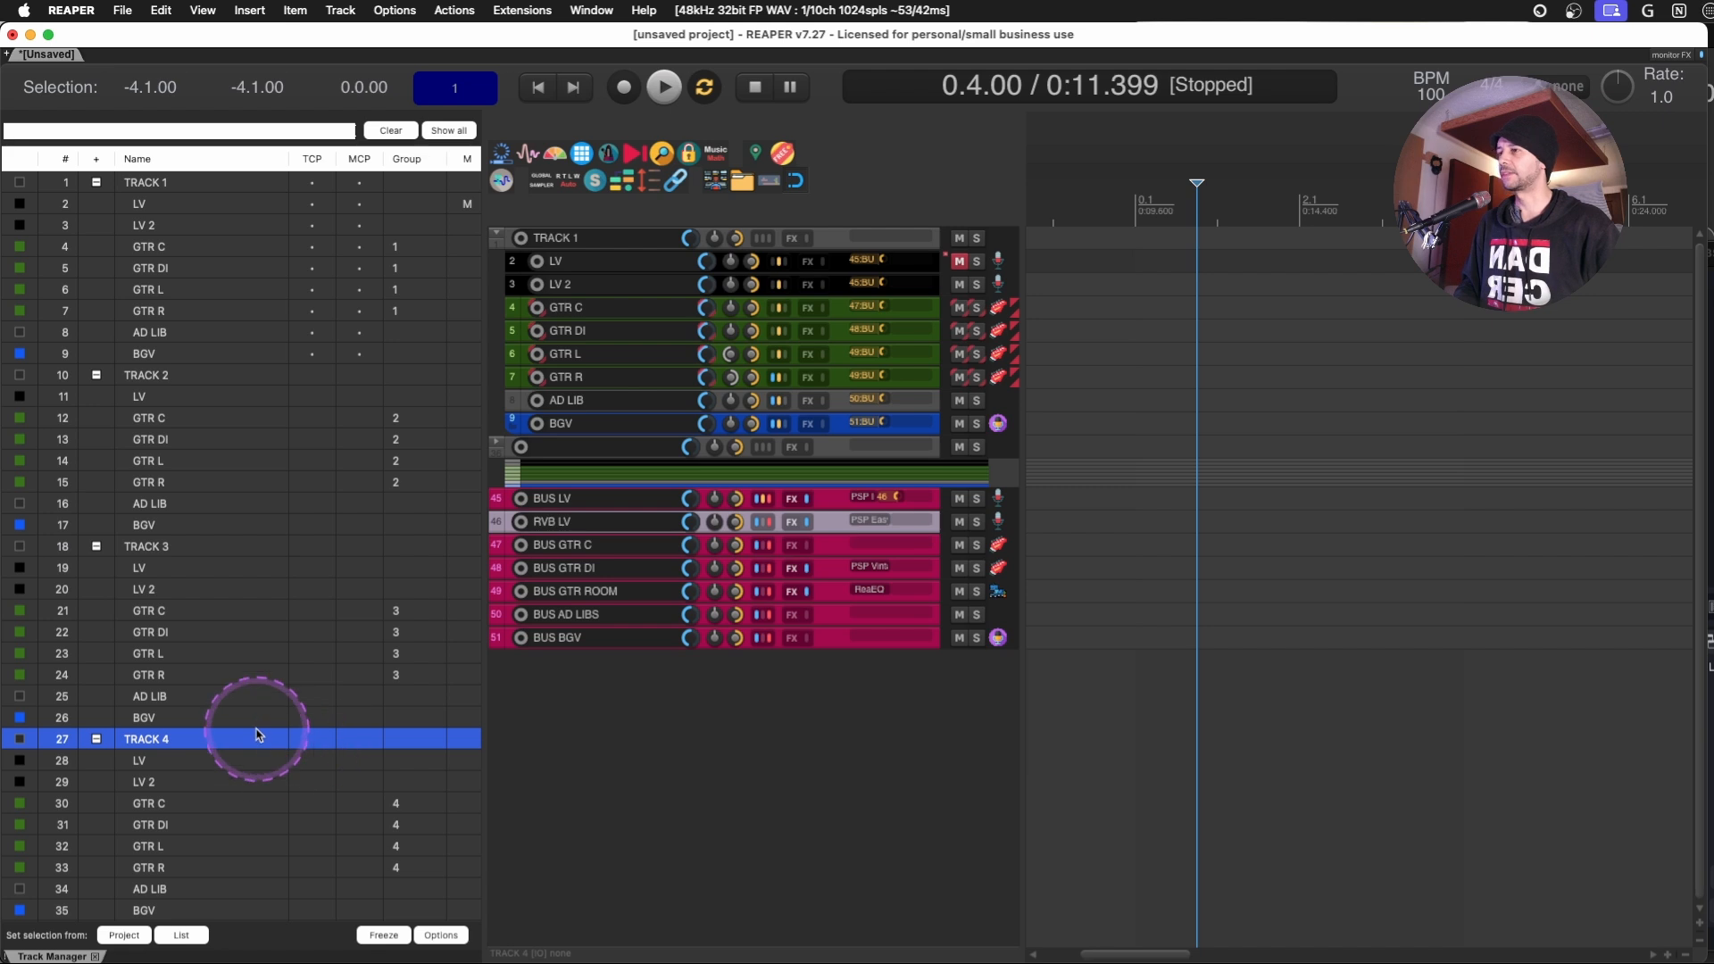
scroll("down", 3)
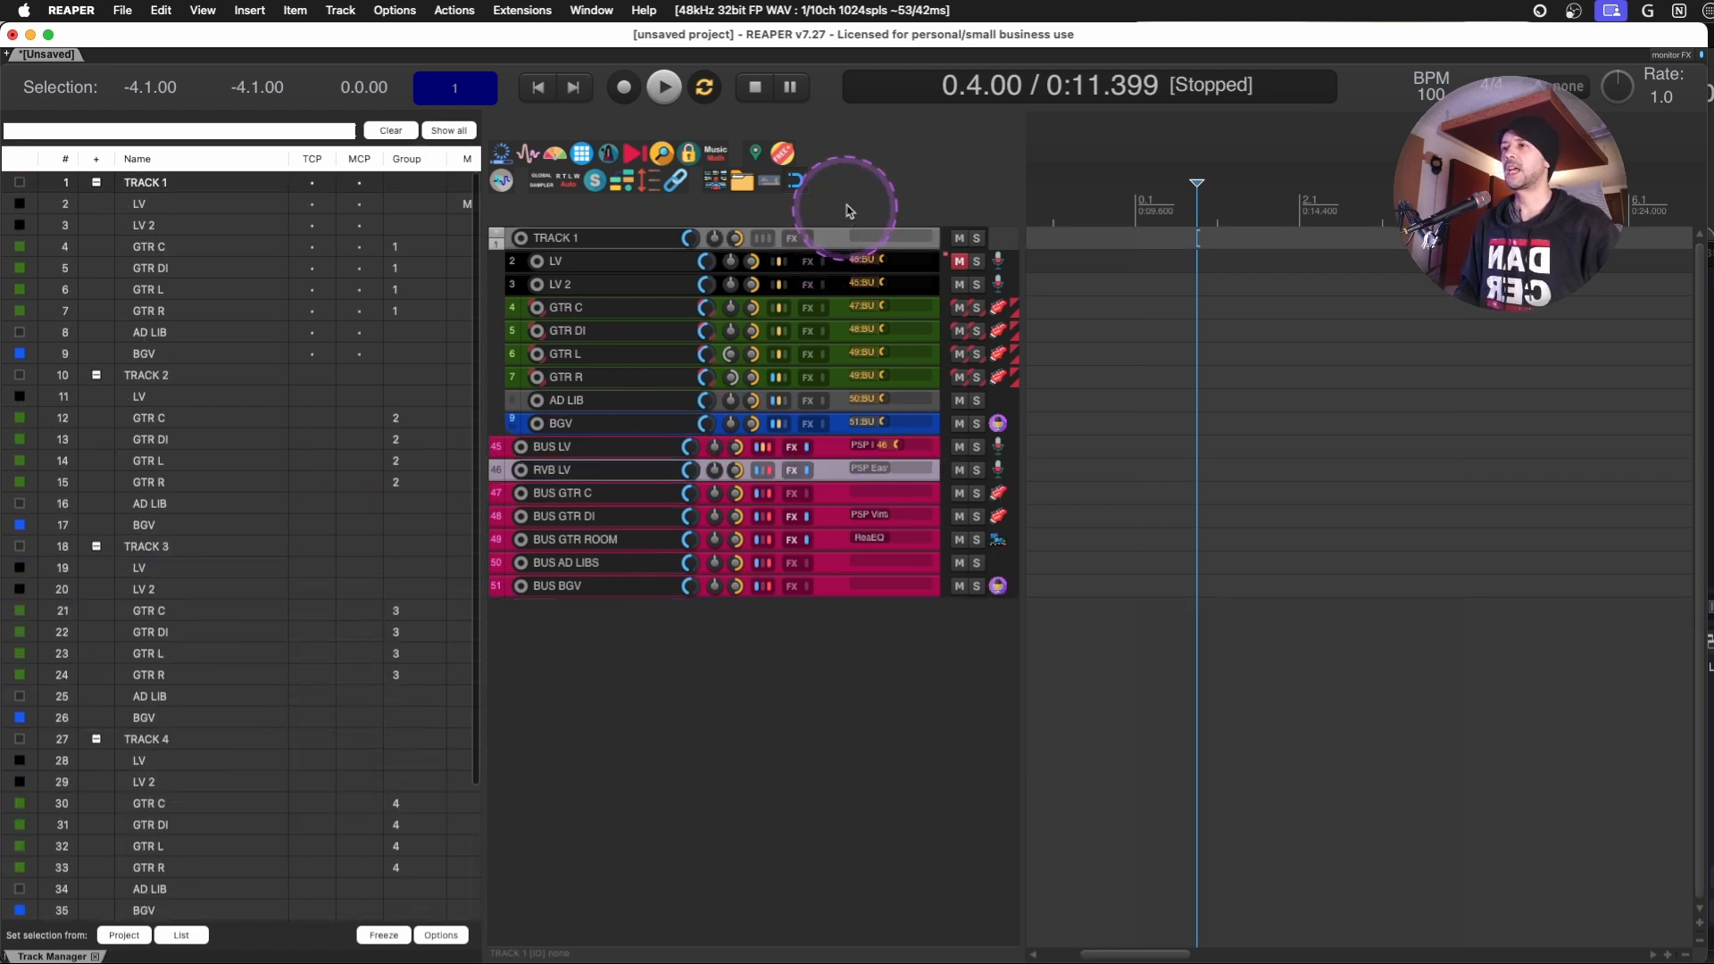
mouse_move(861, 195)
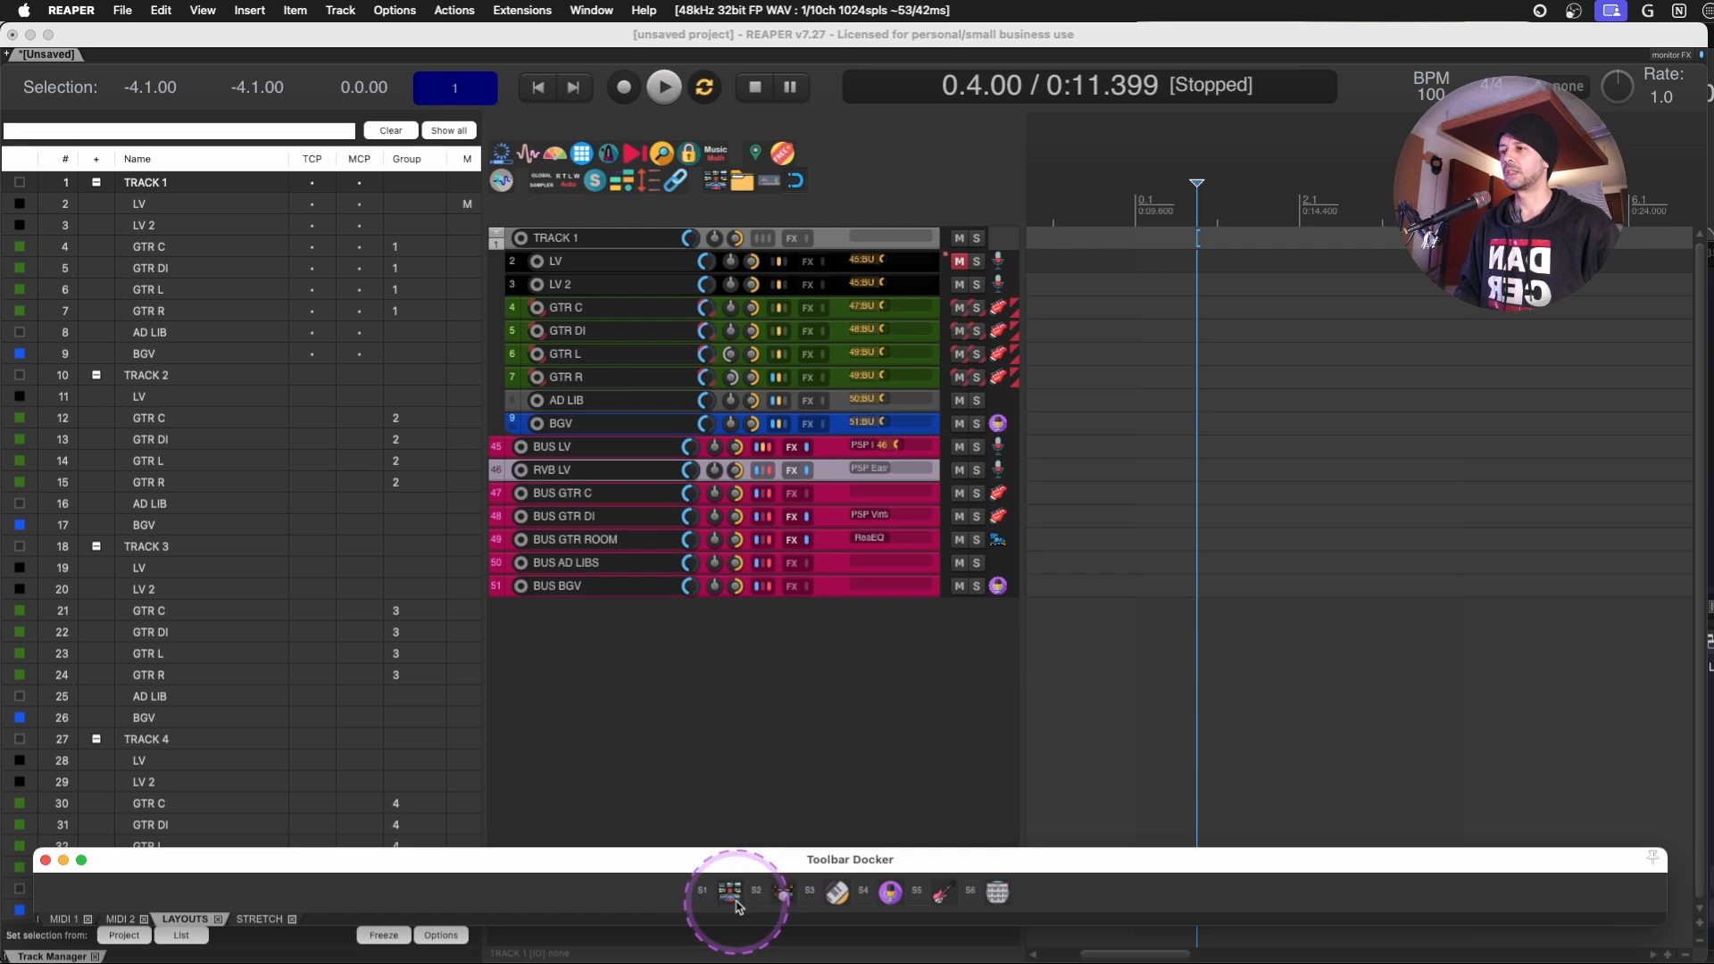
Add 'Screenset: Load track view #01–#06' actions to the LAYOUTS toolbar as buttons S1–S6.
left_click(201, 10)
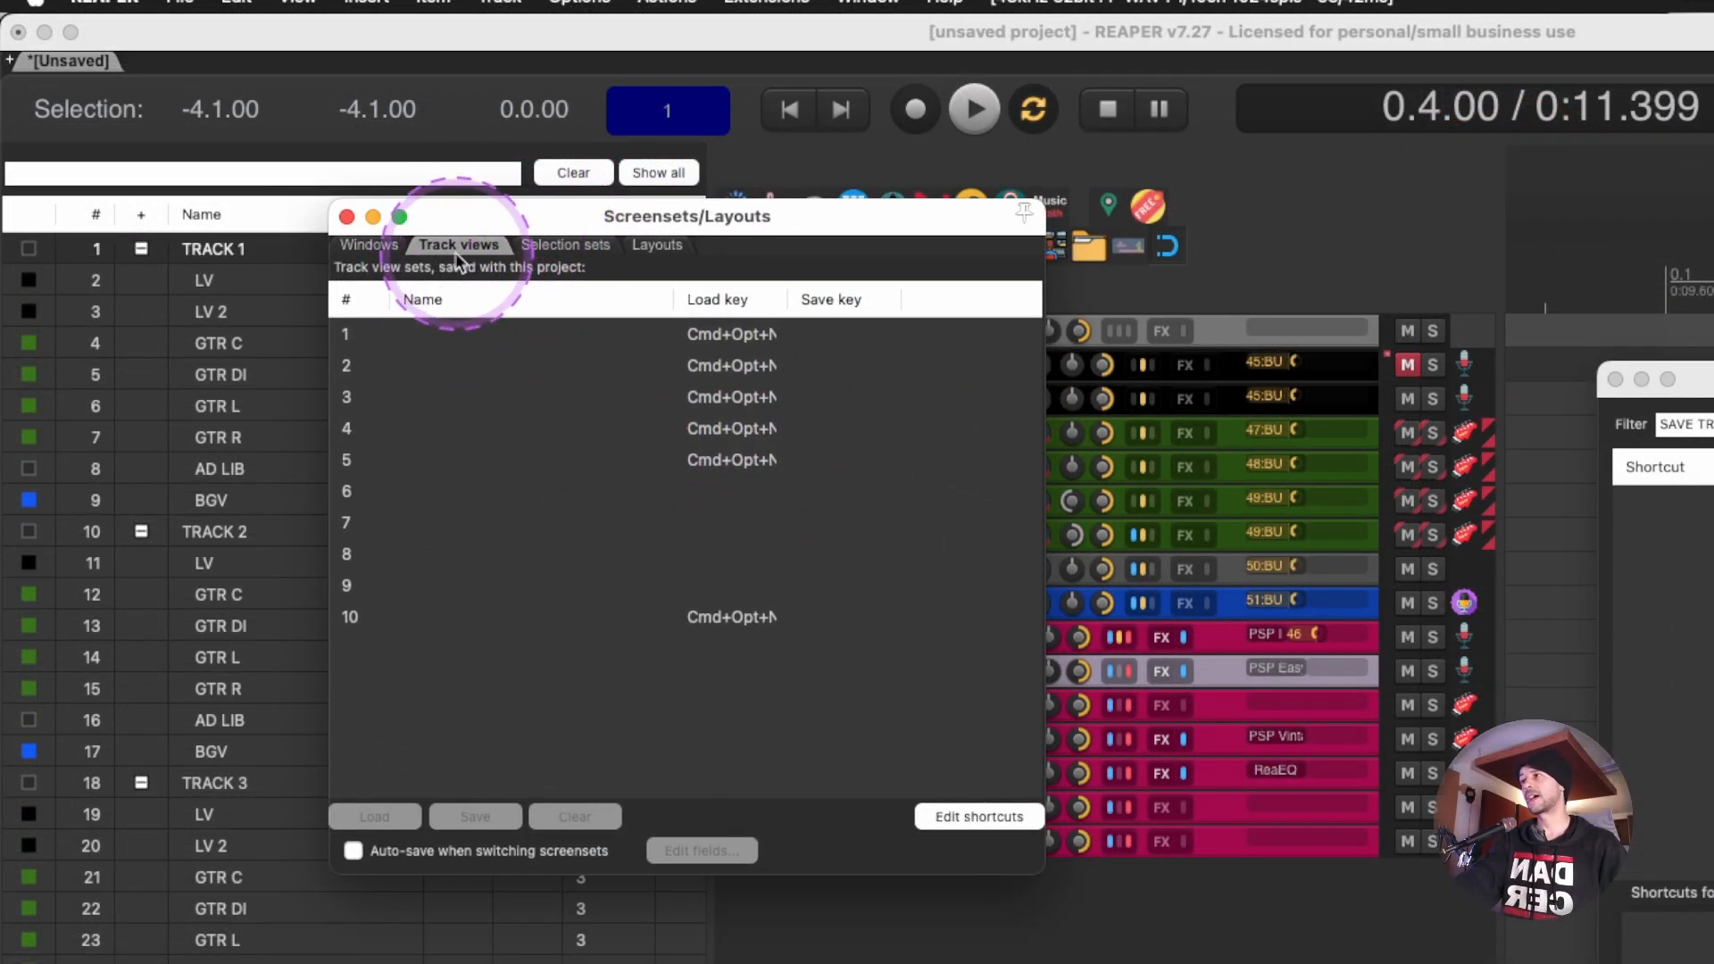
mouse_move(799, 341)
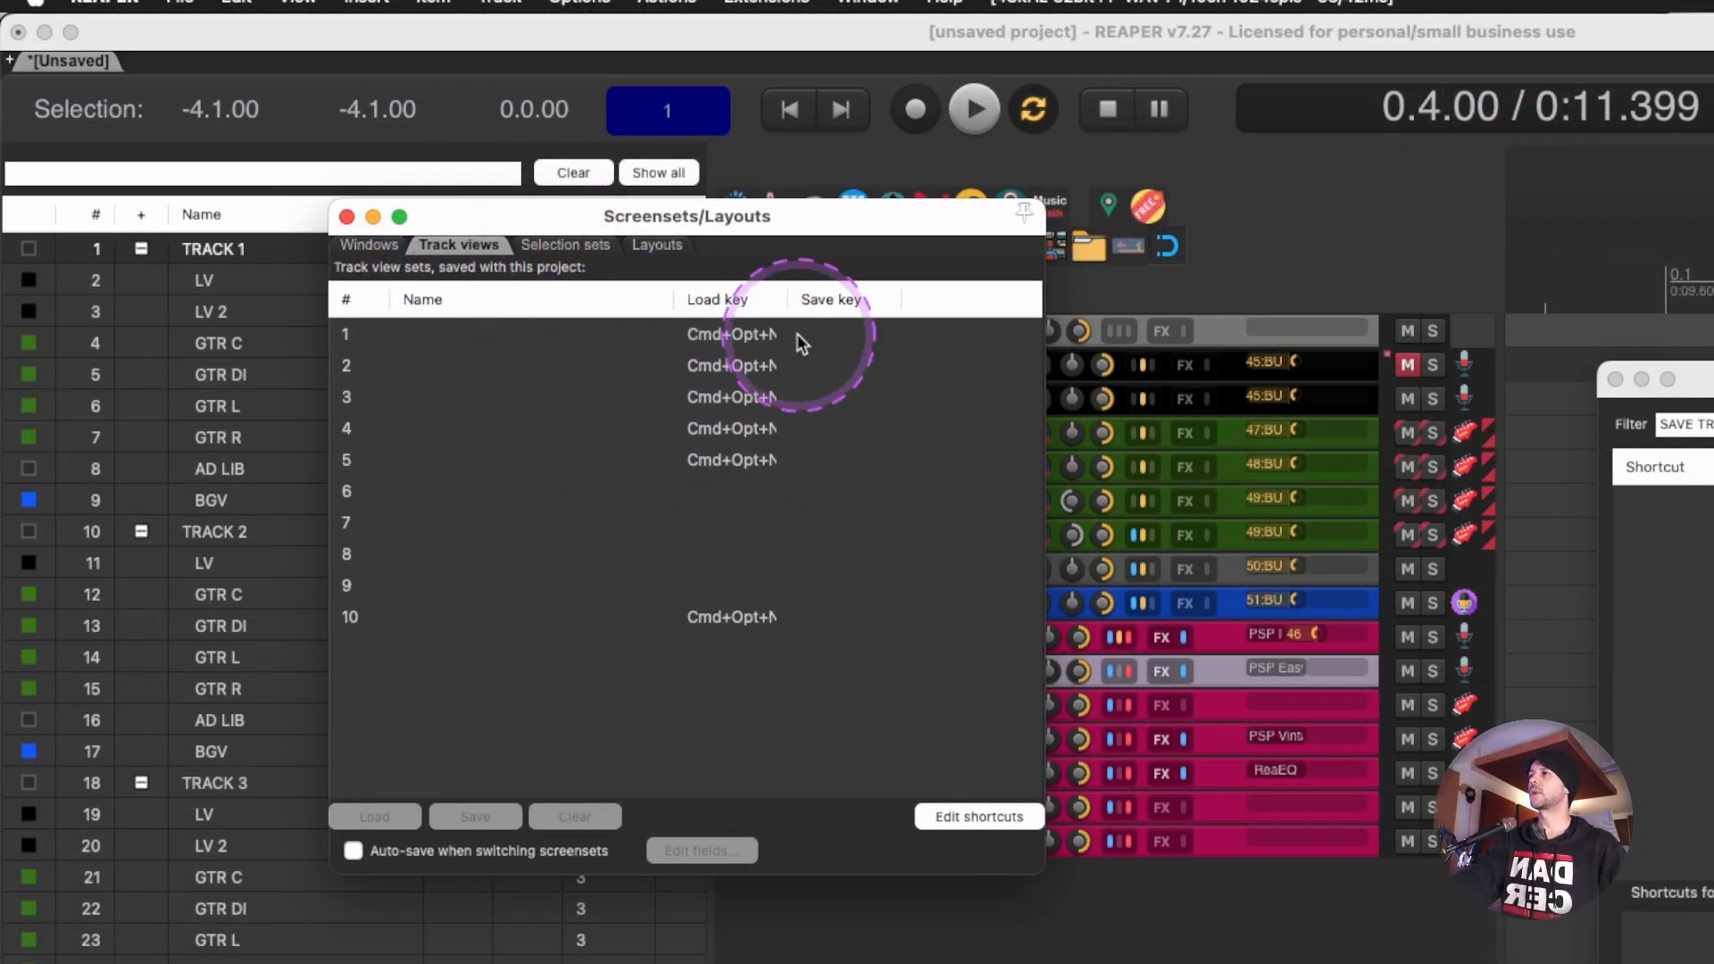
mouse_move(720, 316)
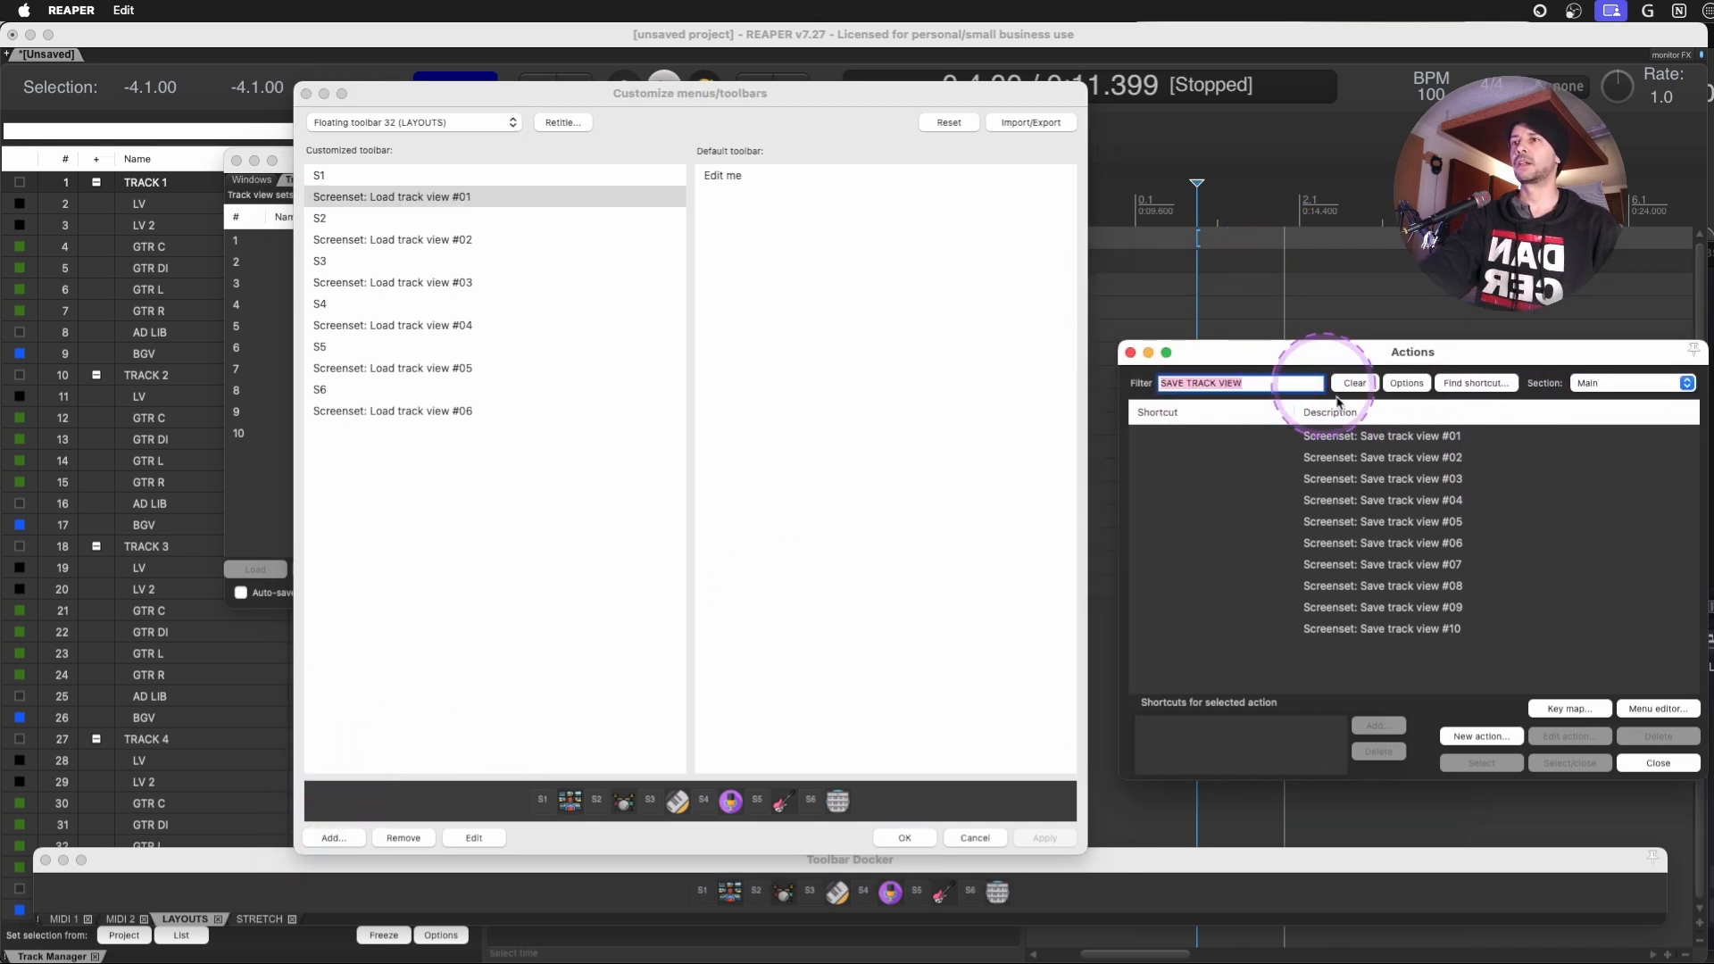
left_click(1381, 435)
type("LOAD")
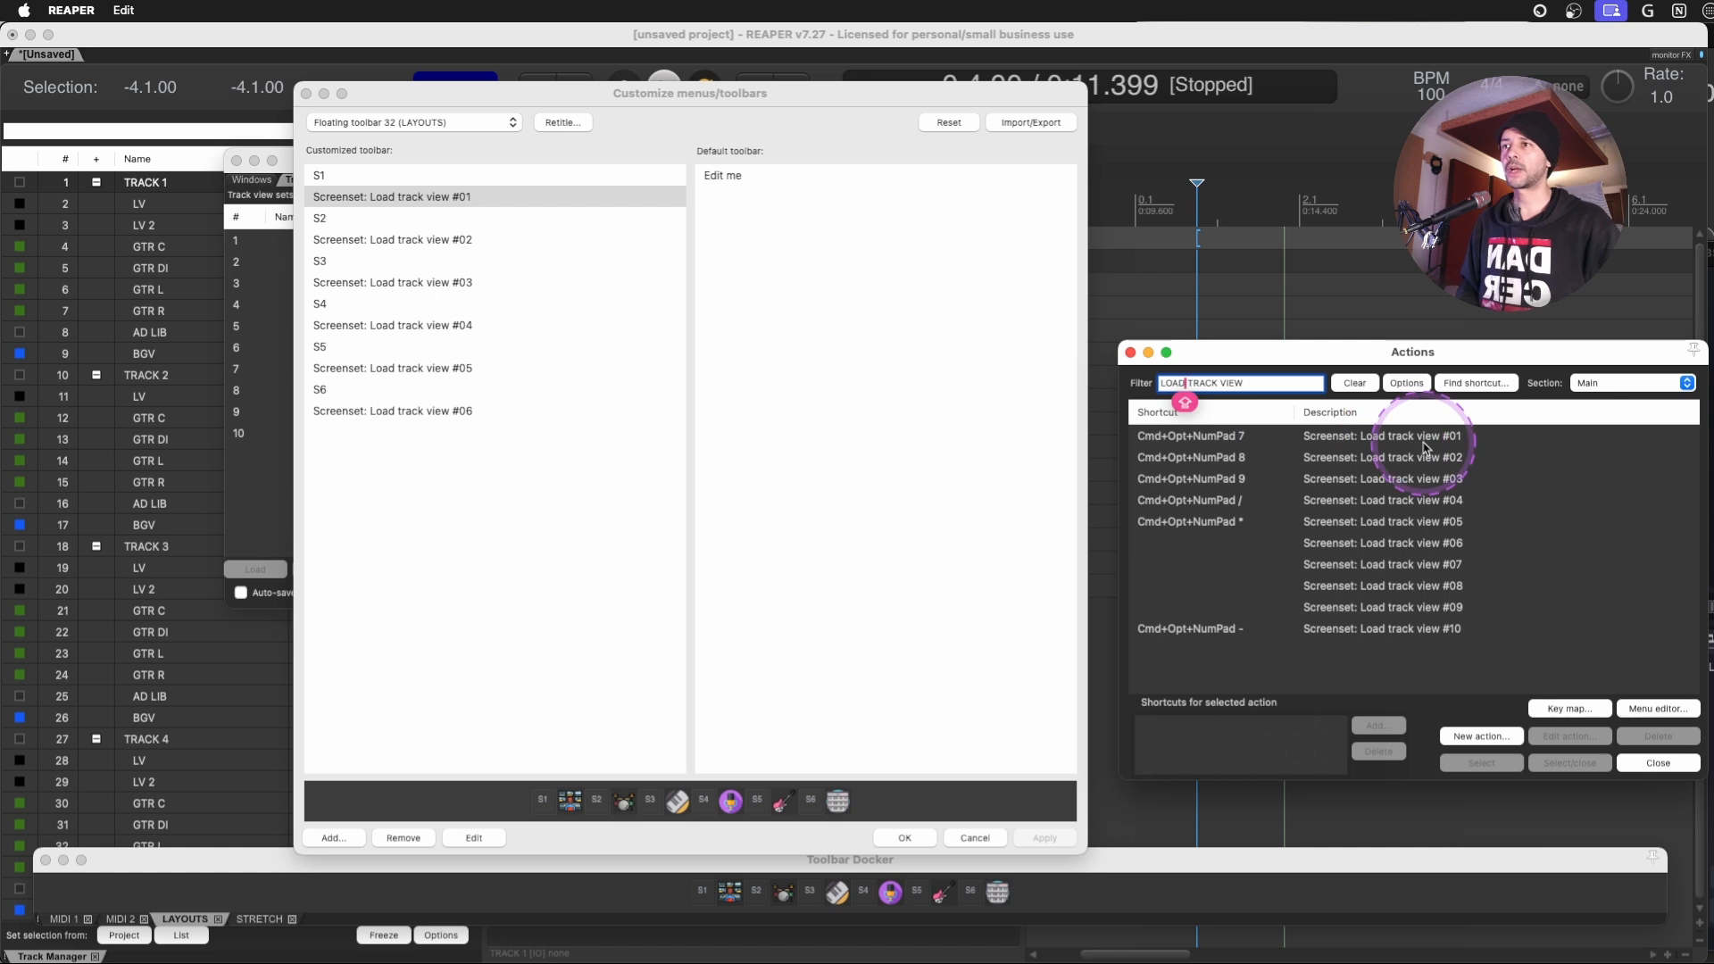
mouse_move(1143, 360)
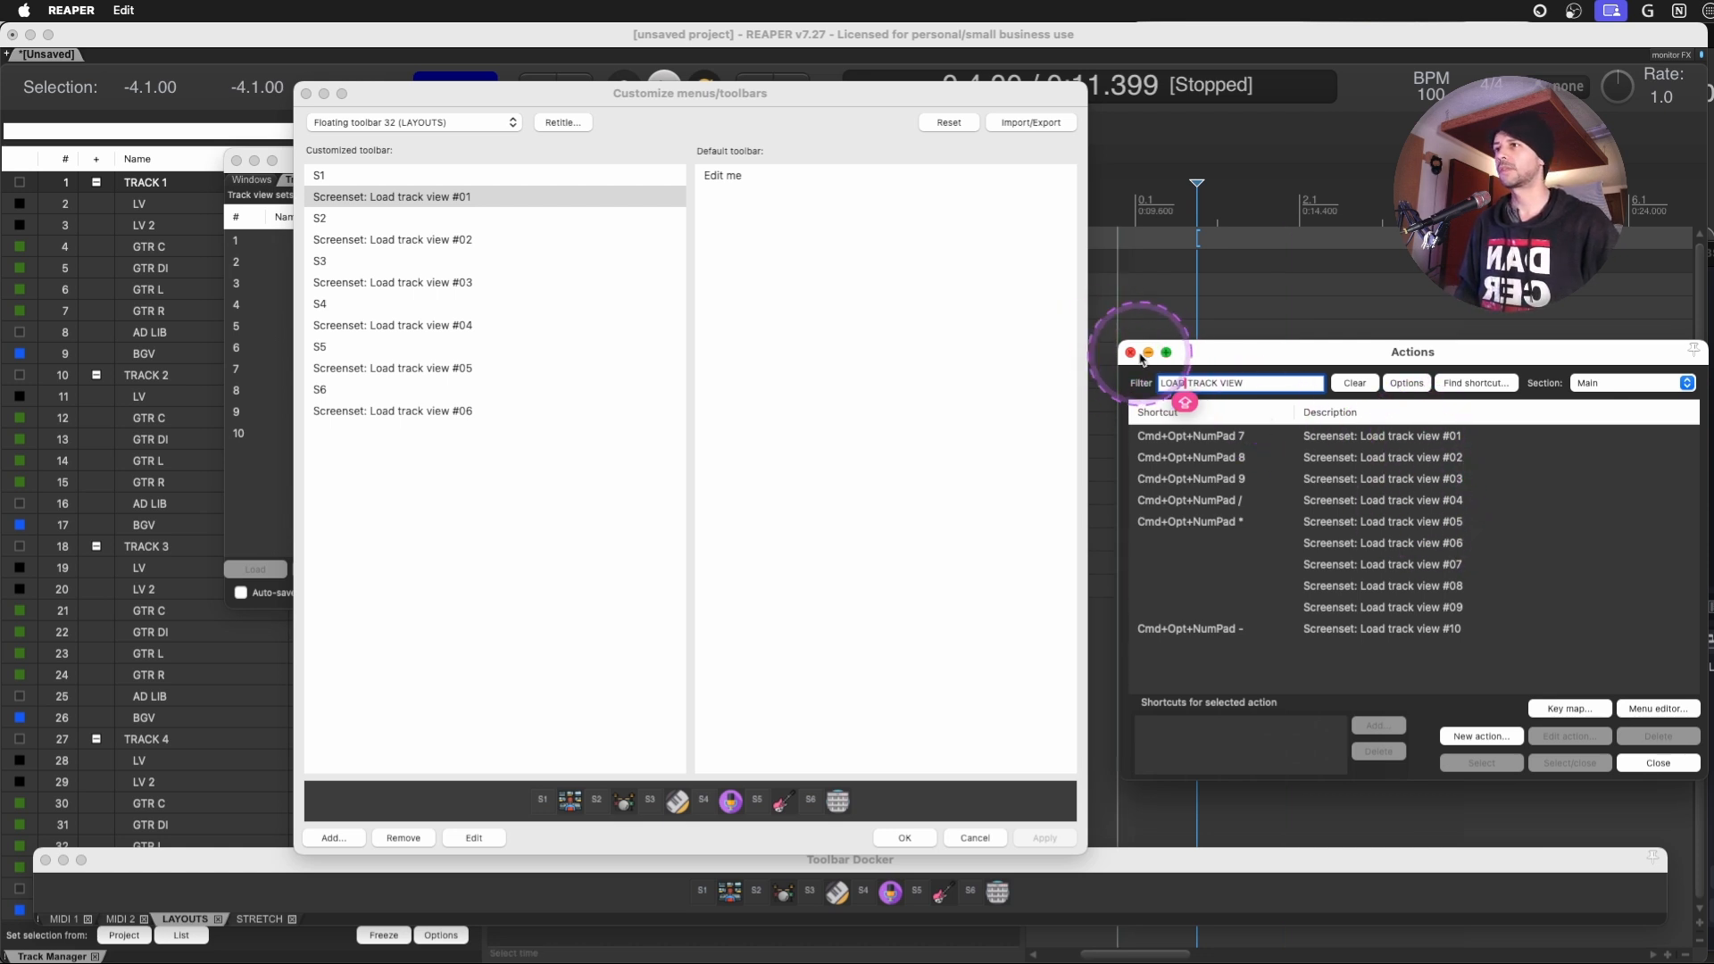
left_click(1131, 351)
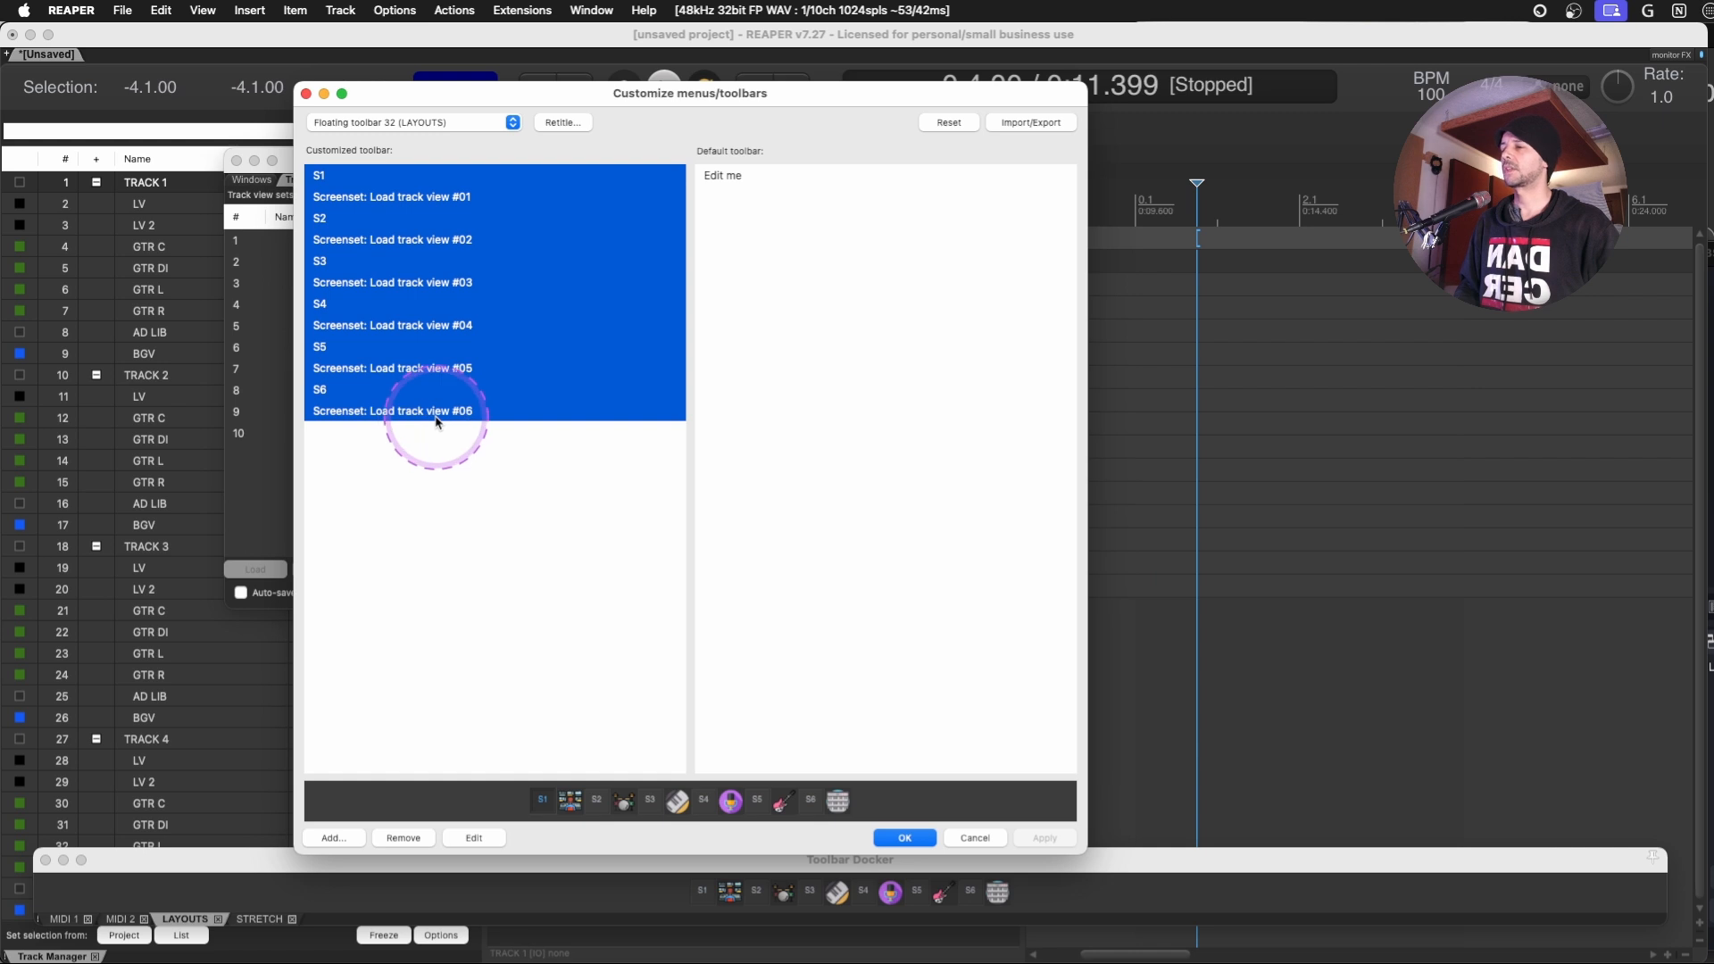
Confirm the toolbar changes and save the current track view to slot 1 as T1.
left_click(903, 838)
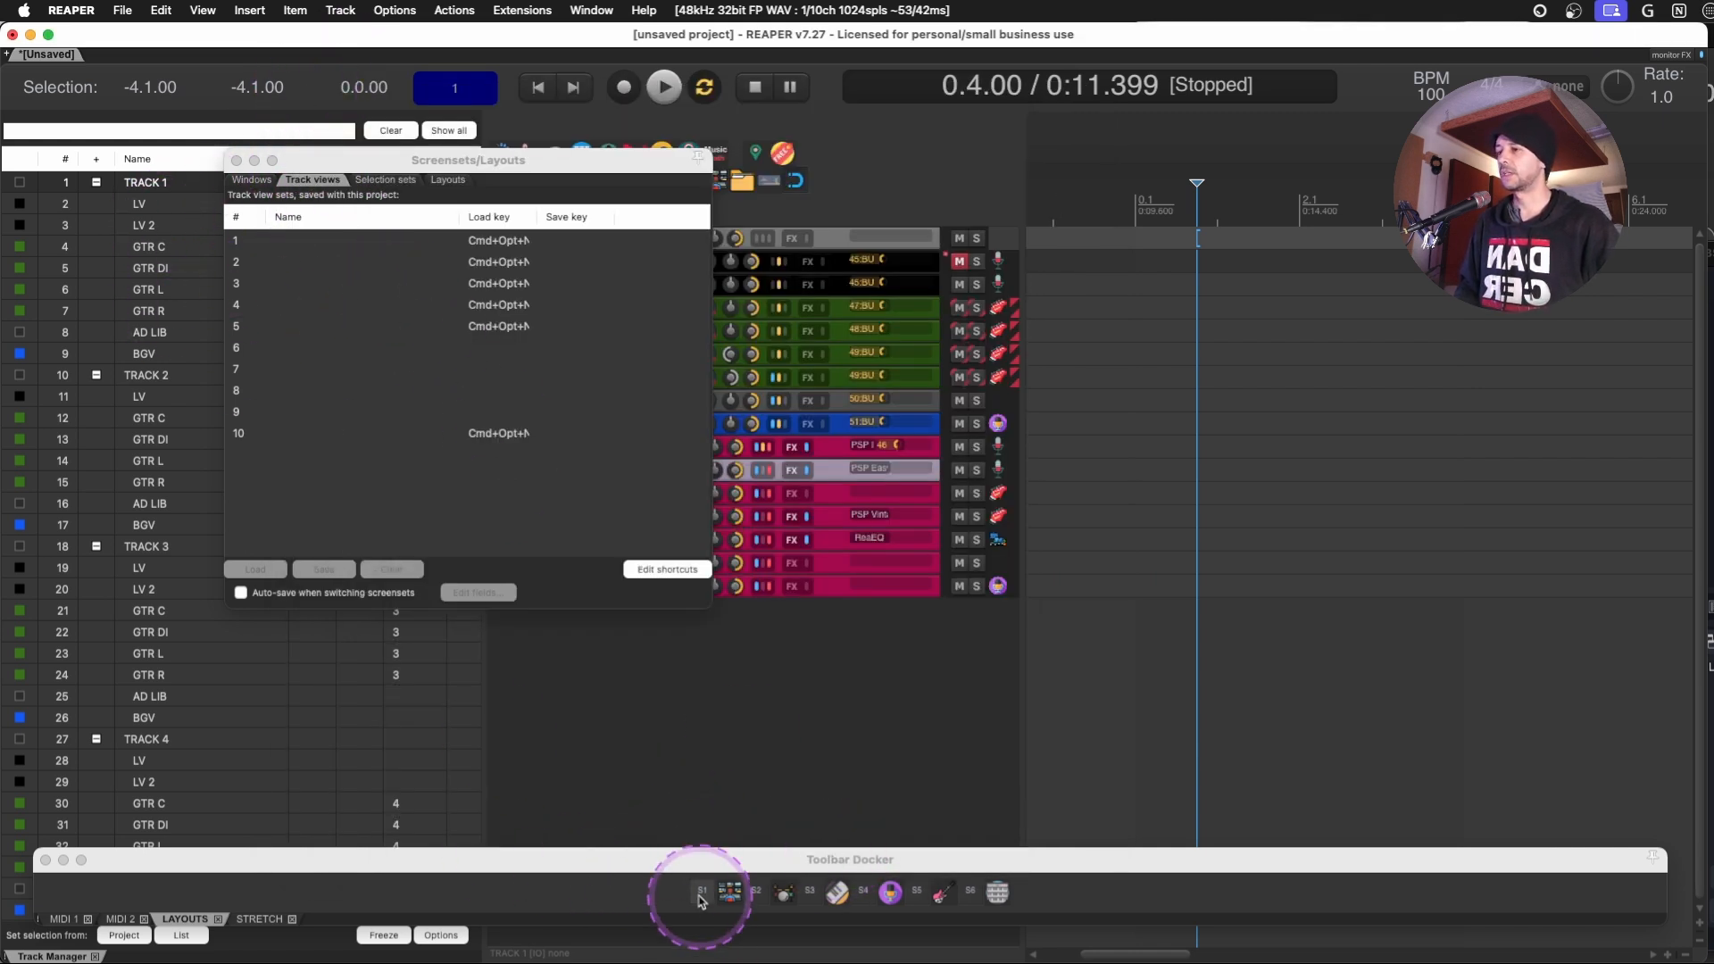
mouse_move(785, 899)
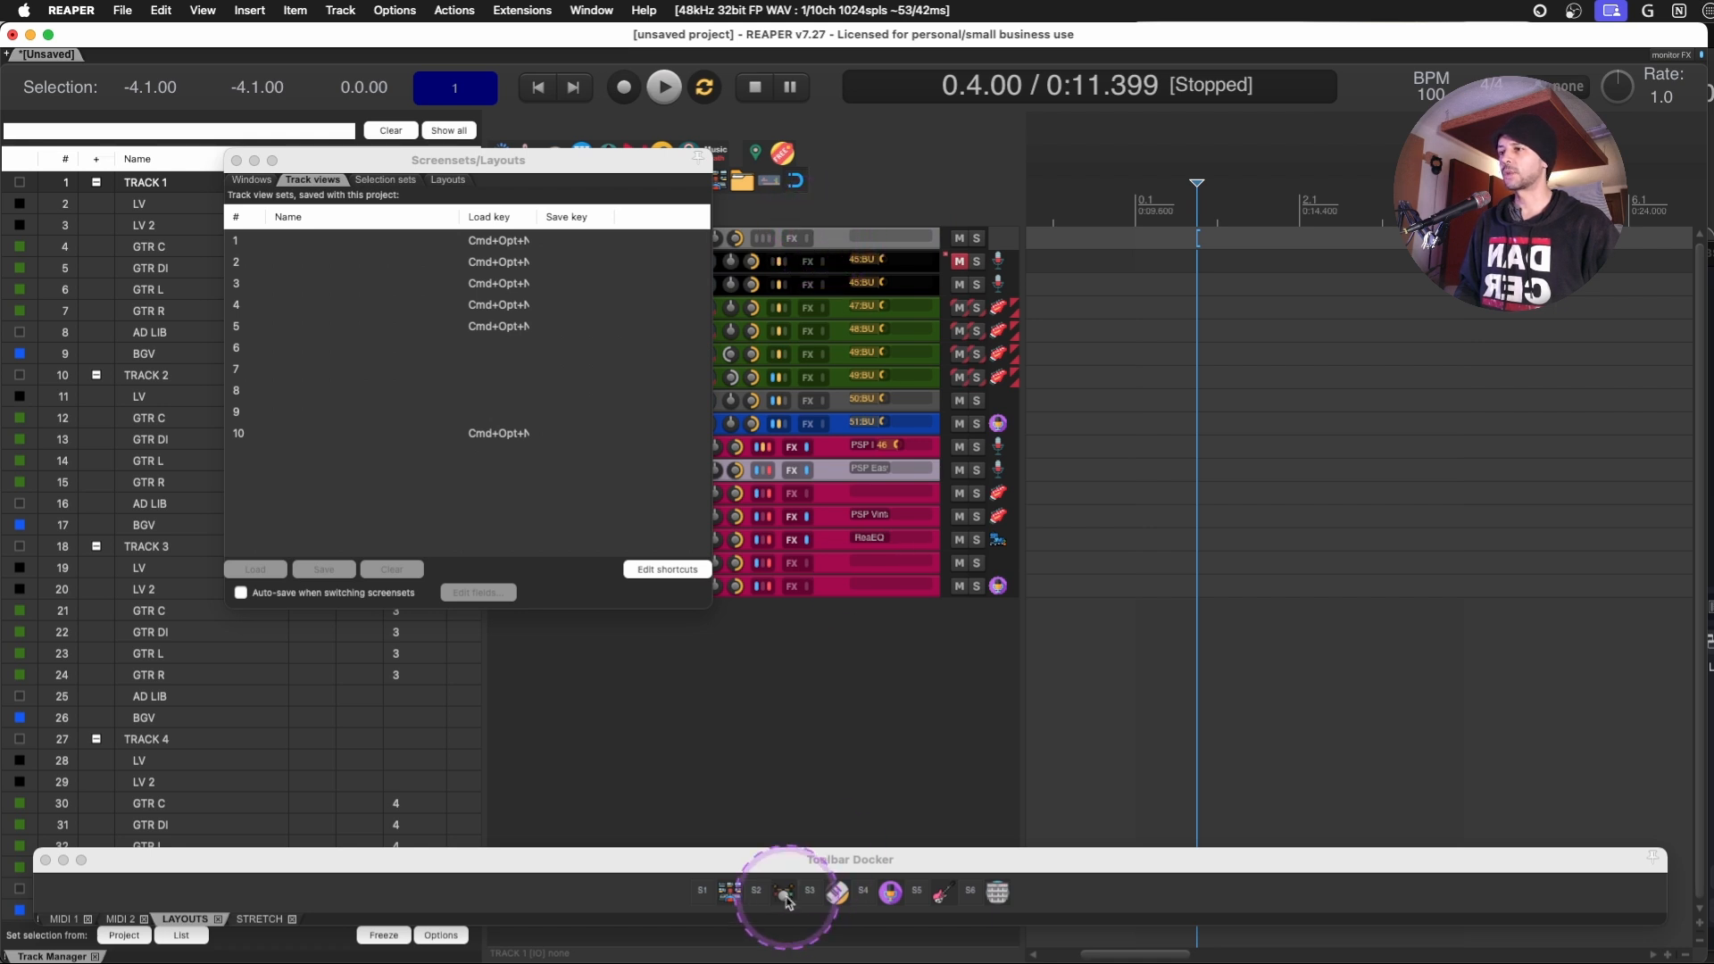
mouse_move(1666, 852)
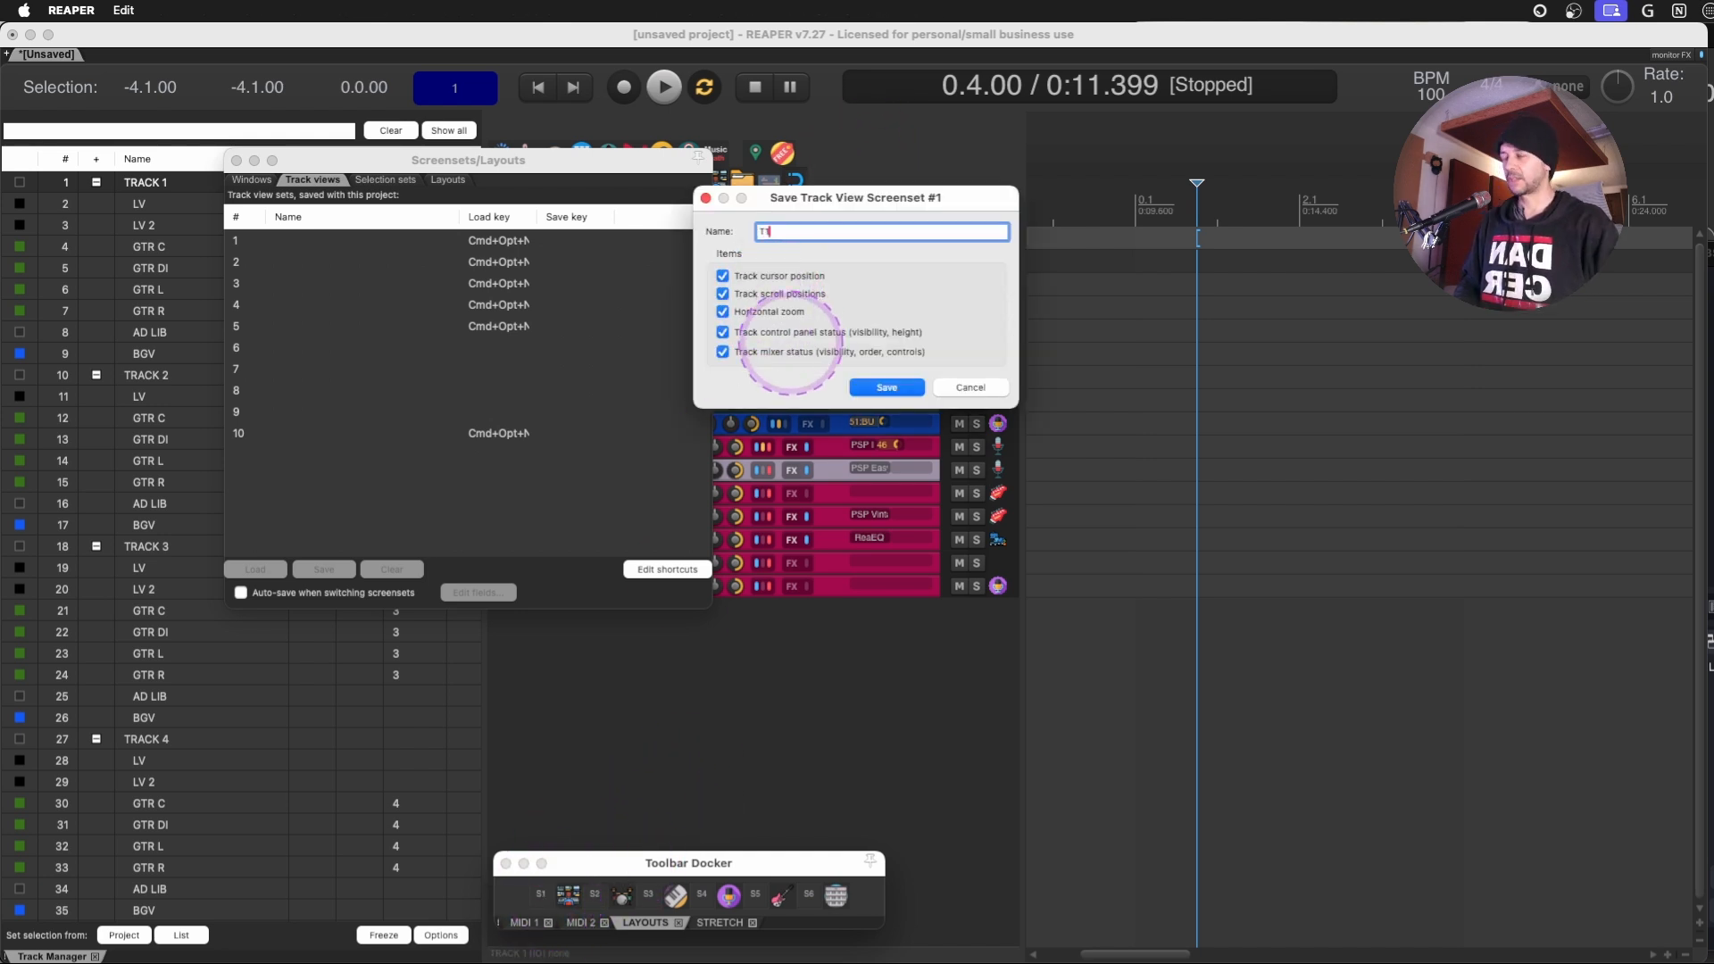
left_click(886, 386)
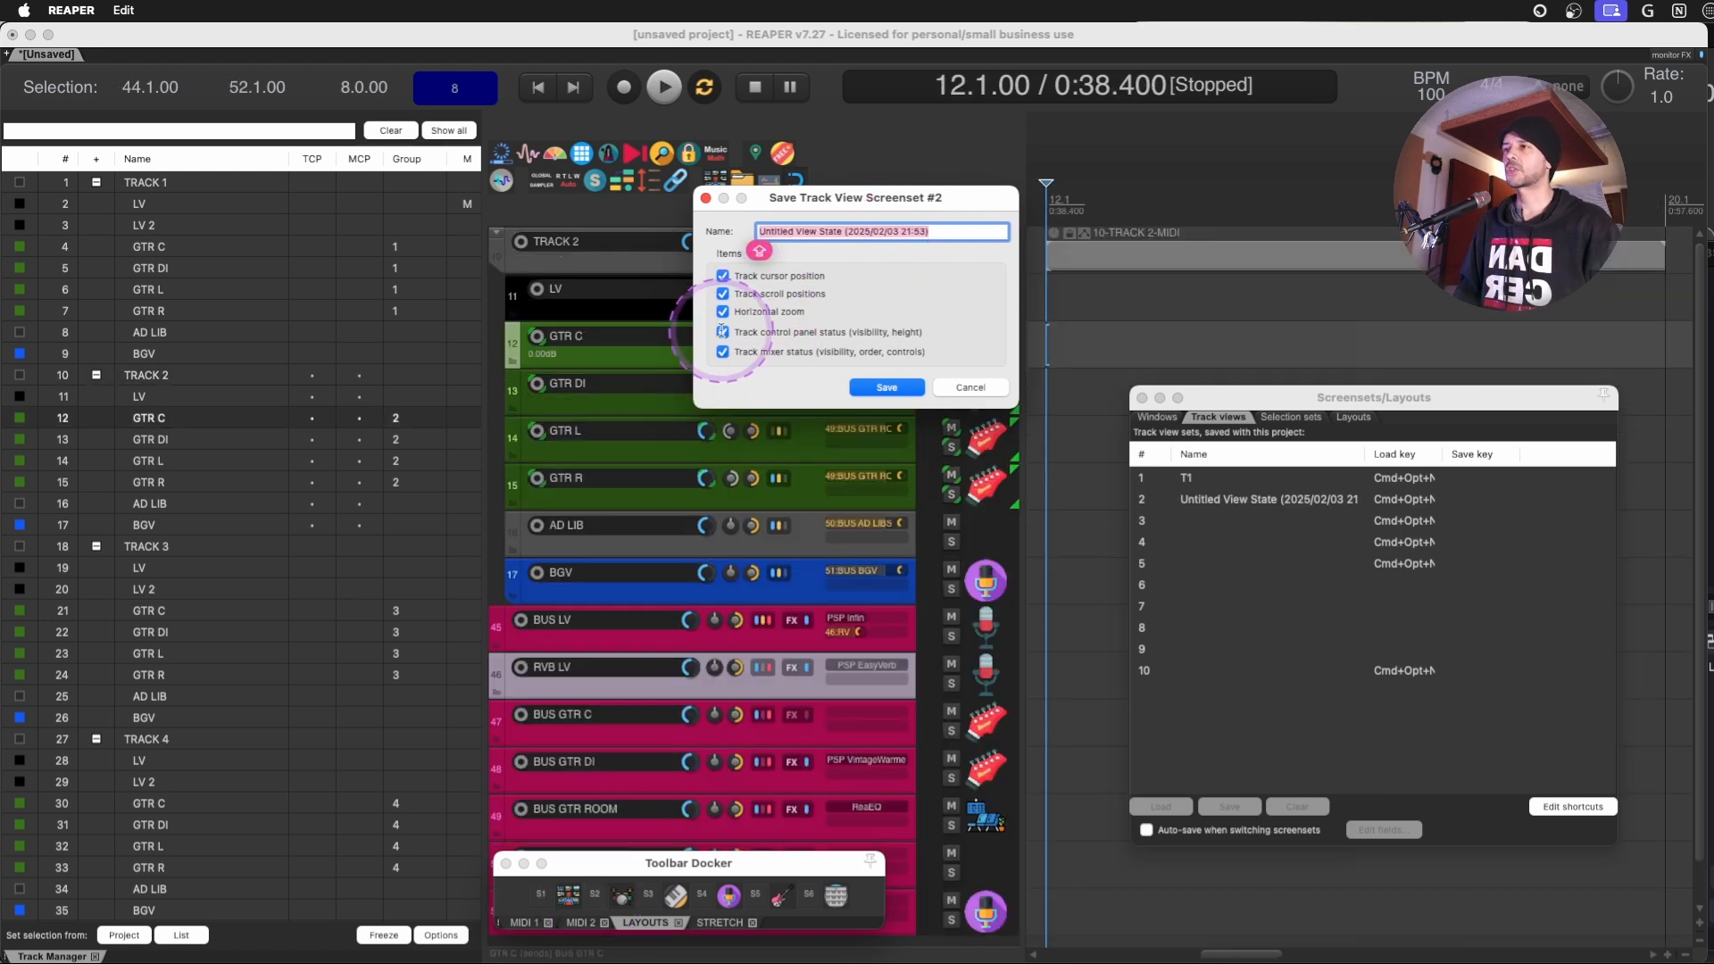
mouse_move(1348, 404)
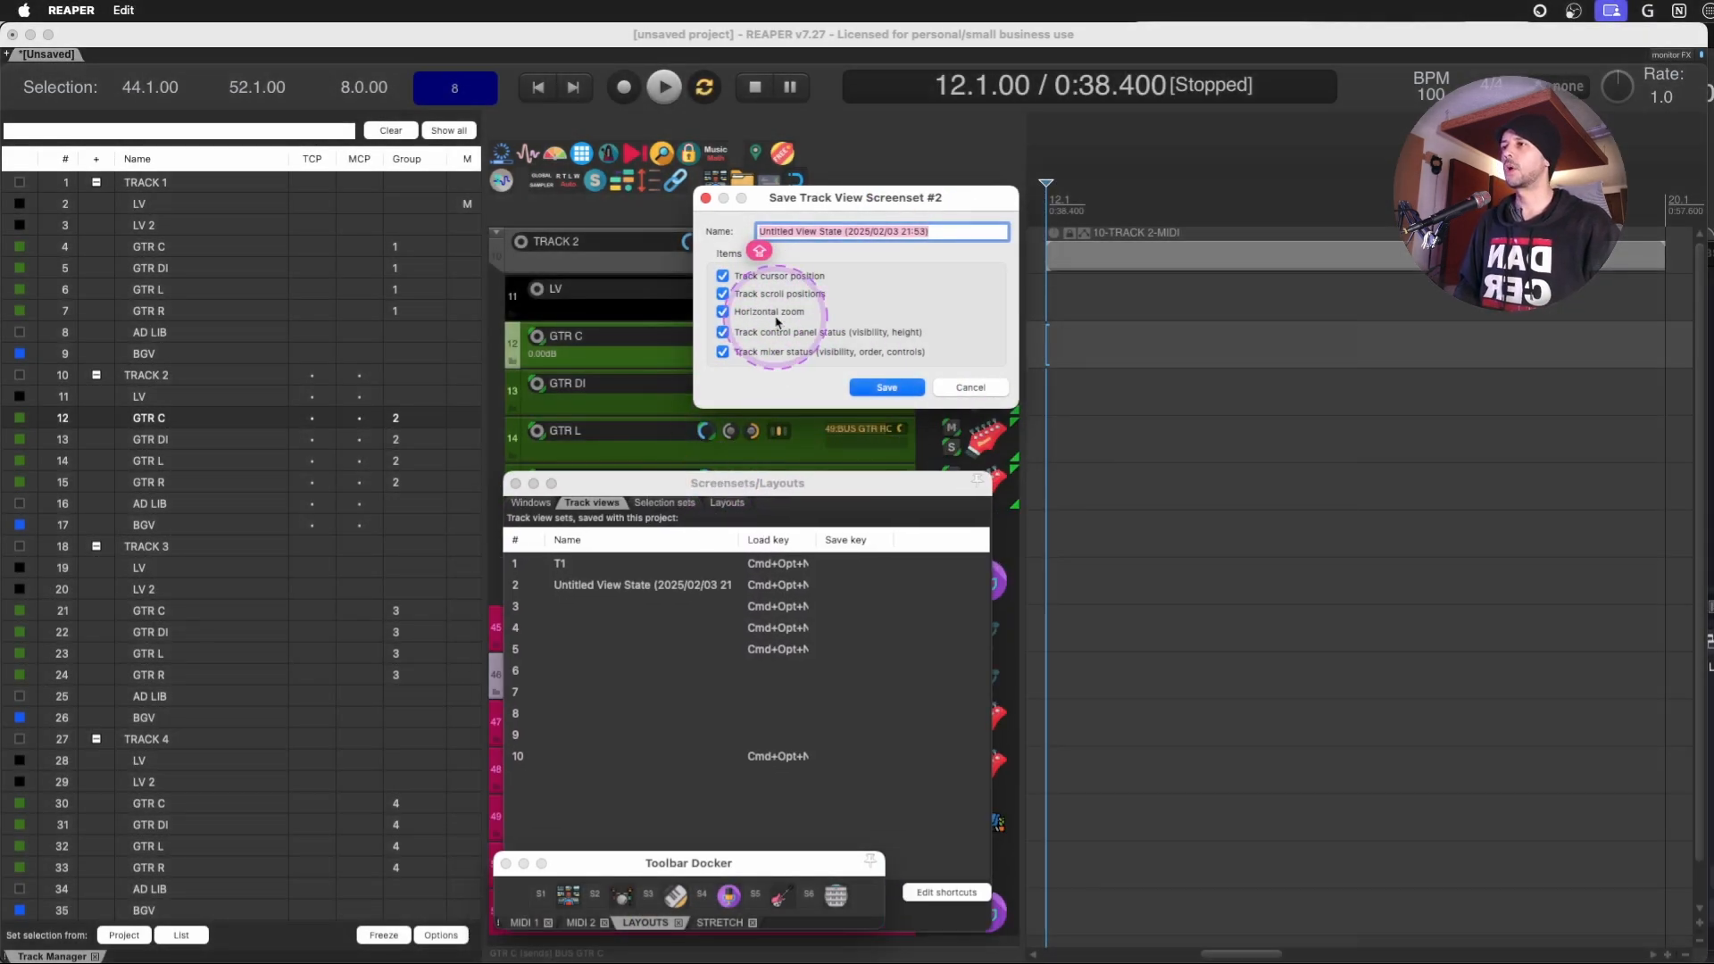
mouse_move(875, 339)
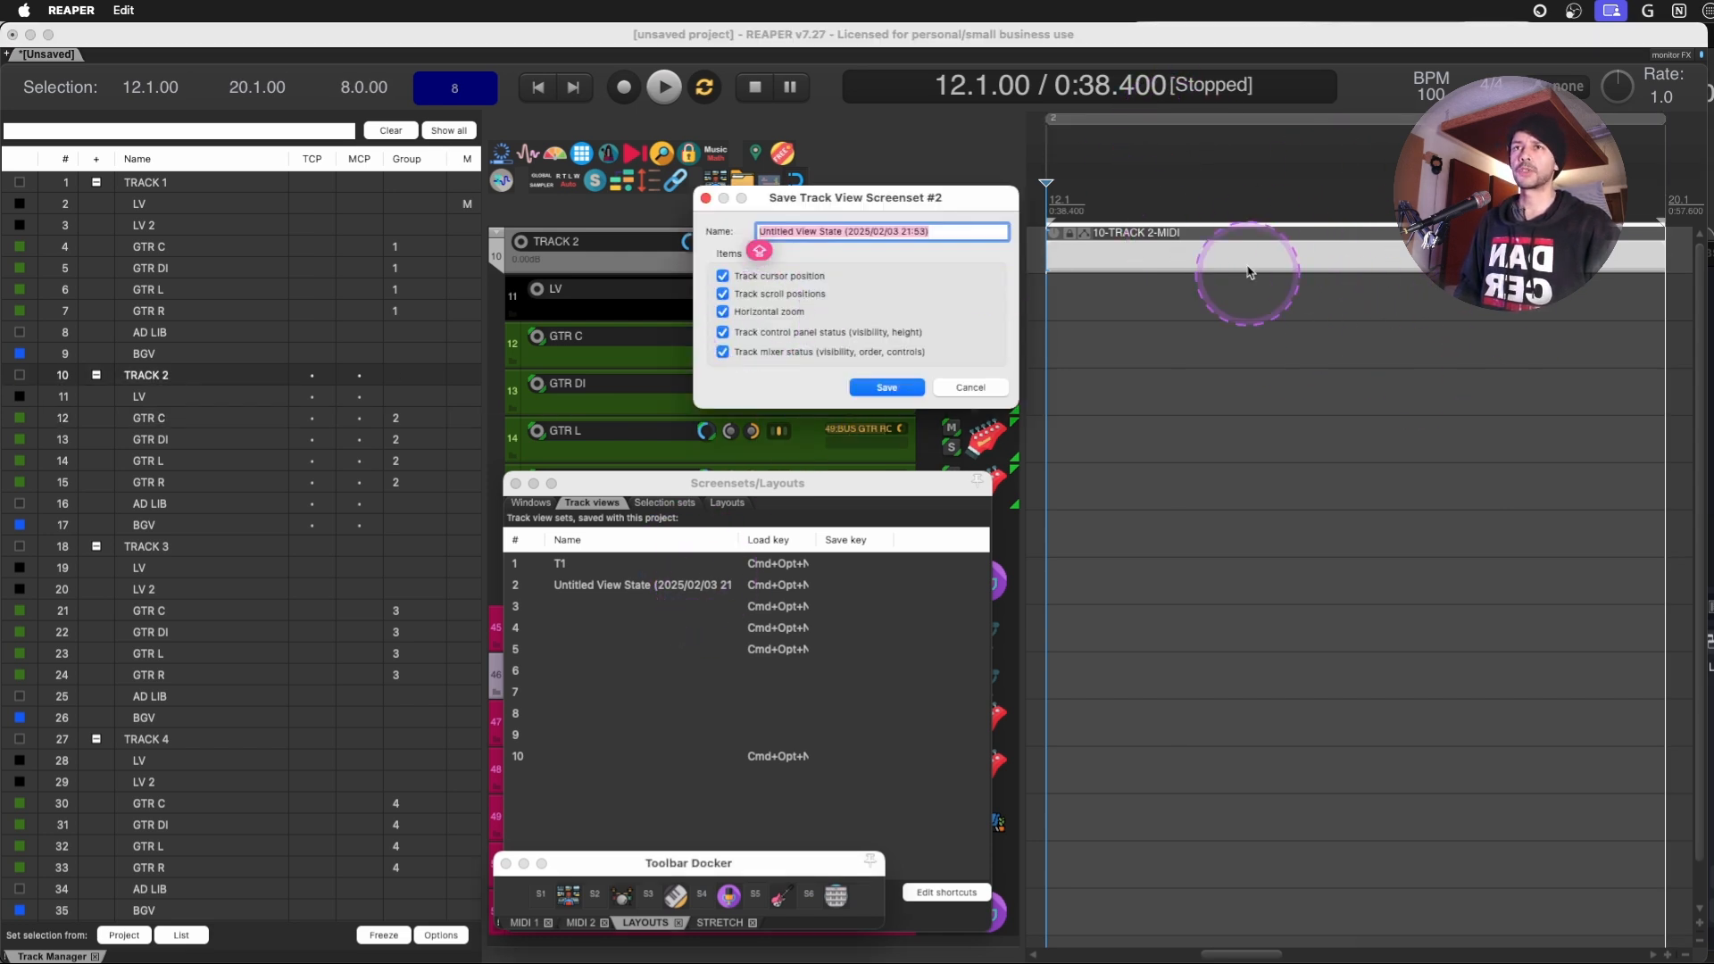
mouse_move(1333, 446)
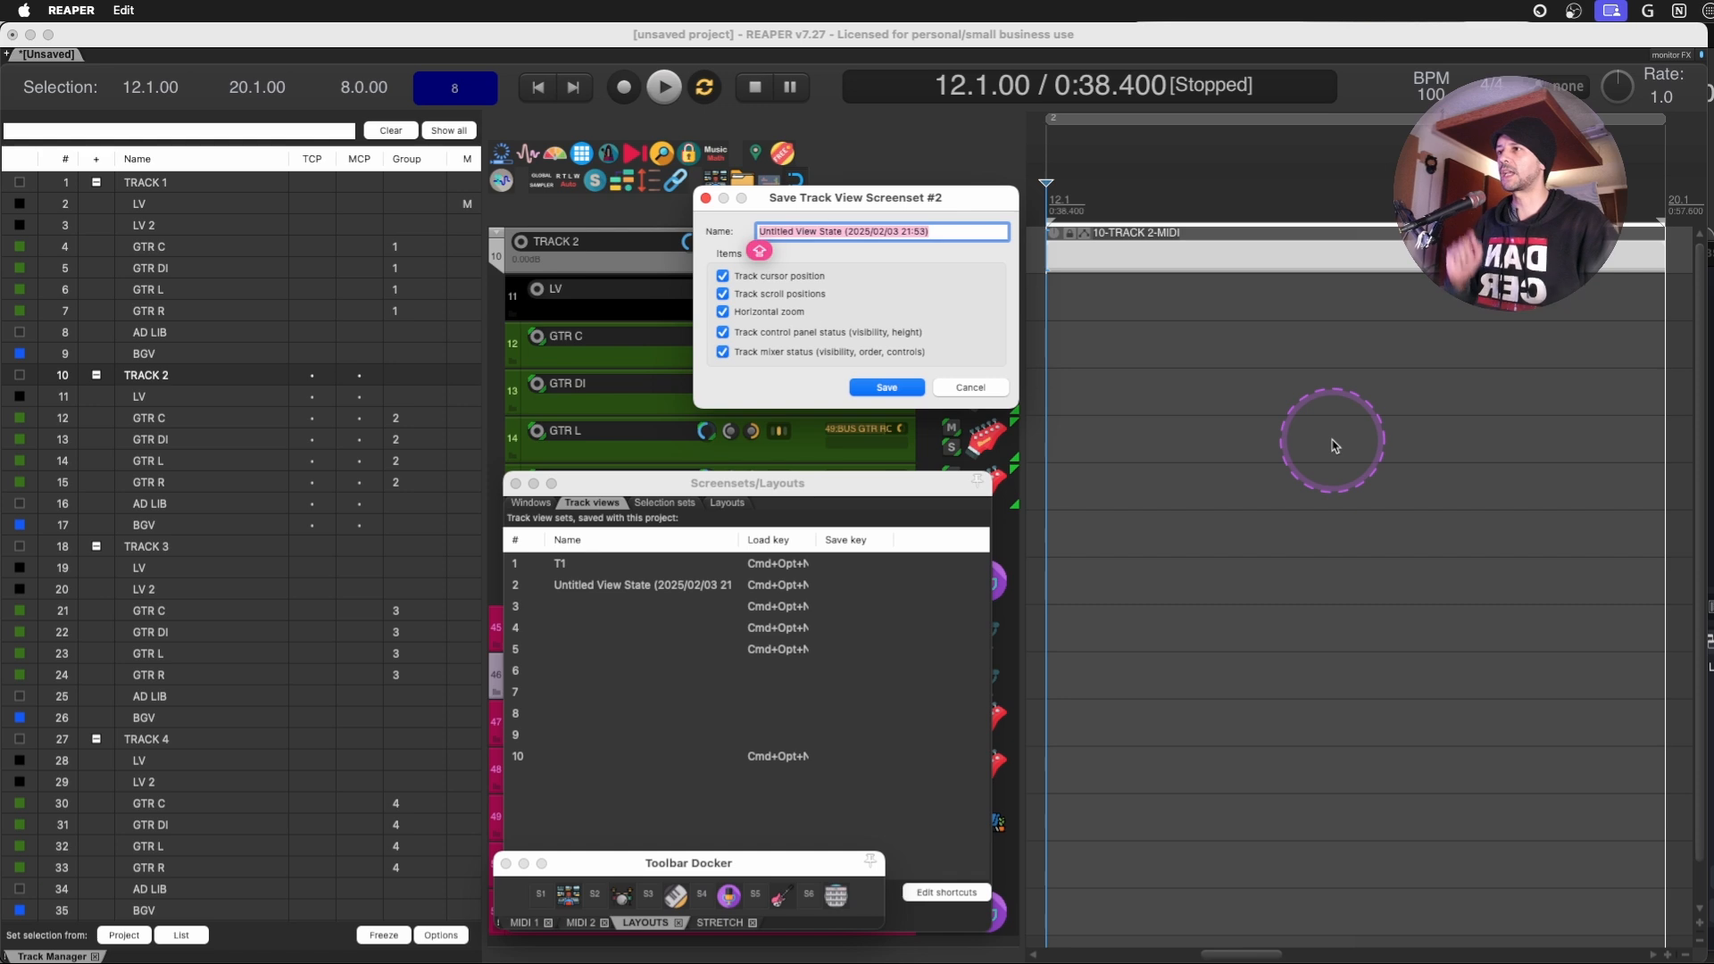
mouse_move(842, 341)
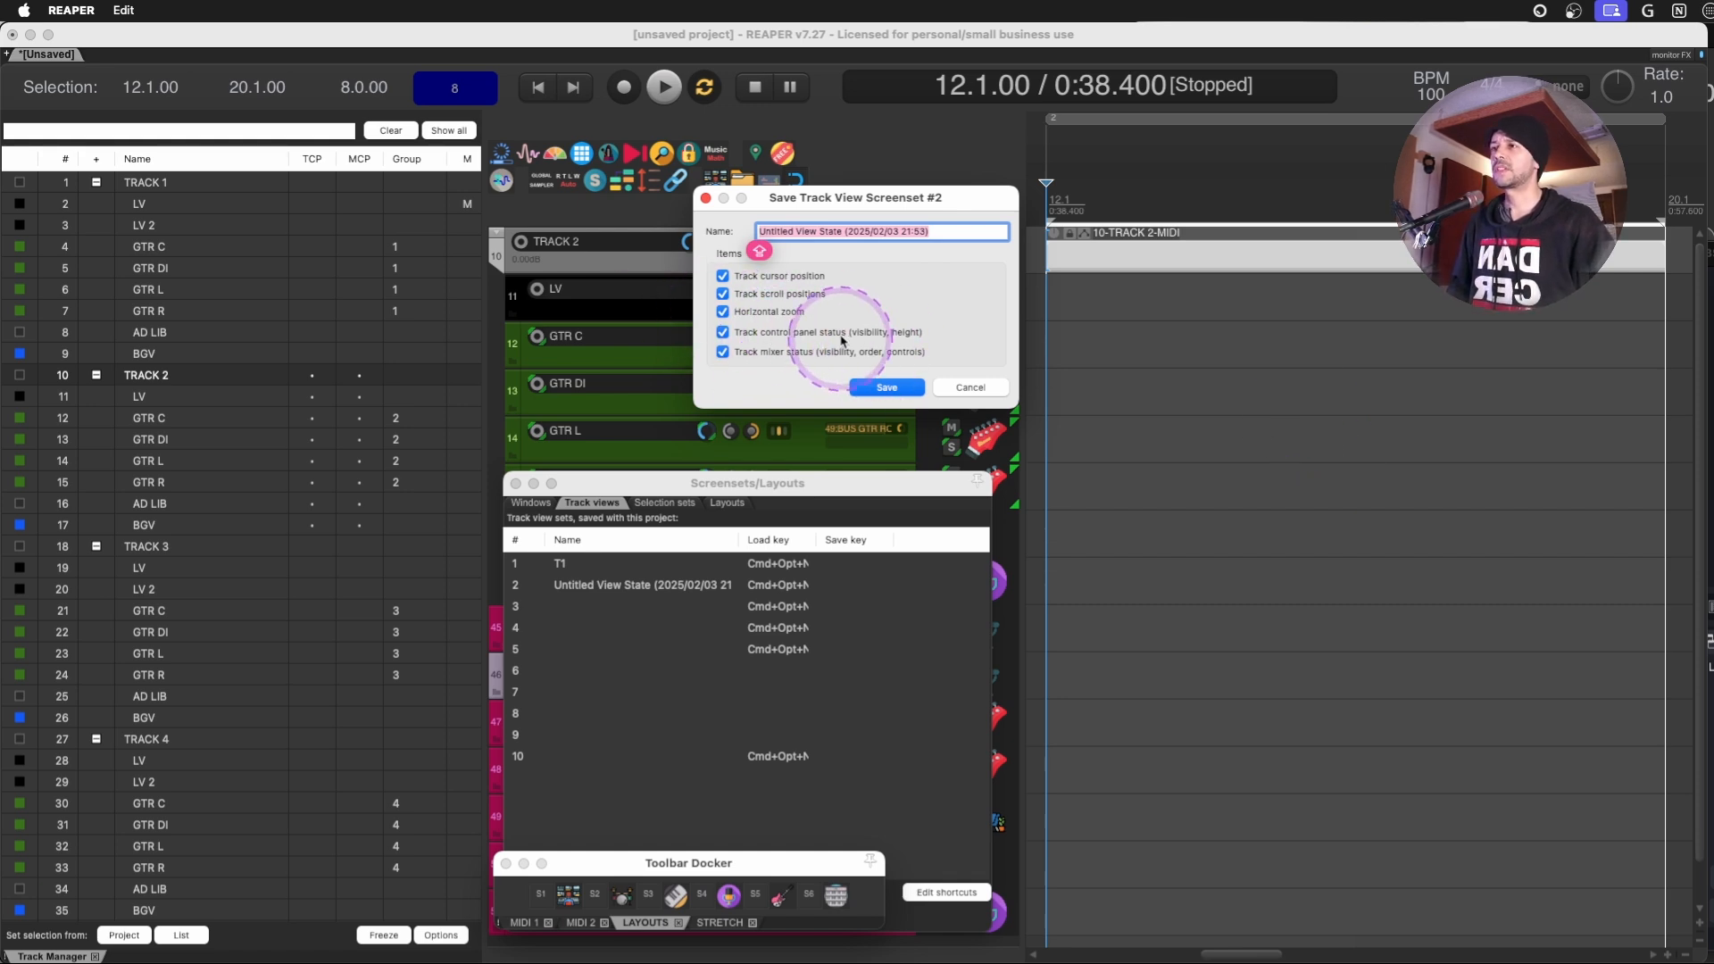
mouse_move(702, 297)
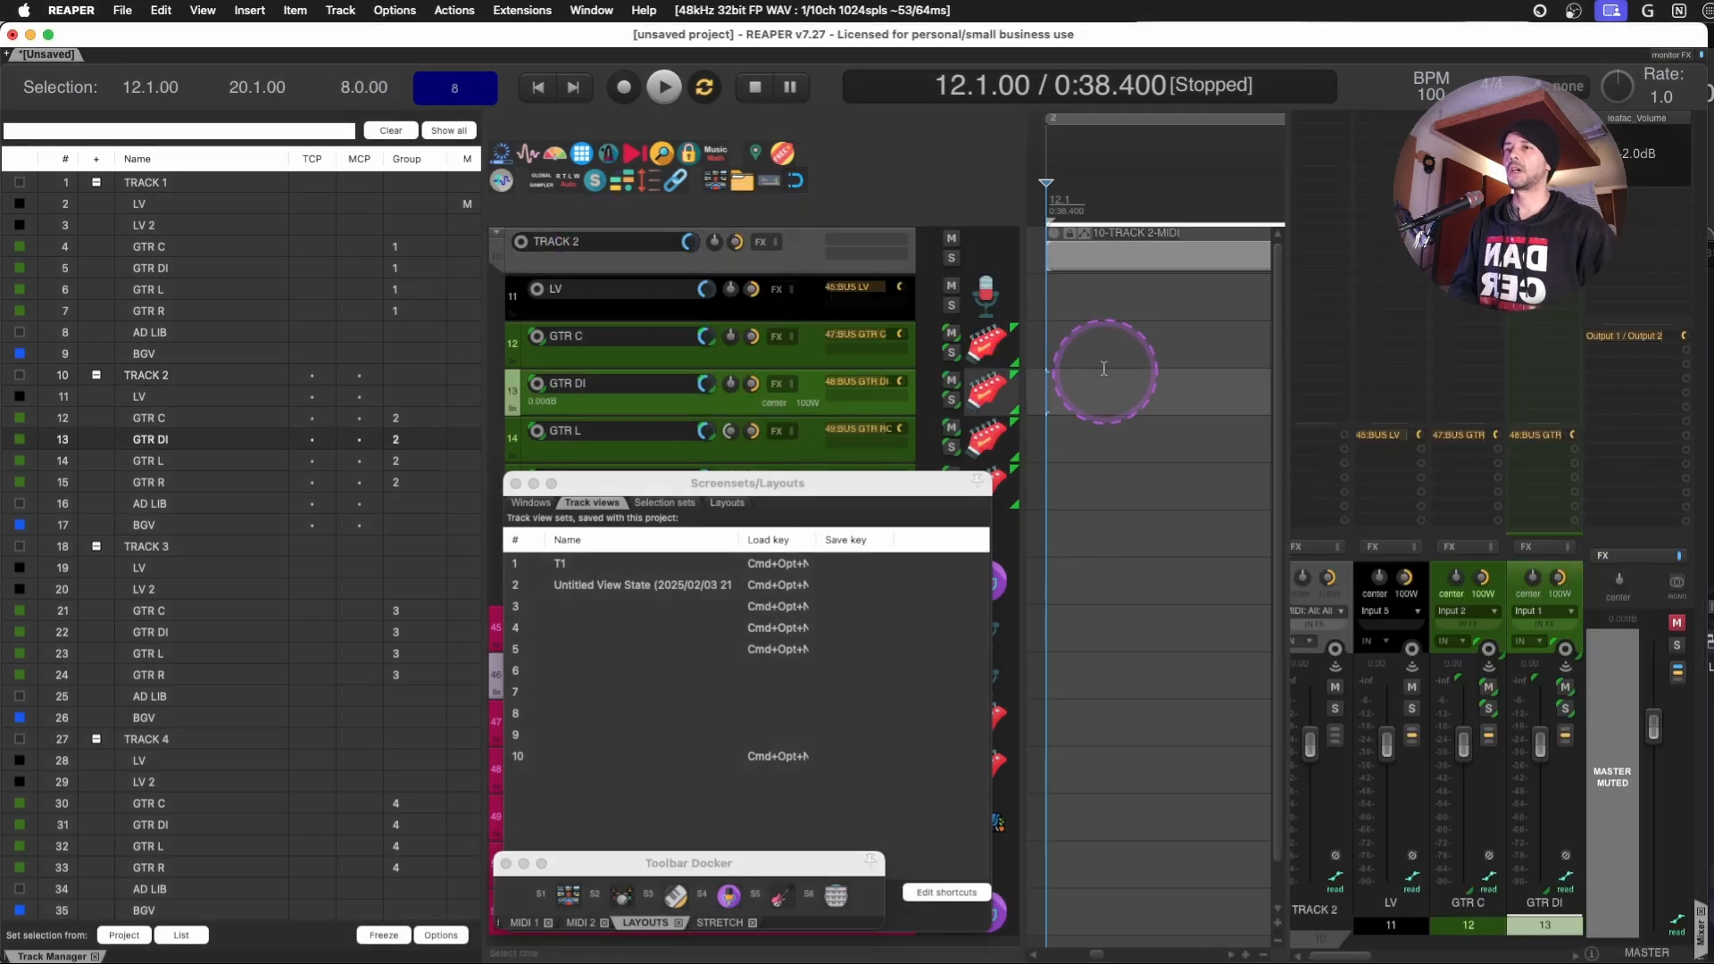
mouse_move(1538, 529)
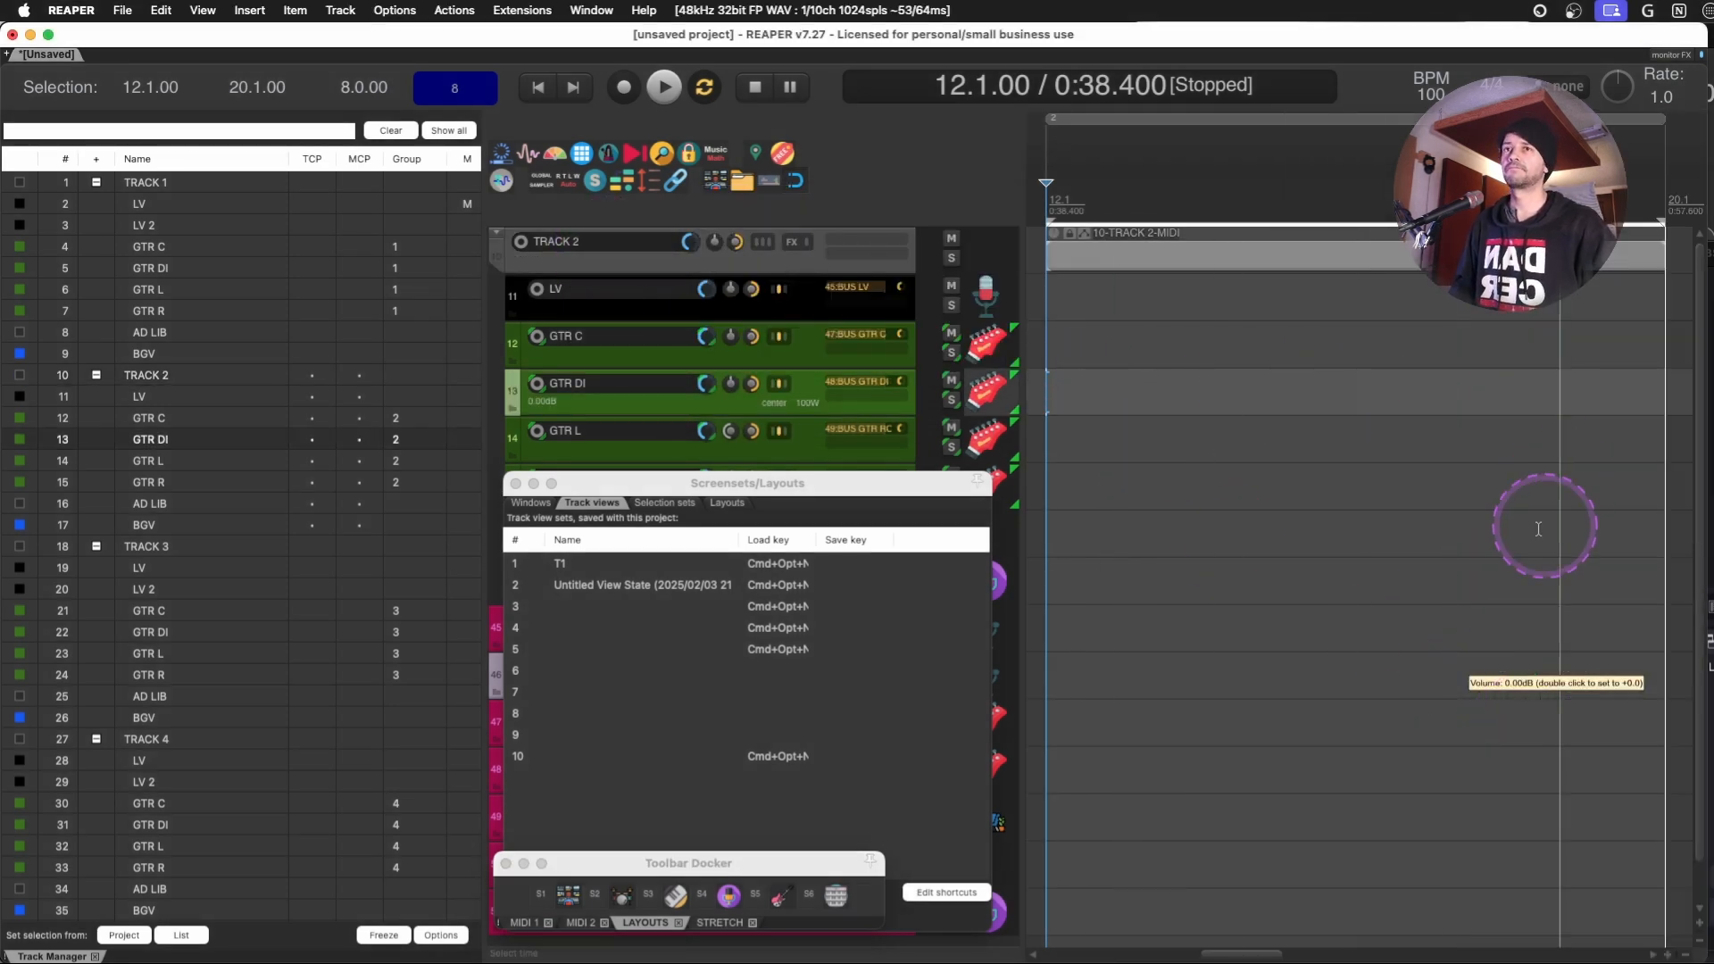
Save the Track 3 view as T3, then recall track view T1 showing Track 1's folder.
left_click(842, 628)
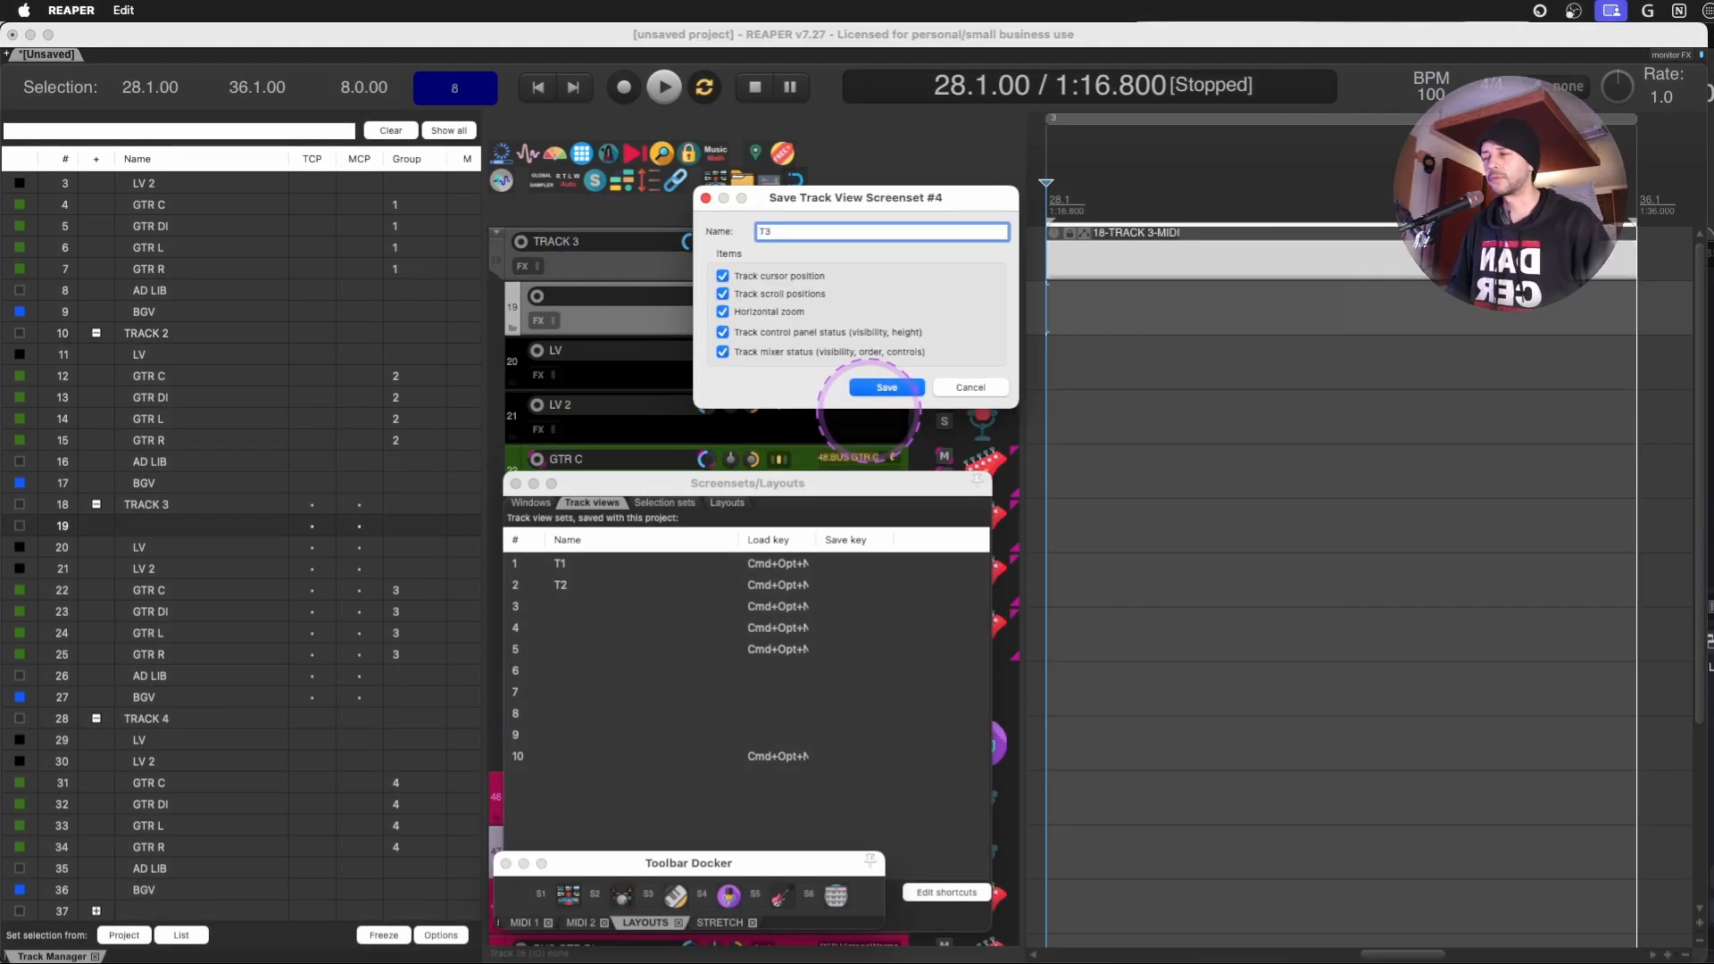
left_click(885, 386)
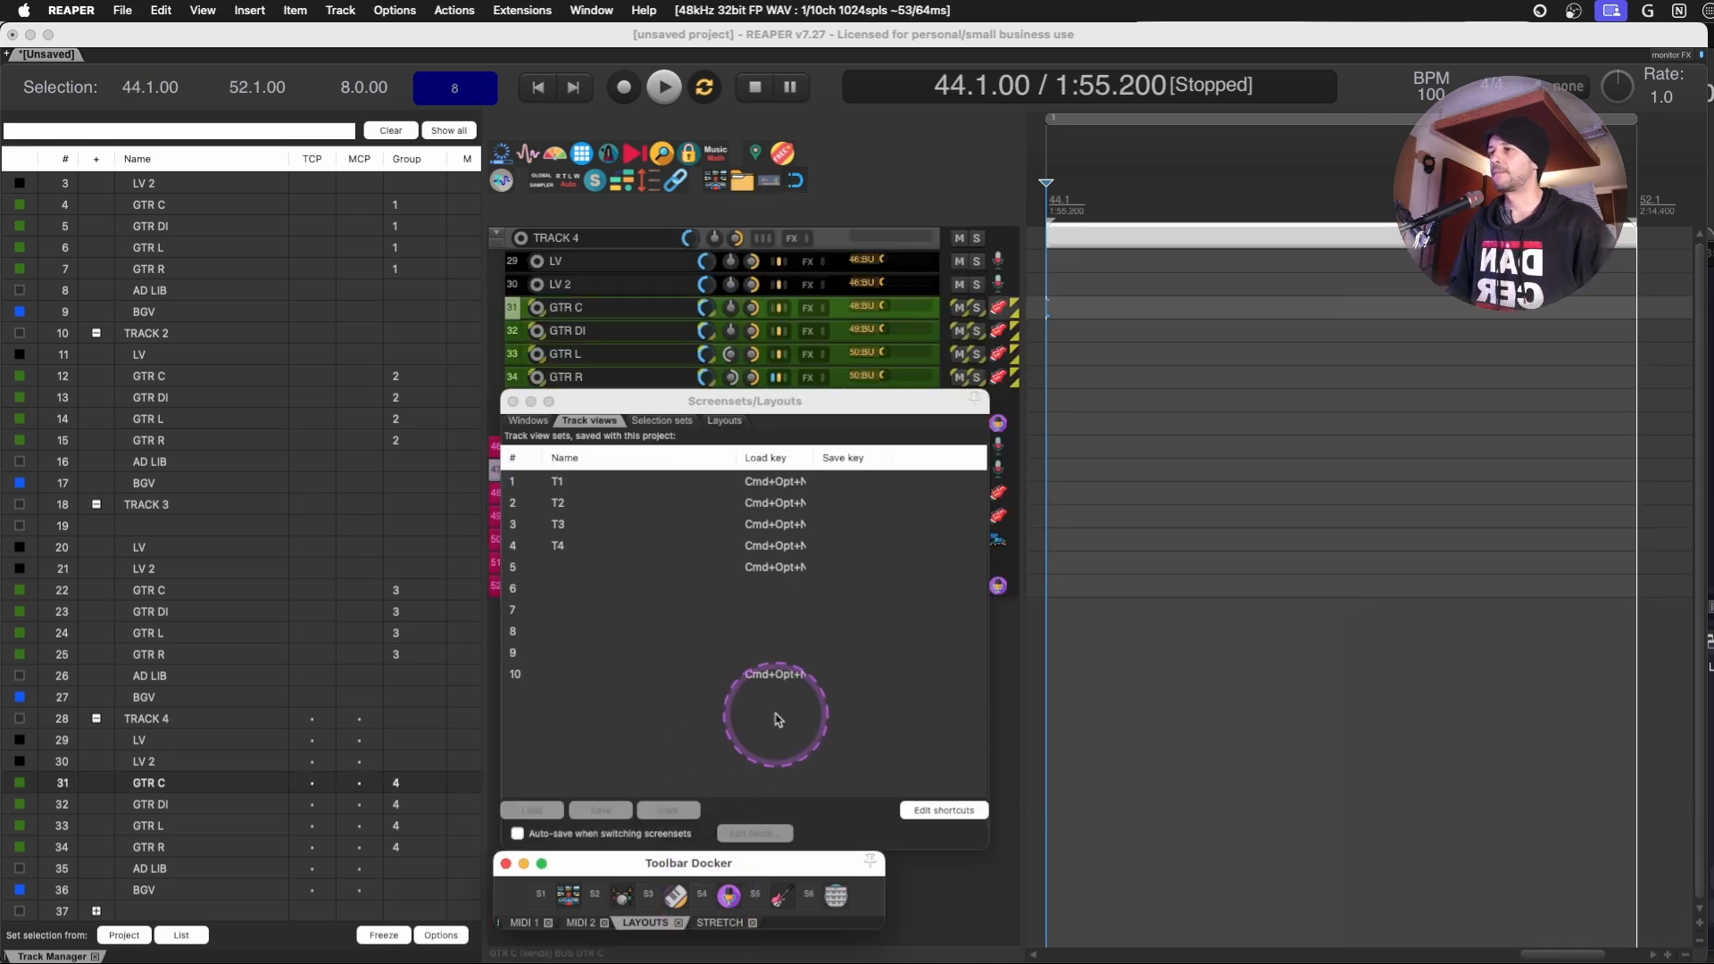
mouse_move(568, 569)
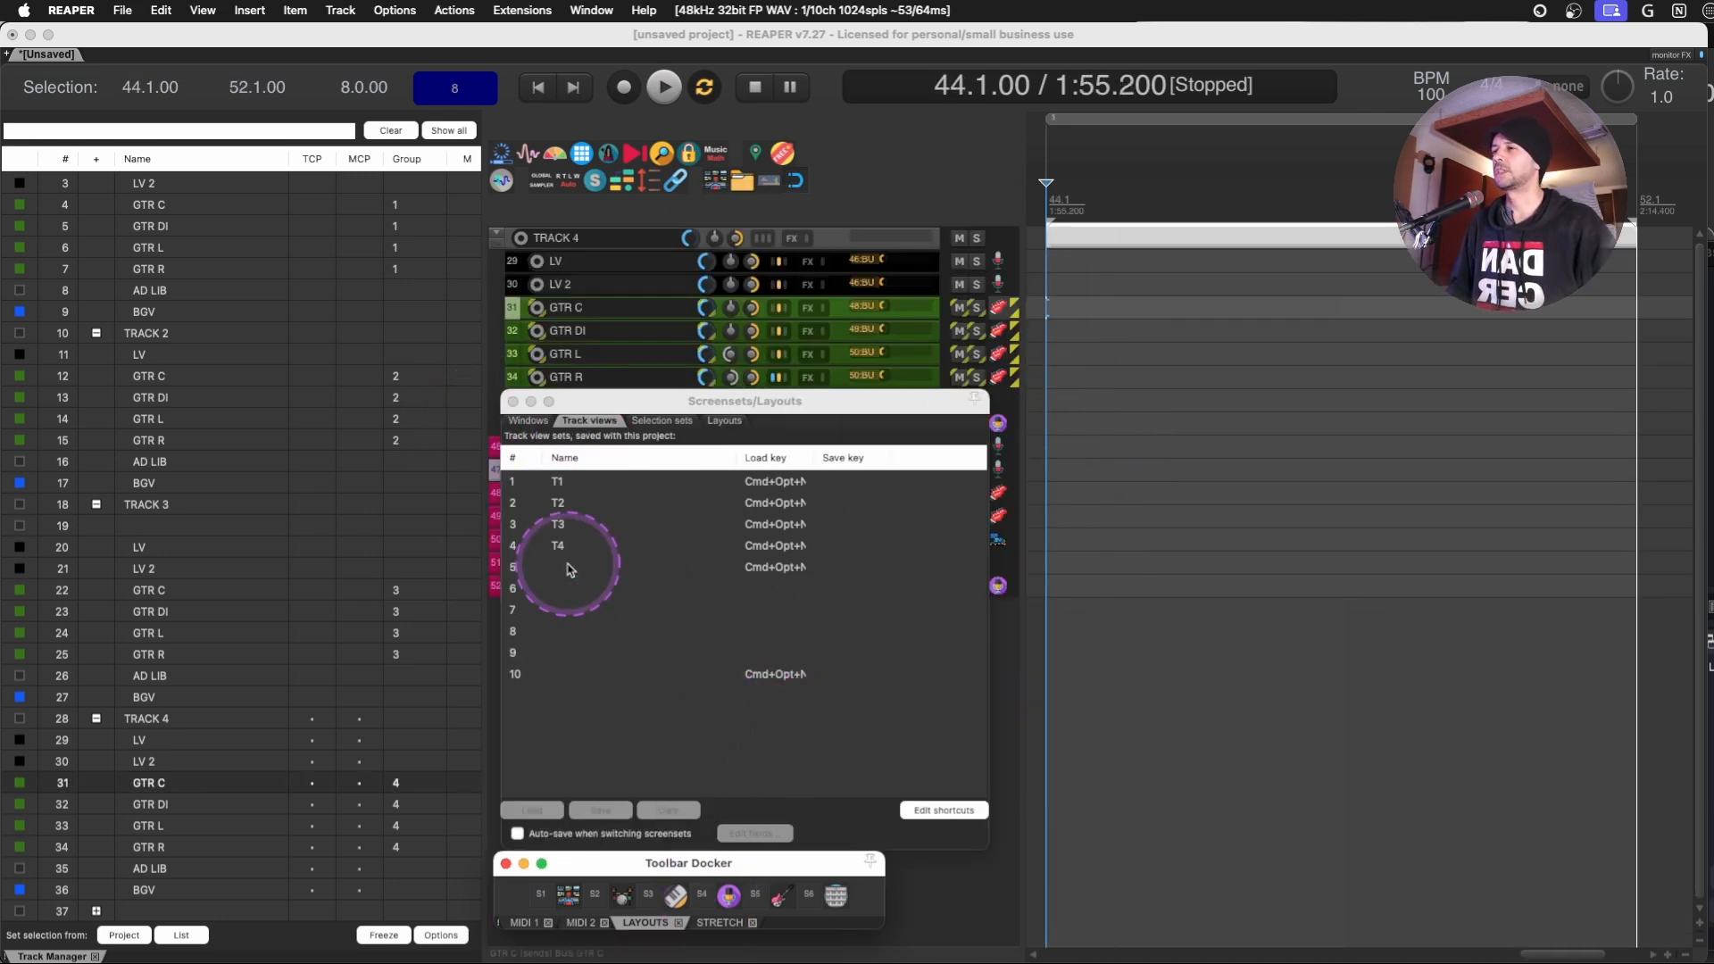
left_click(568, 566)
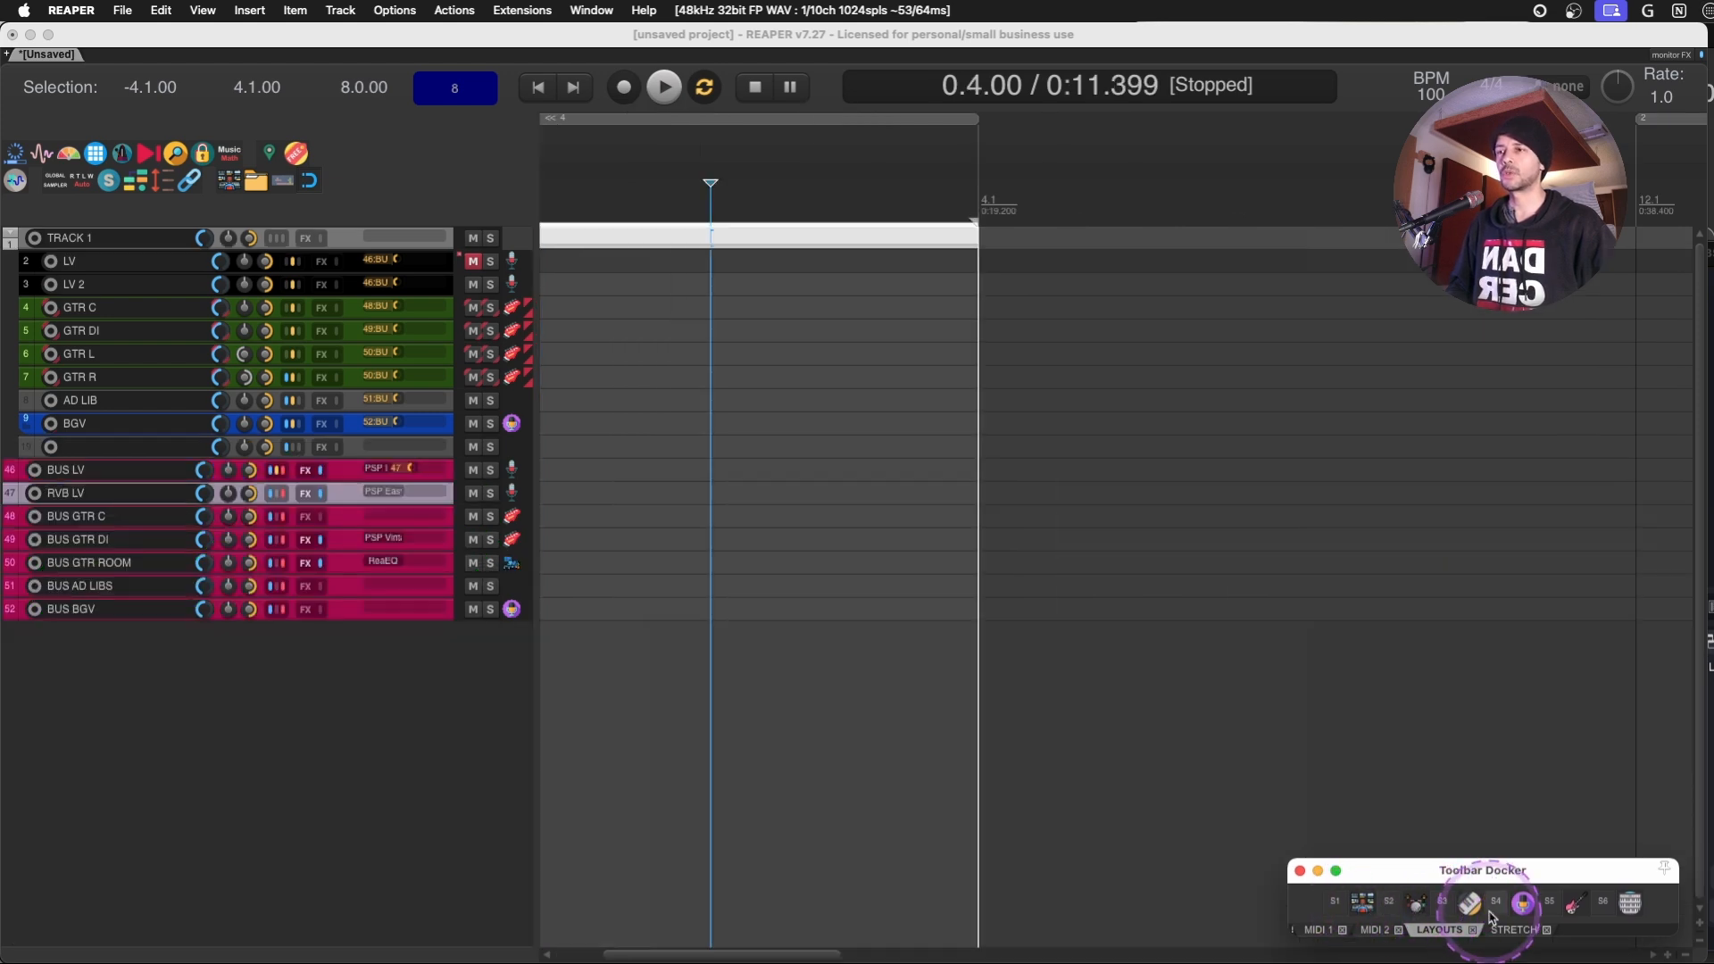
Load the all-tracks screenset from the LAYOUTS toolbar in the Toolbar Docker.
left_click(1521, 902)
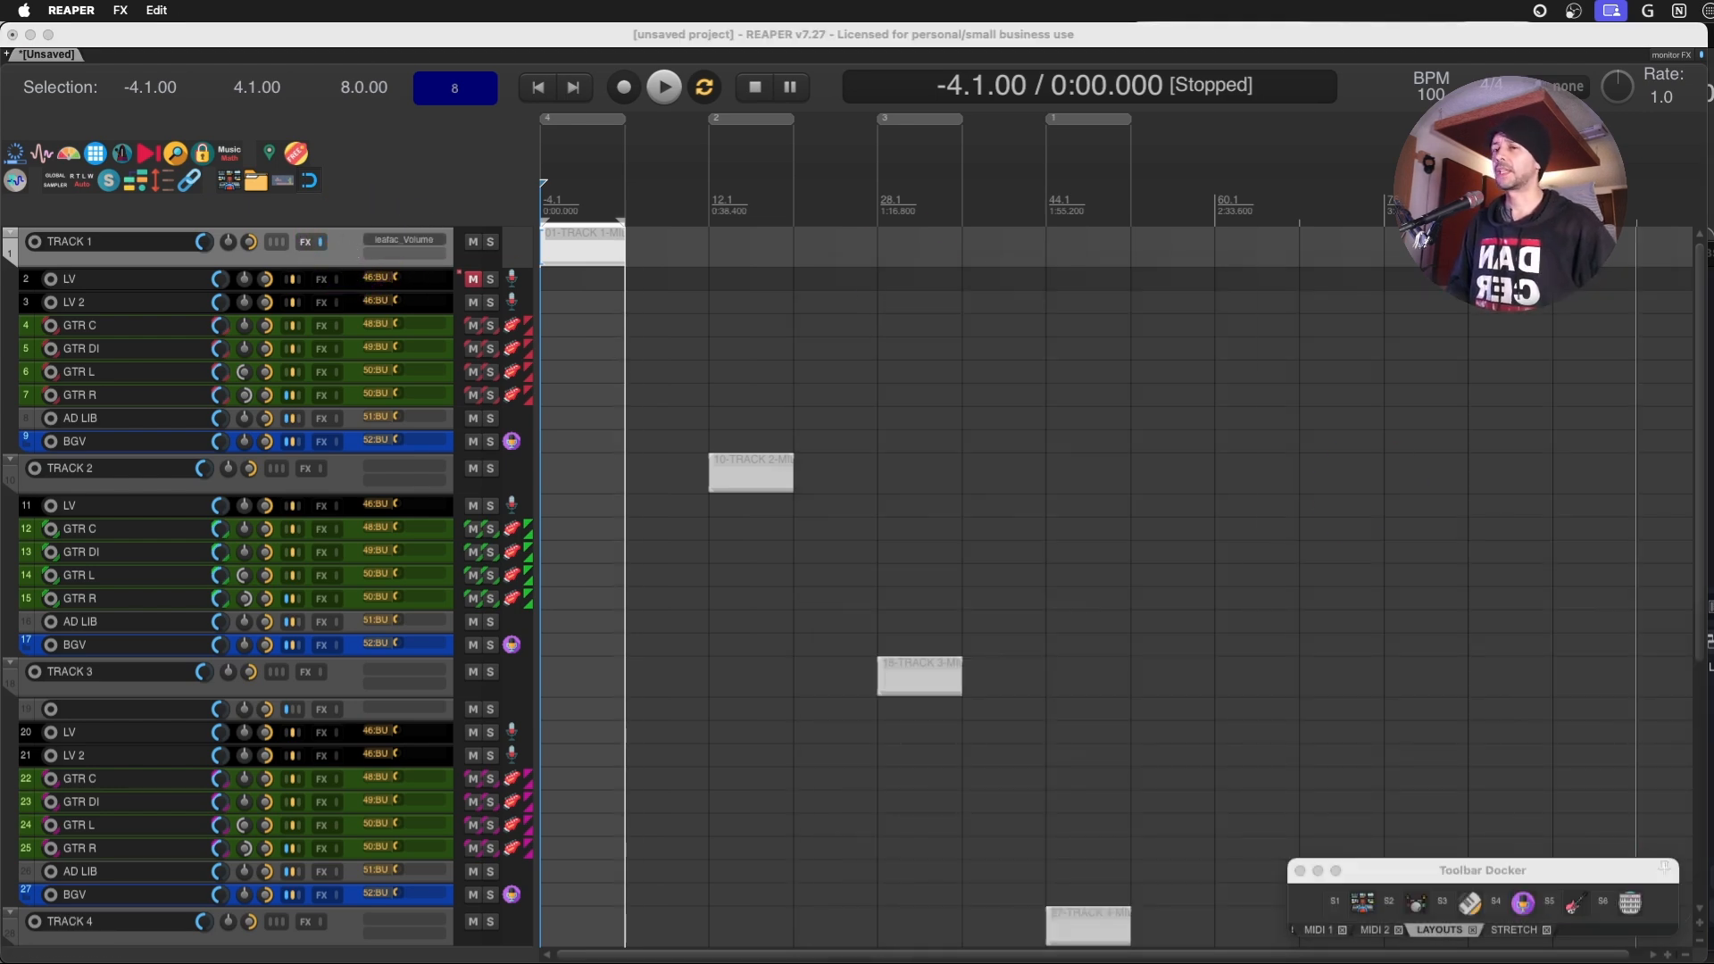
Open leafac Volume on Track 1 and set its defaults for new instances.
left_click(341, 240)
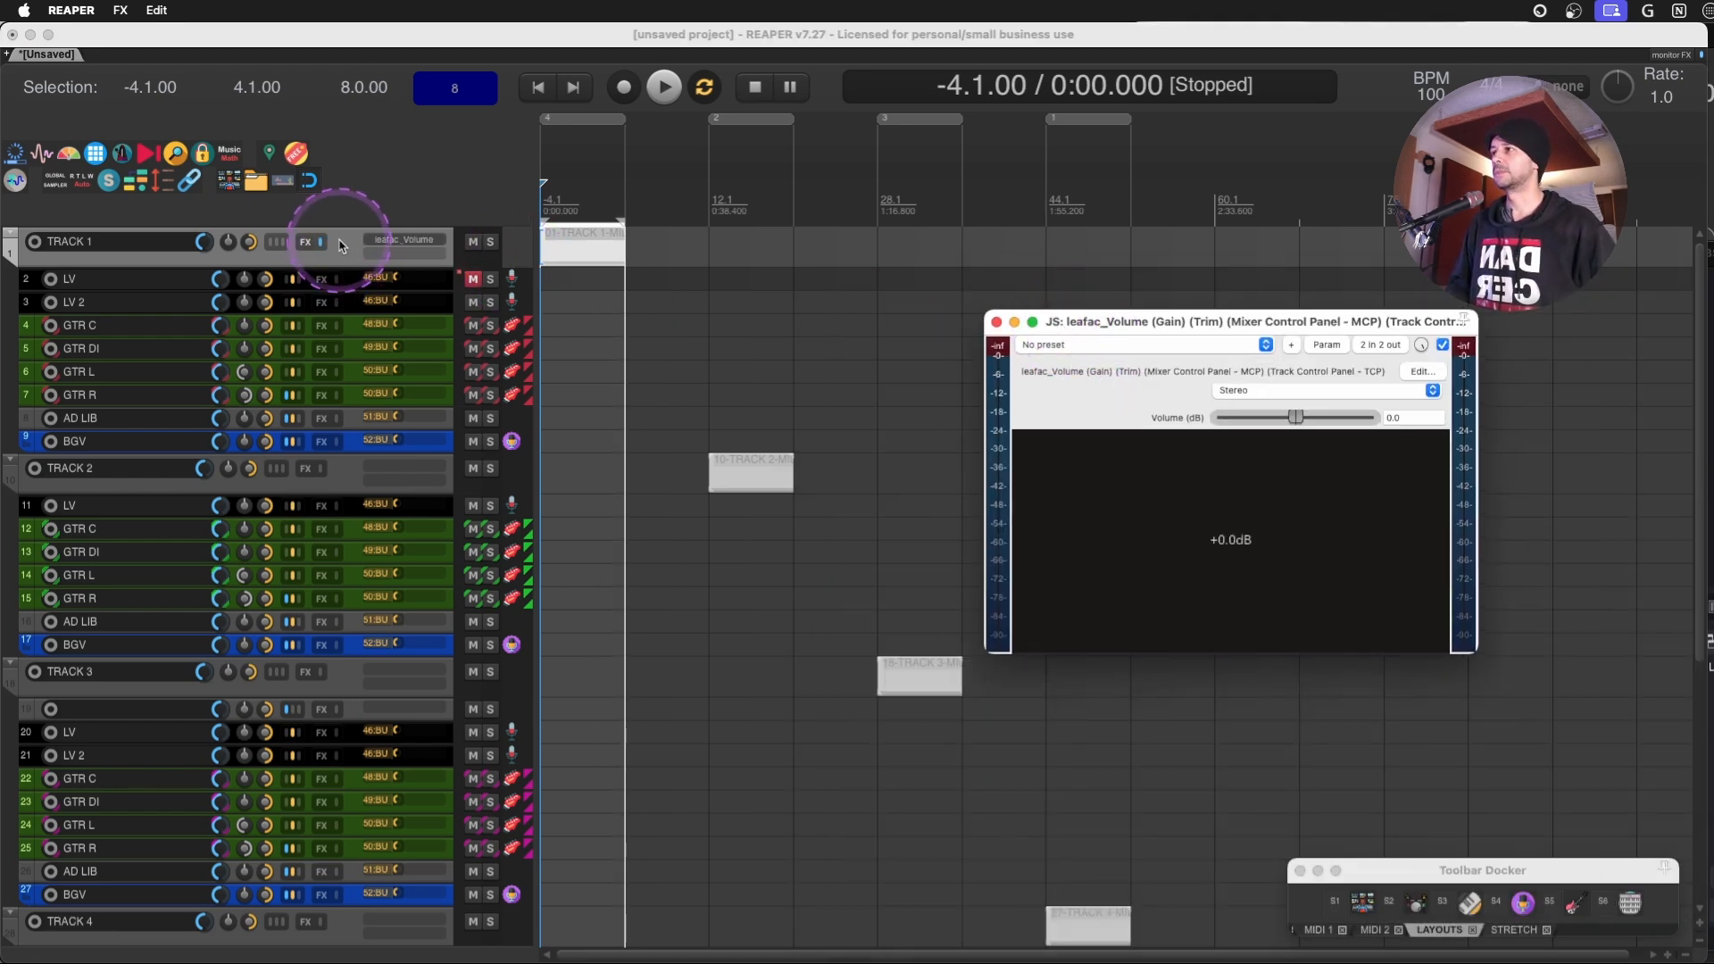
right_click(1105, 366)
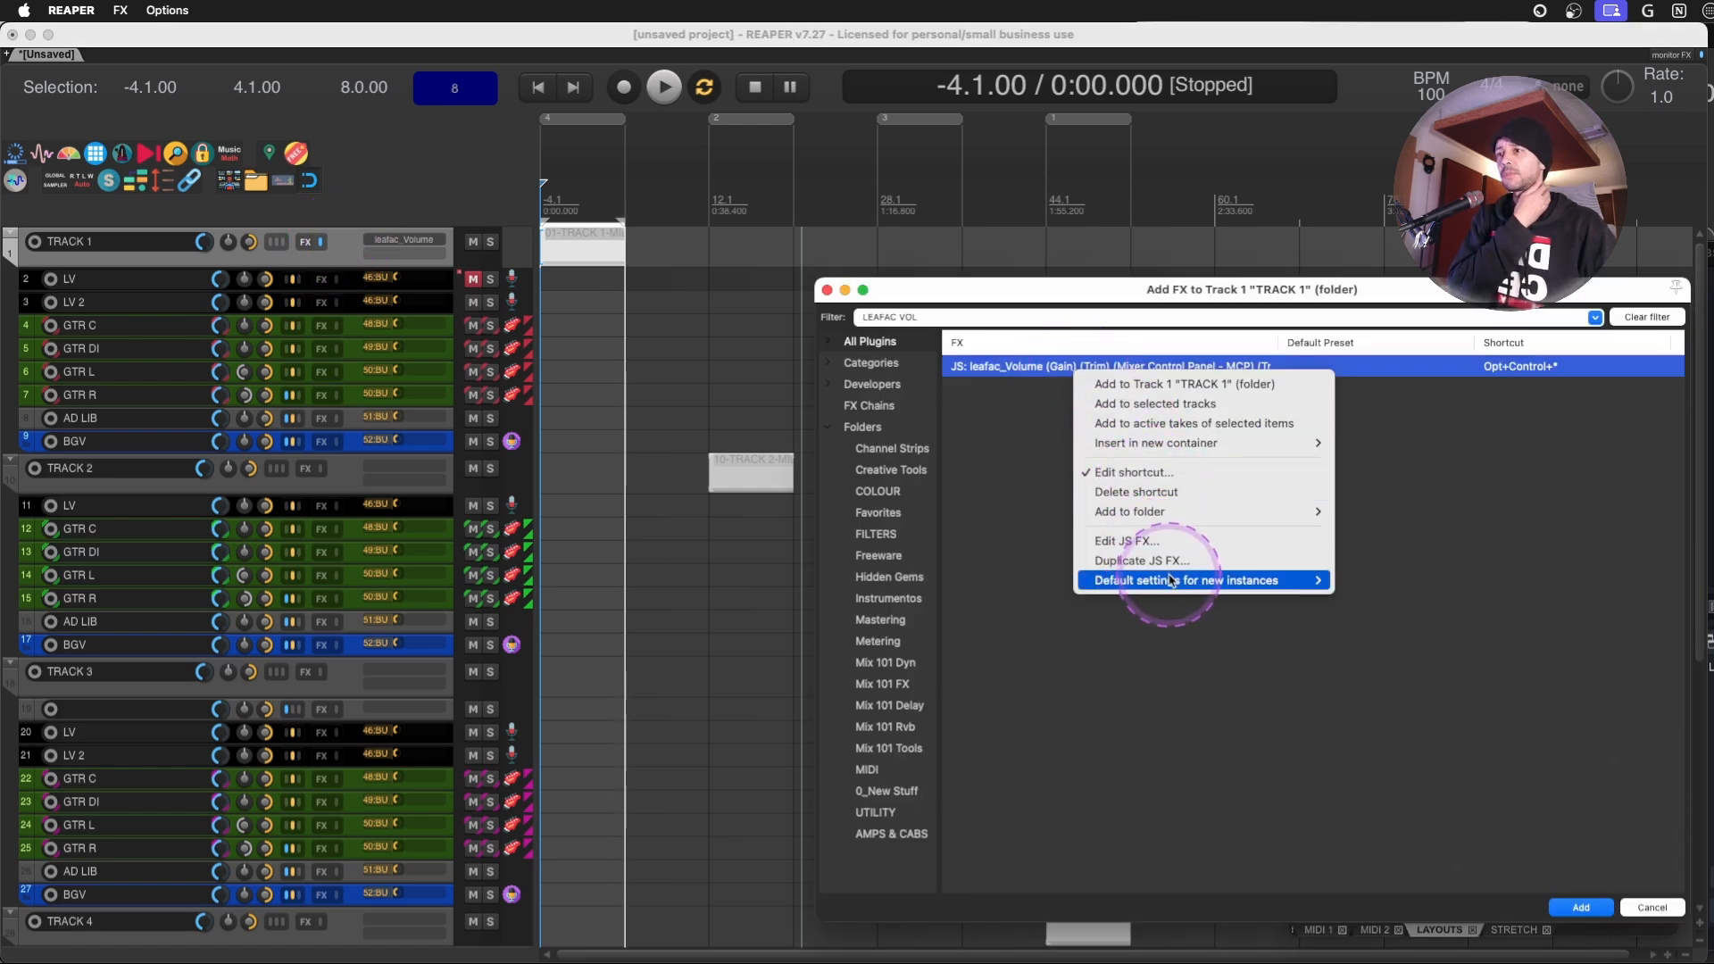
left_click(1187, 580)
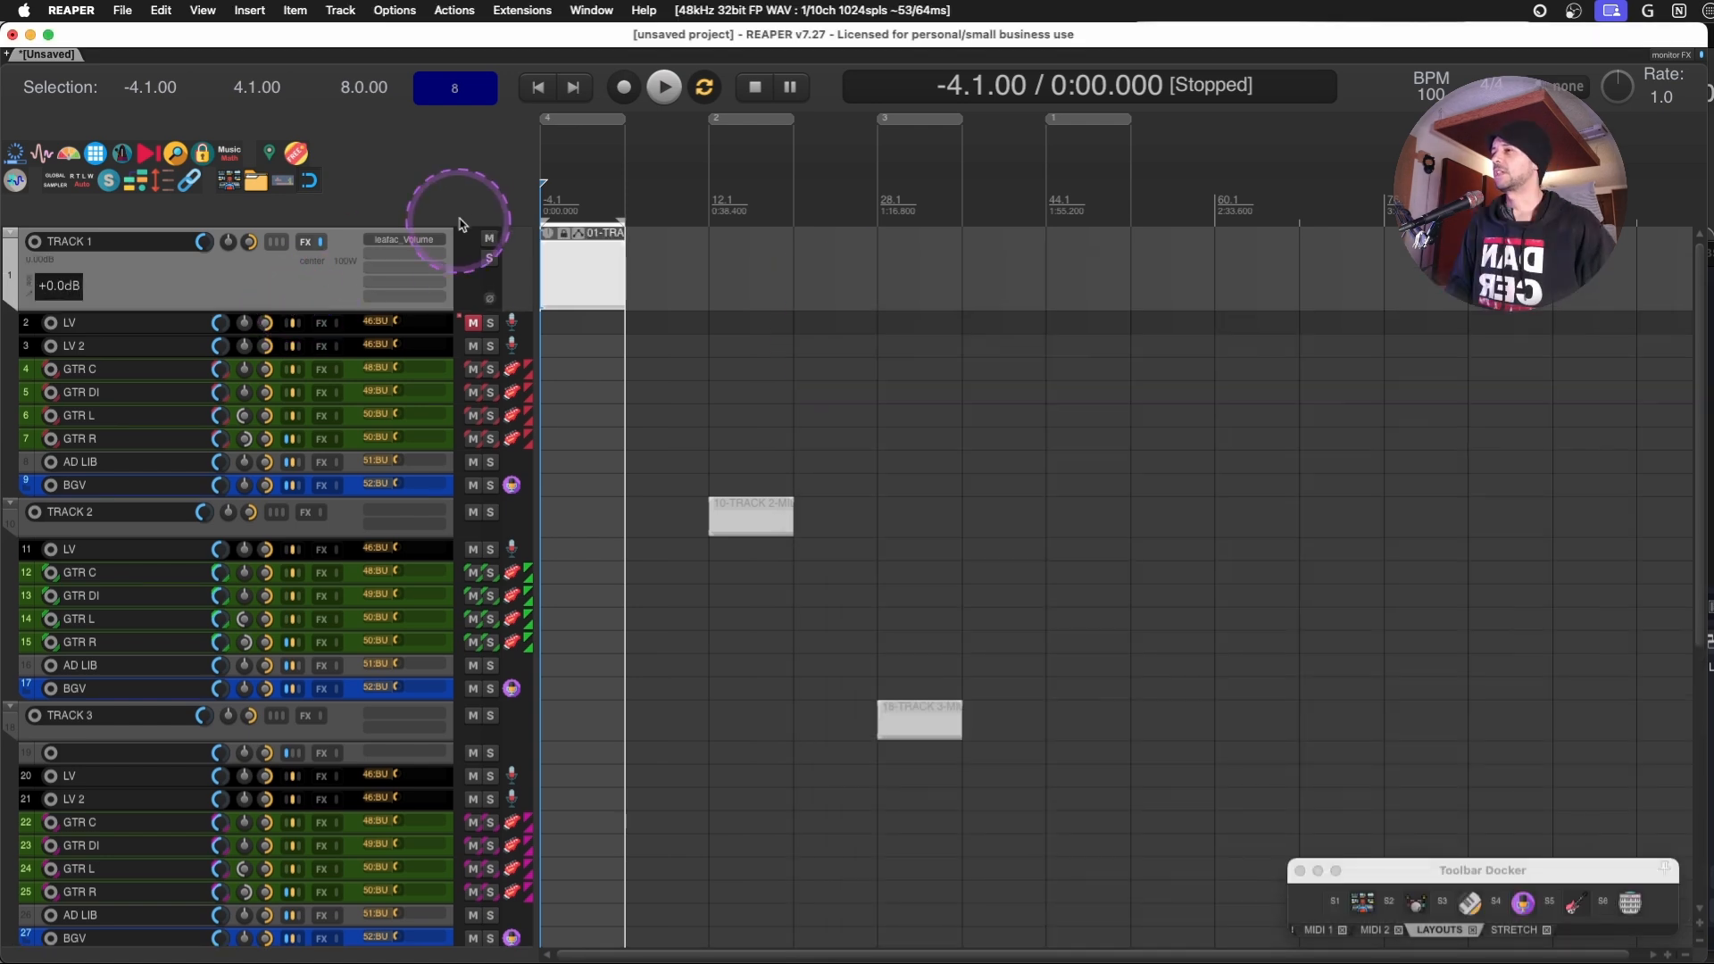
mouse_move(402, 242)
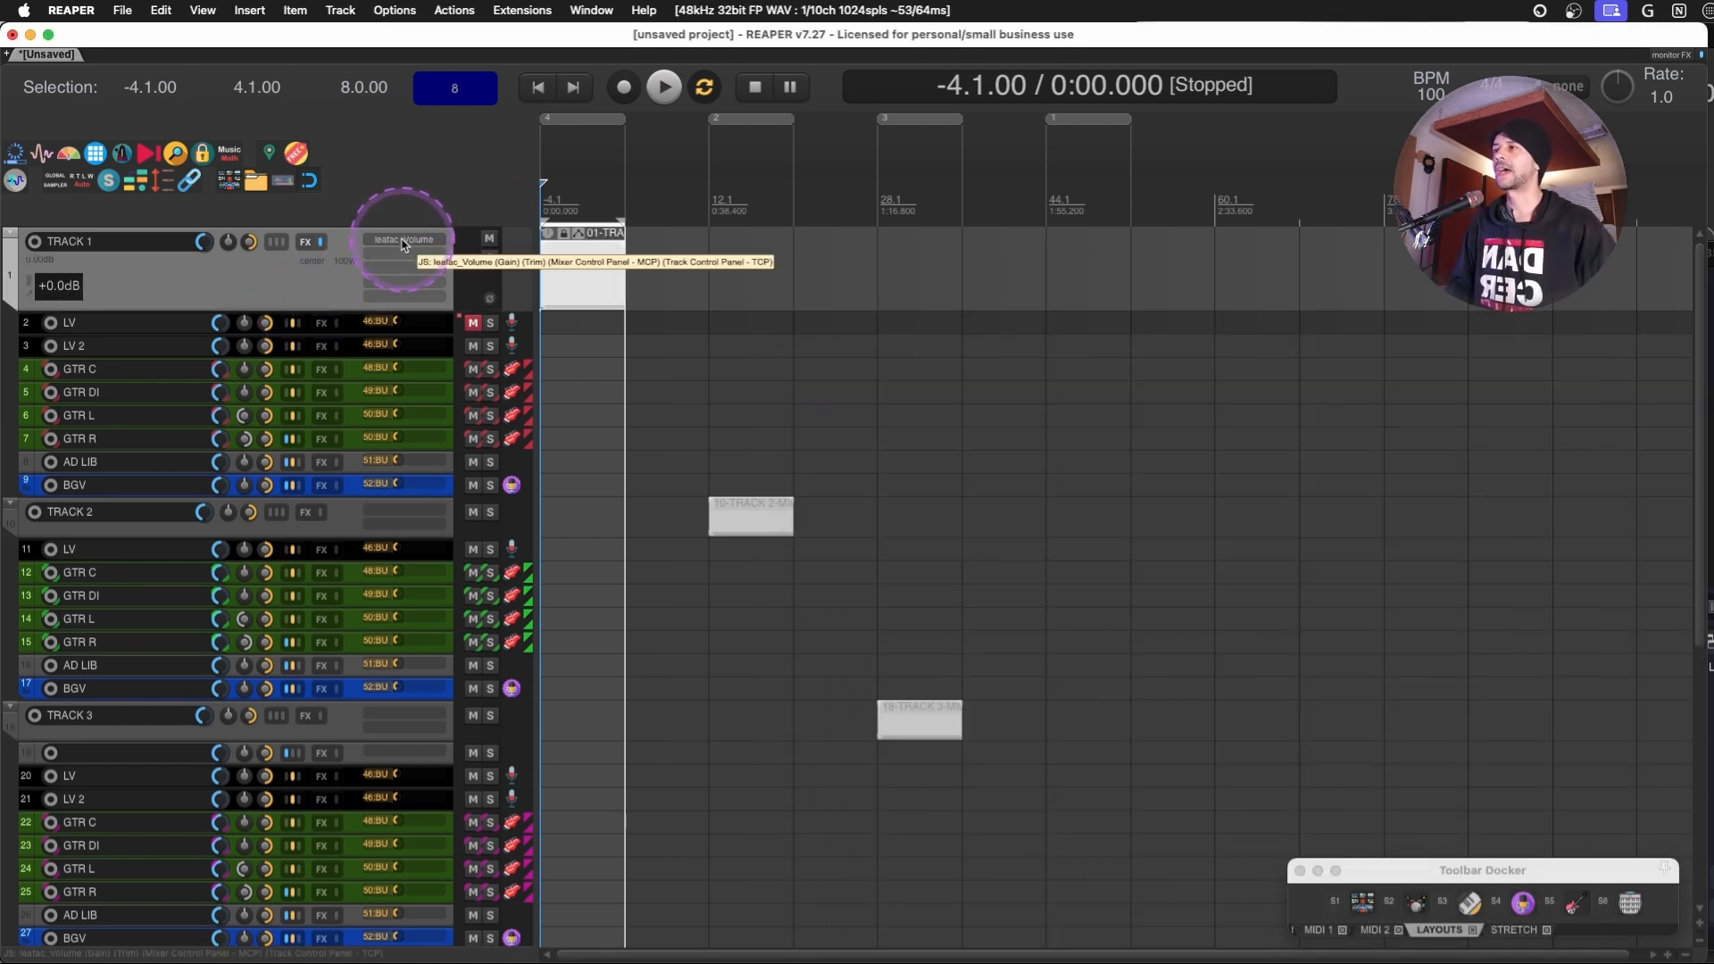
Scroll the arrangement to check the embedded Volume controls on the folder tracks.
scroll("down", 3)
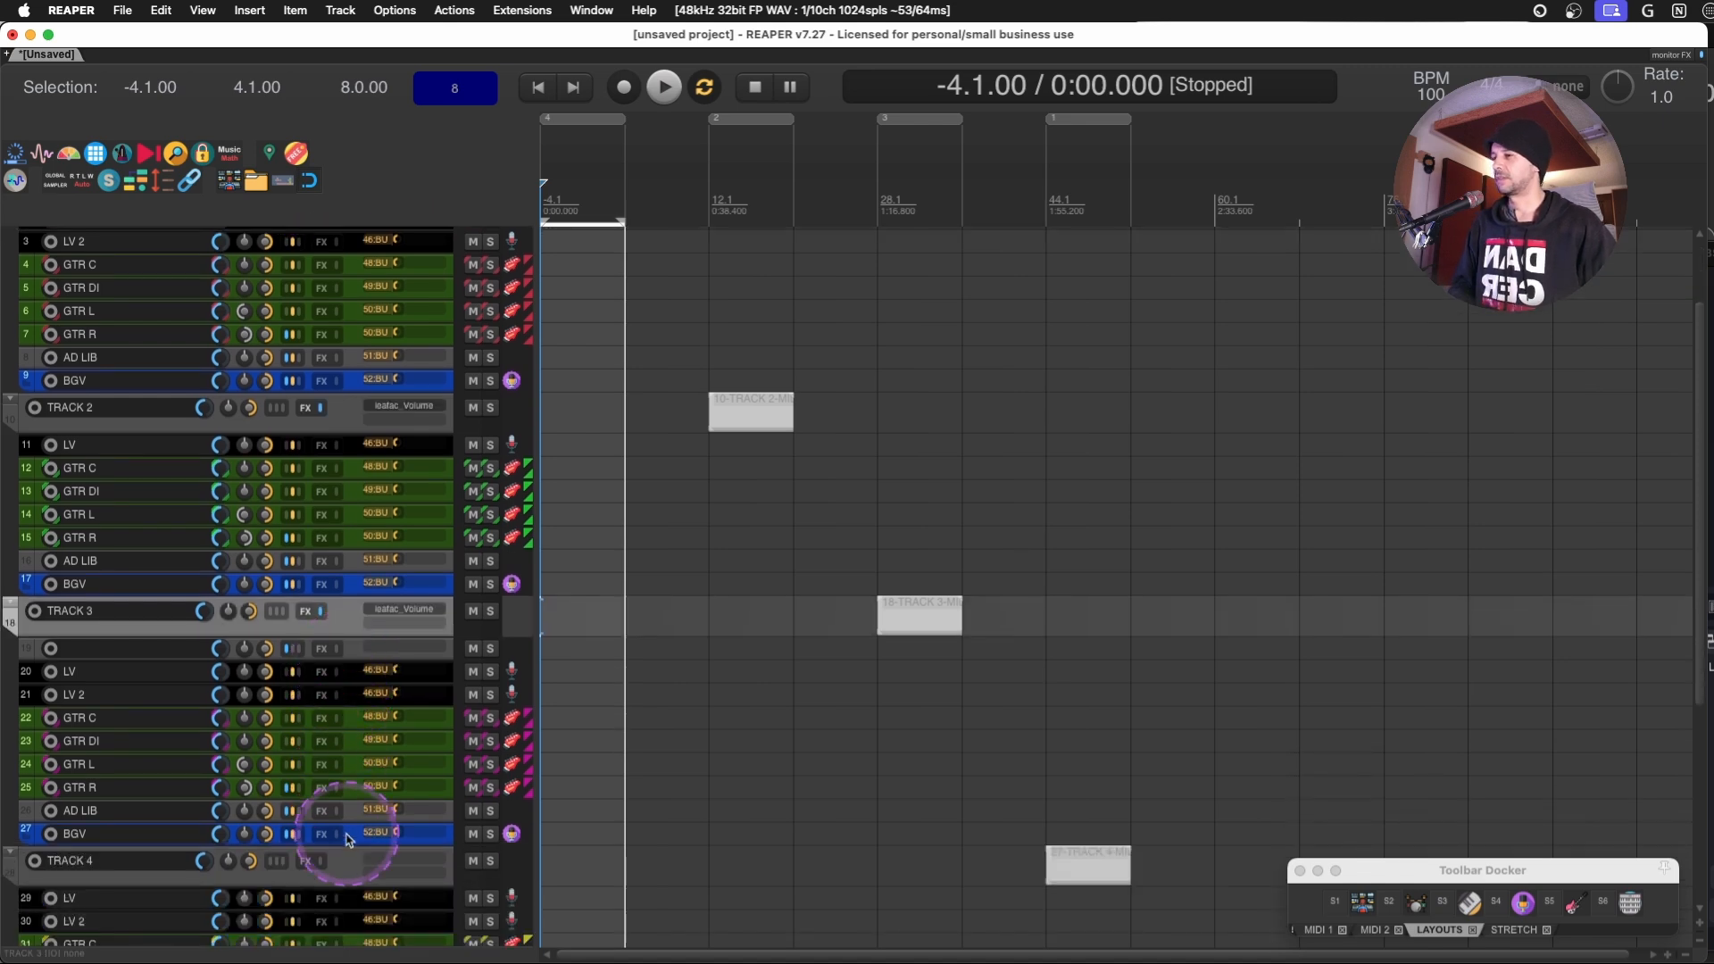
scroll("down", 3)
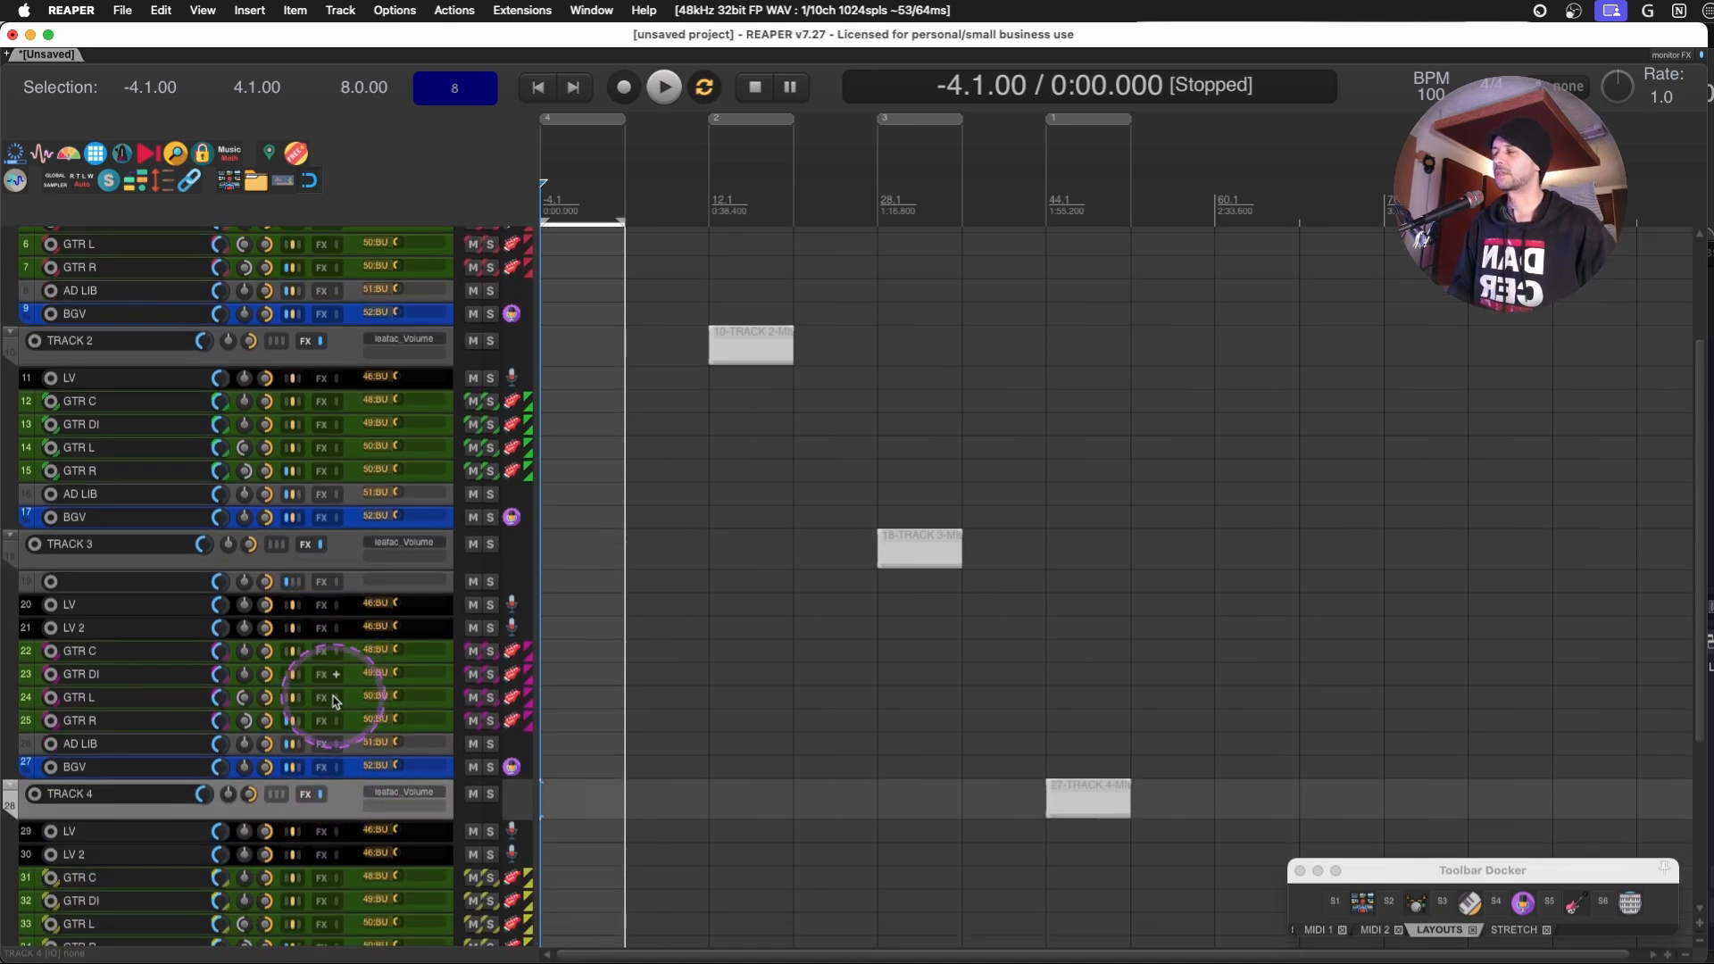
scroll("up", 3)
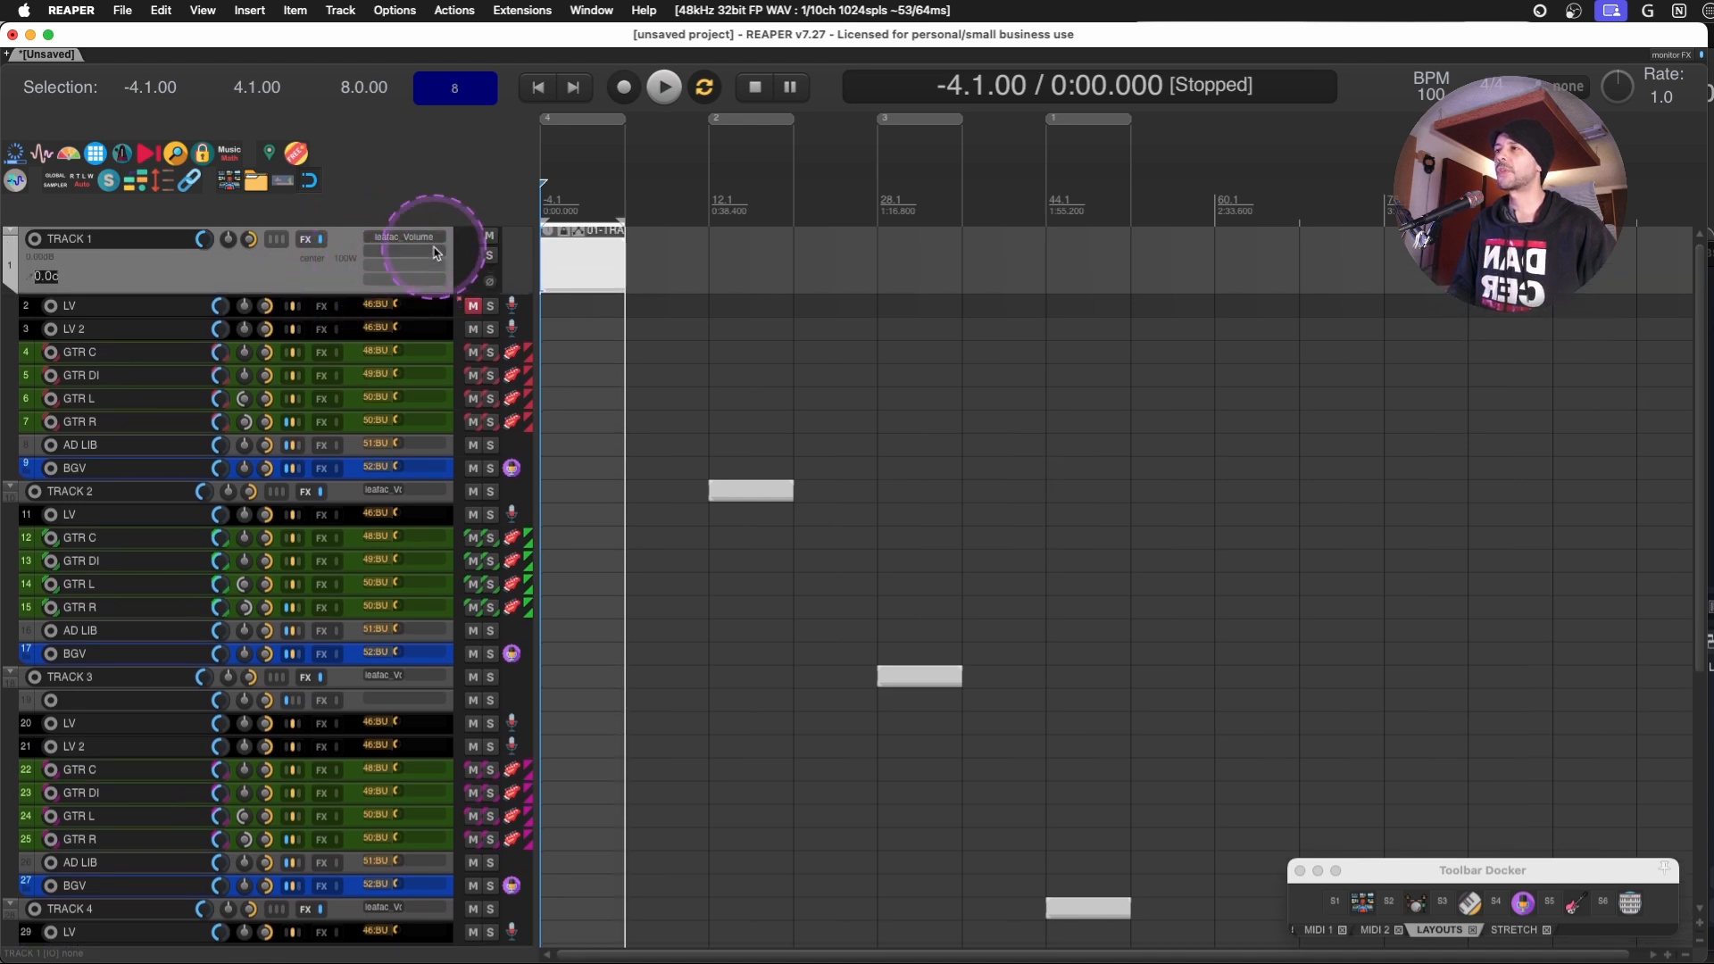
mouse_move(191, 222)
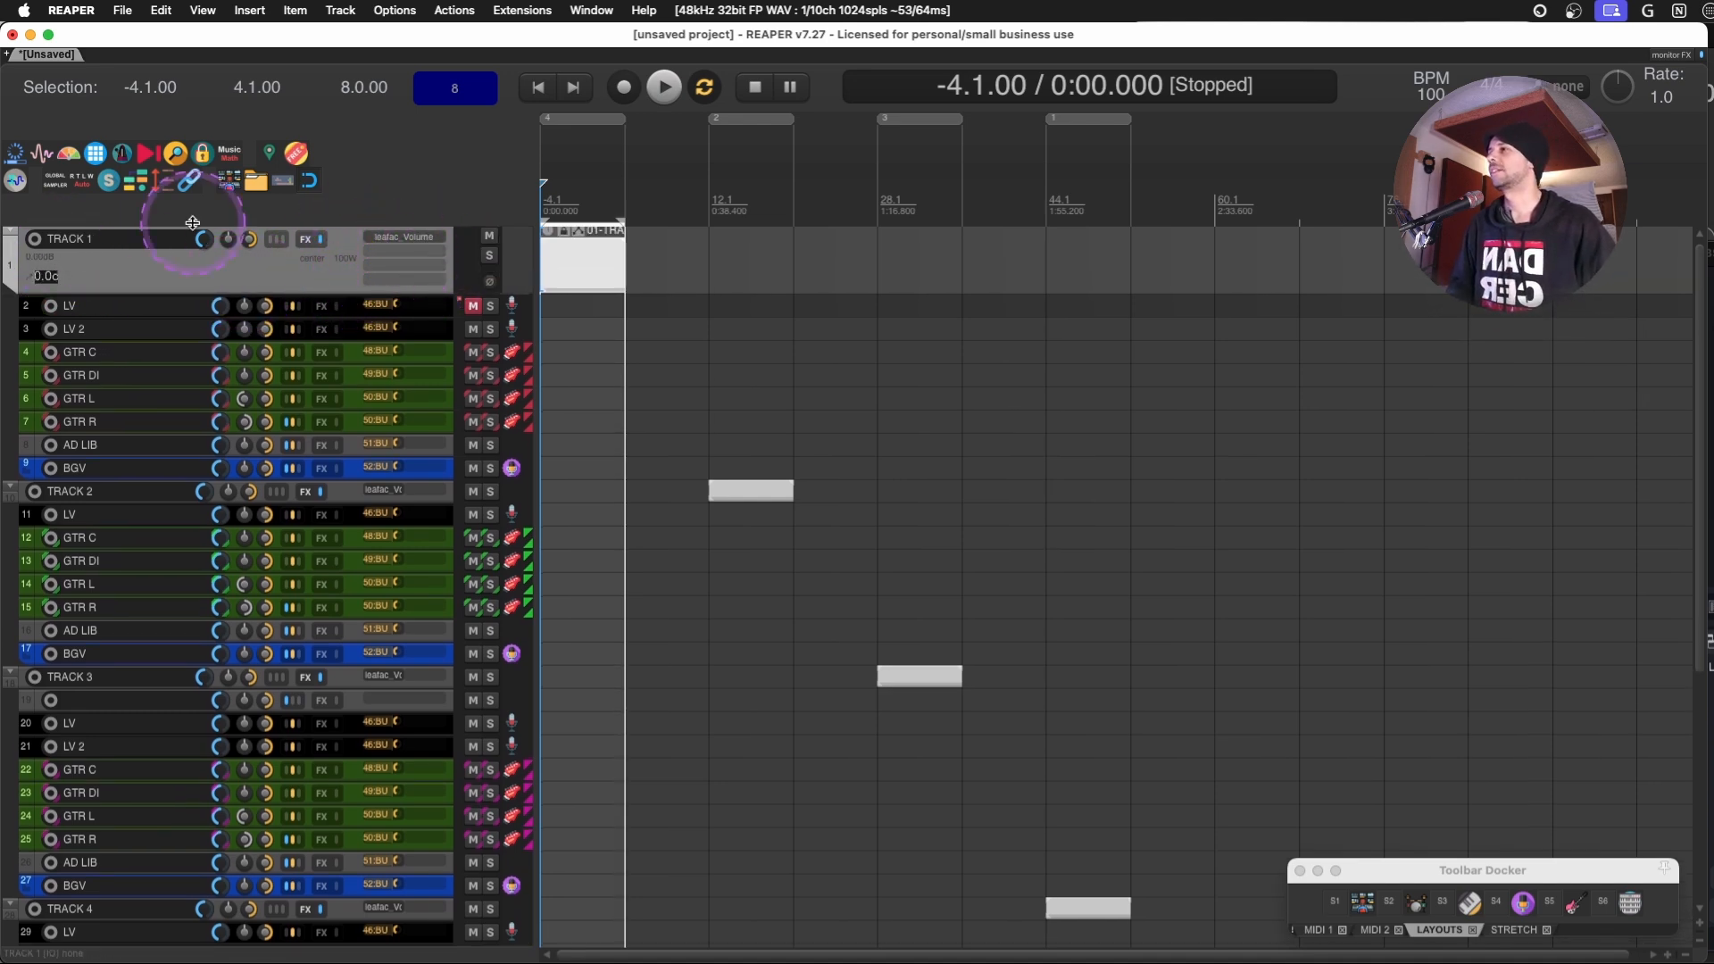
mouse_move(5, 293)
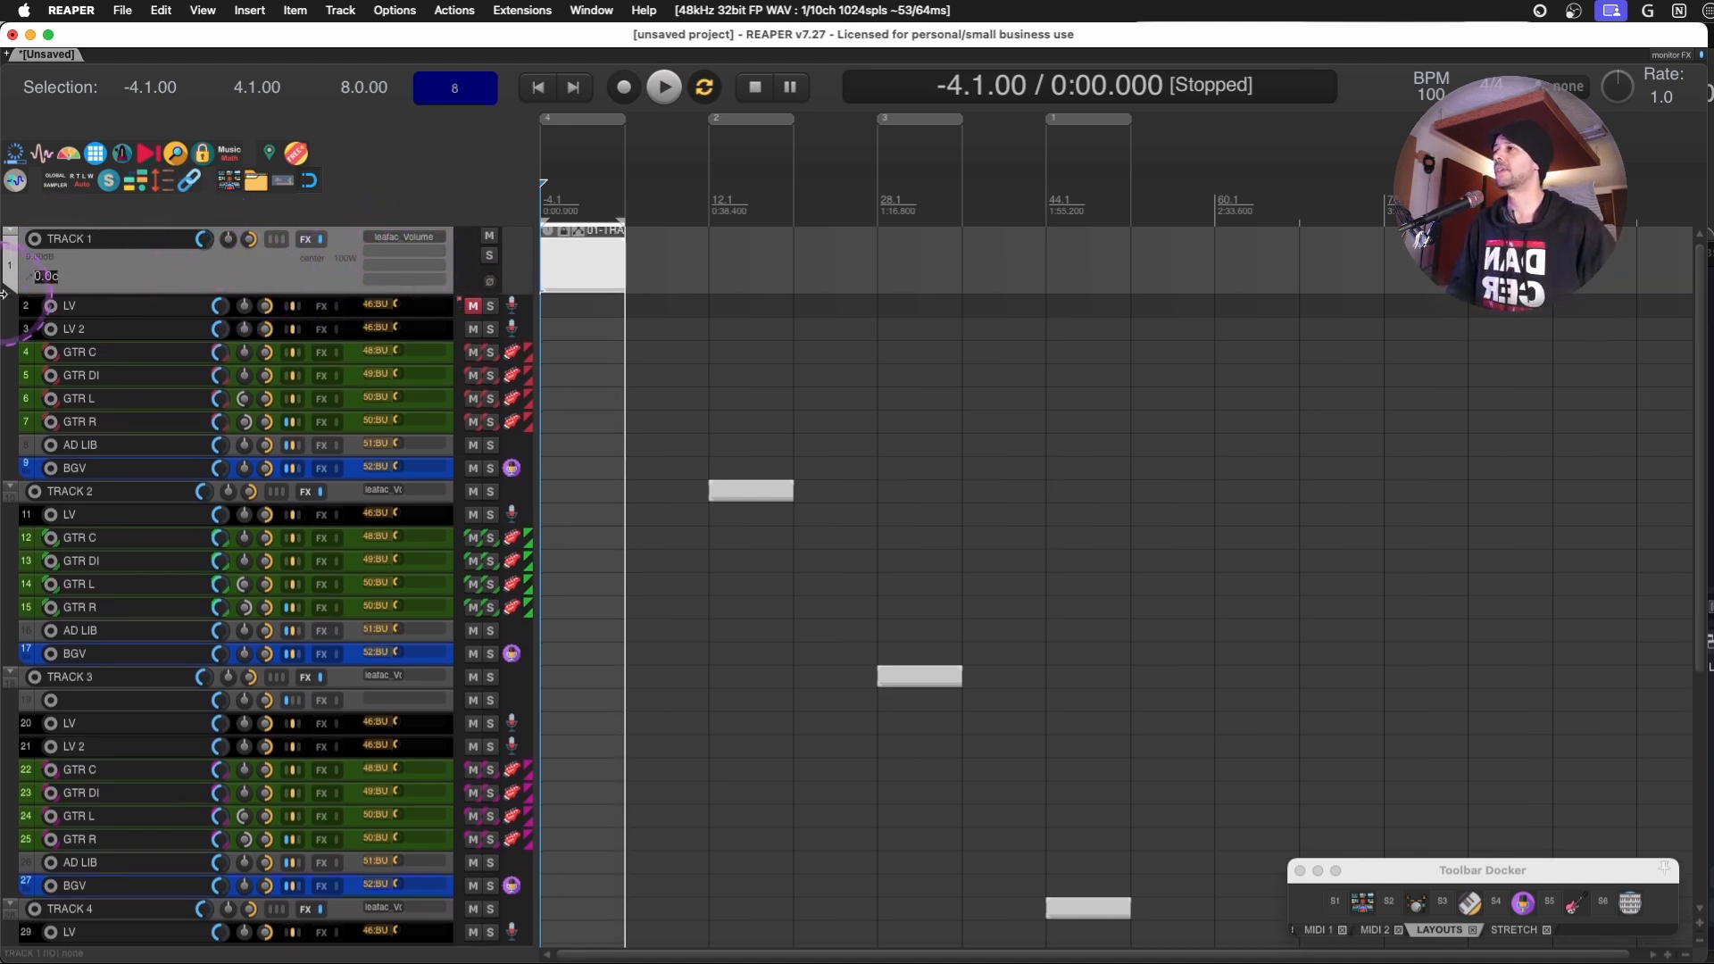